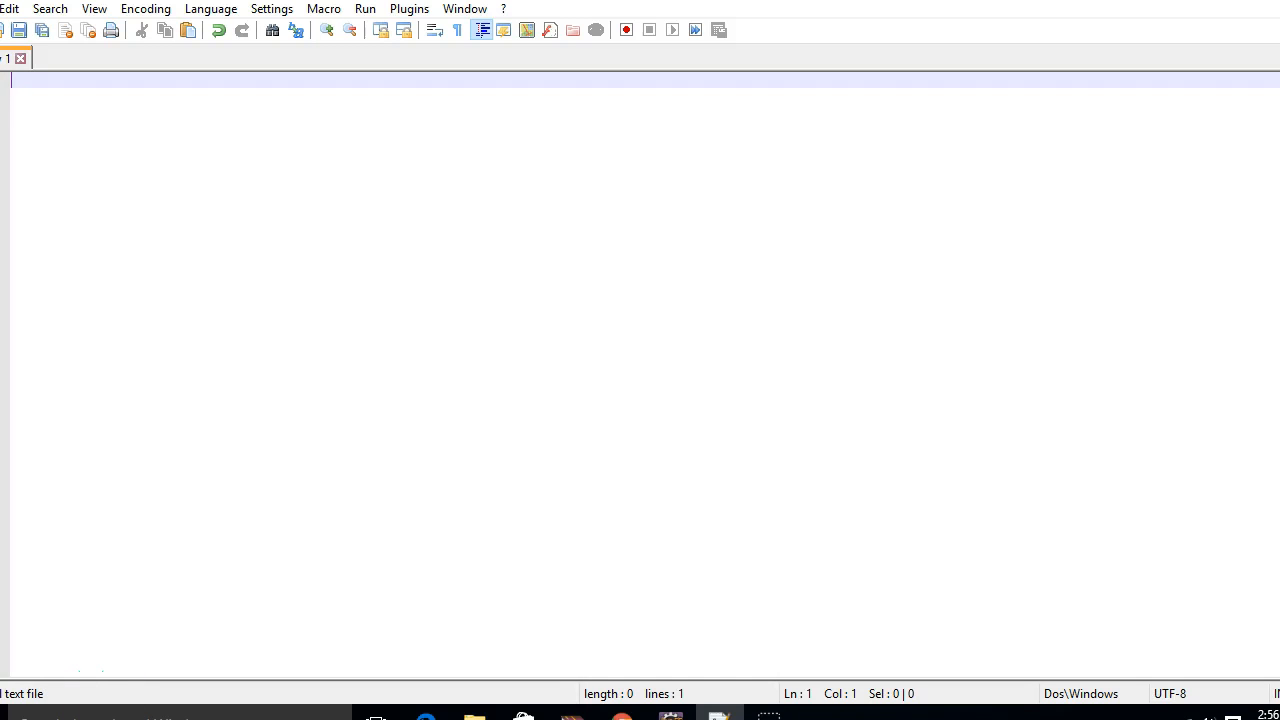
Type the numbered outline: Apache Camel Introduction, JBoss Fuse Introduction, Eclipse Setup, and writing our code.
{"action": "type", "text": "Apa"}
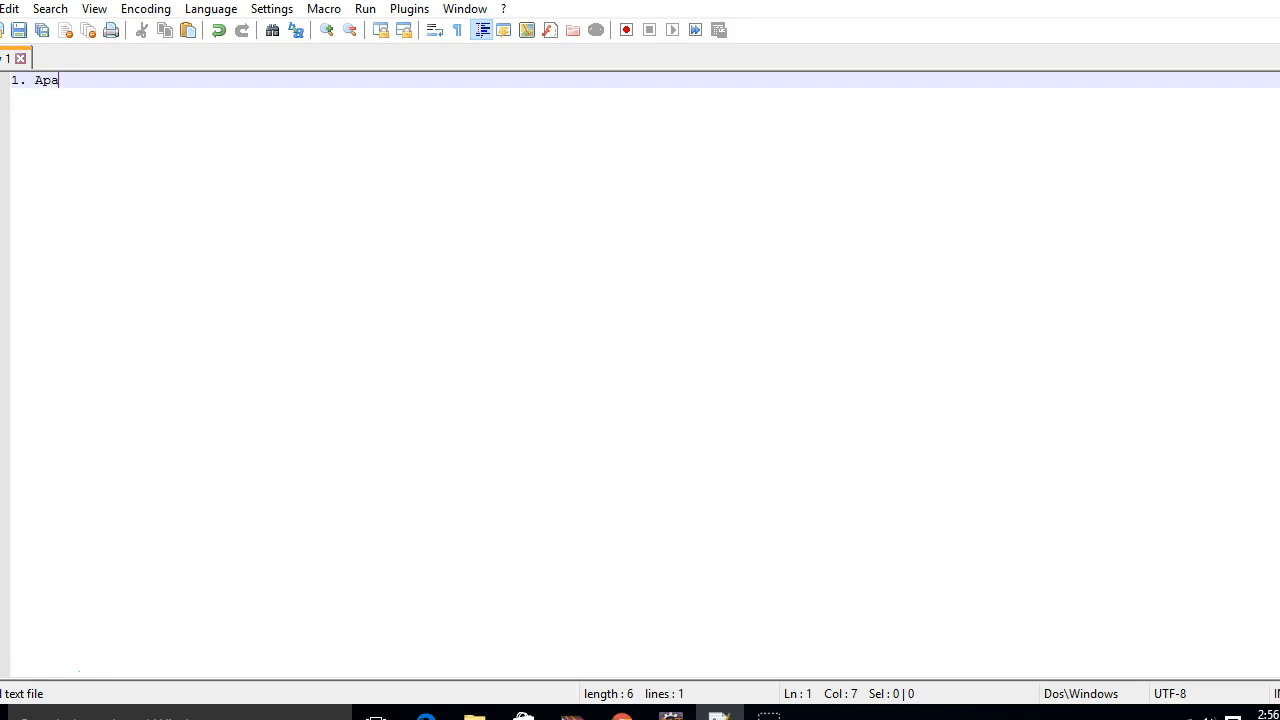
{"action": "type", "text": "che Camle"}
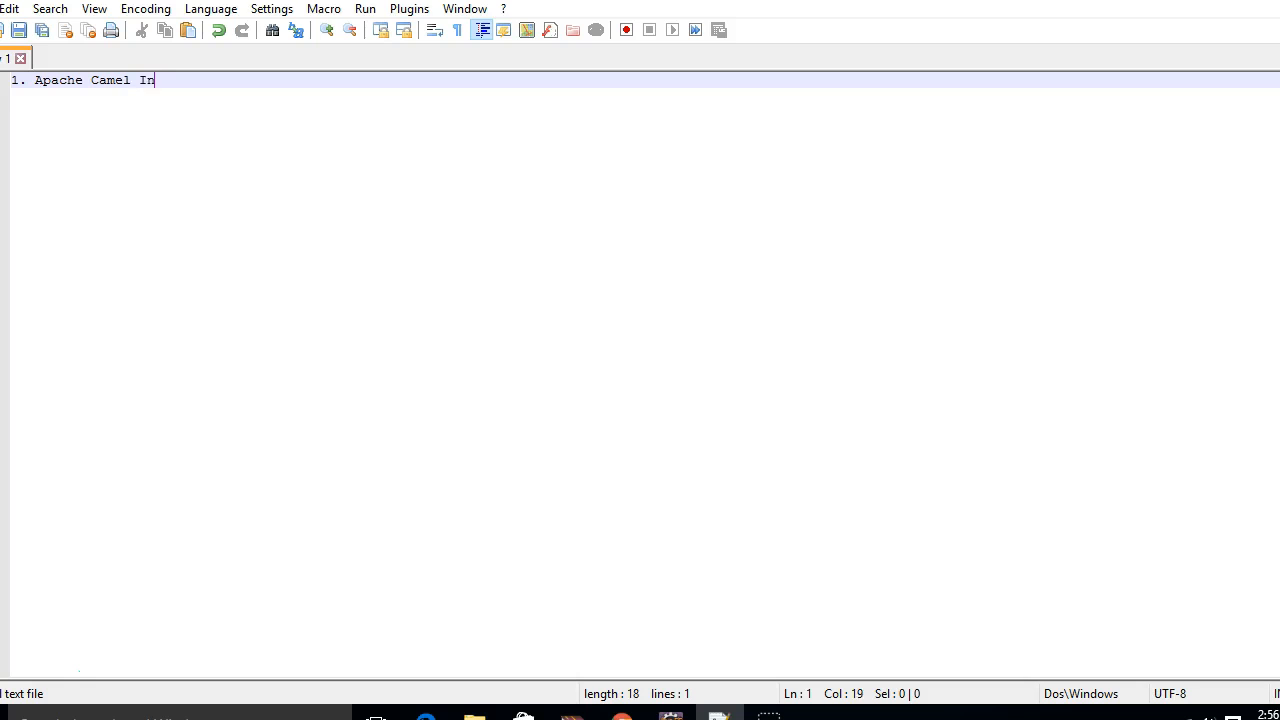
{"action": "type", "text": "troductio"}
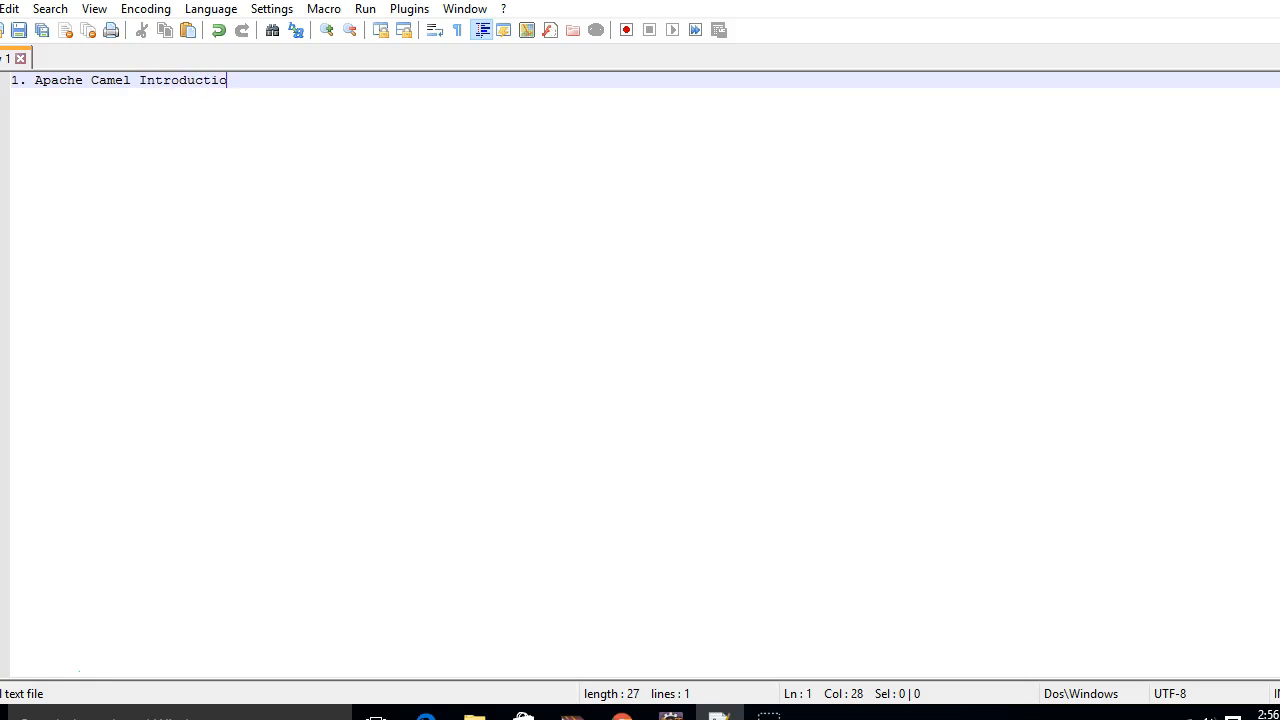
{"action": "type", "text": "n."}
{"action": "type", "text": "2. JBoss Fuse I"}
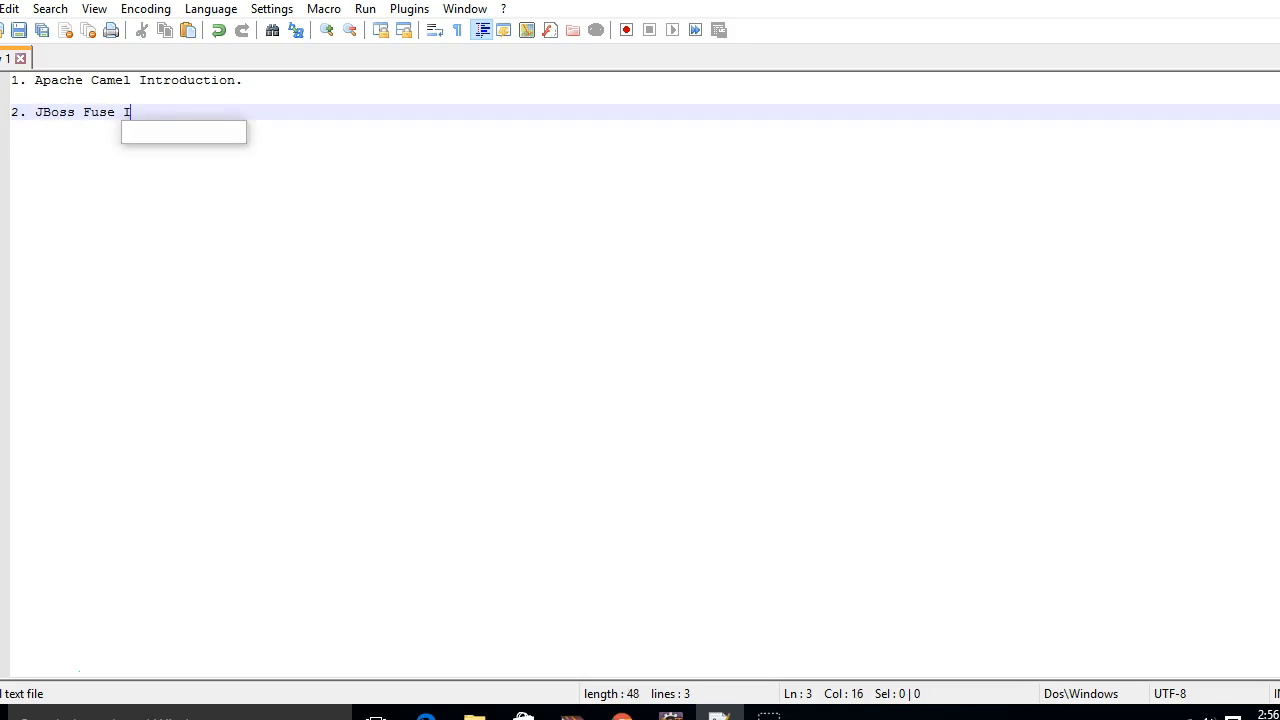
{"action": "type", "text": "ntroduction."}
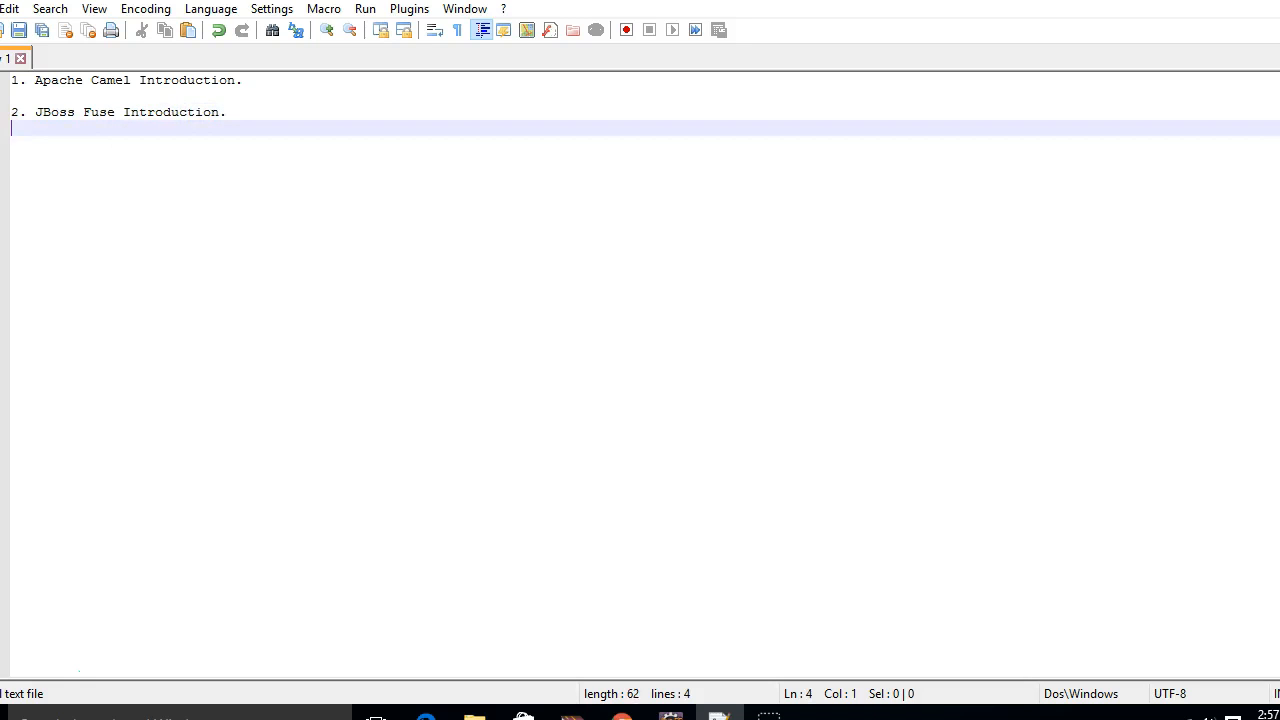
{"action": "type", "text": "3. Ec"}
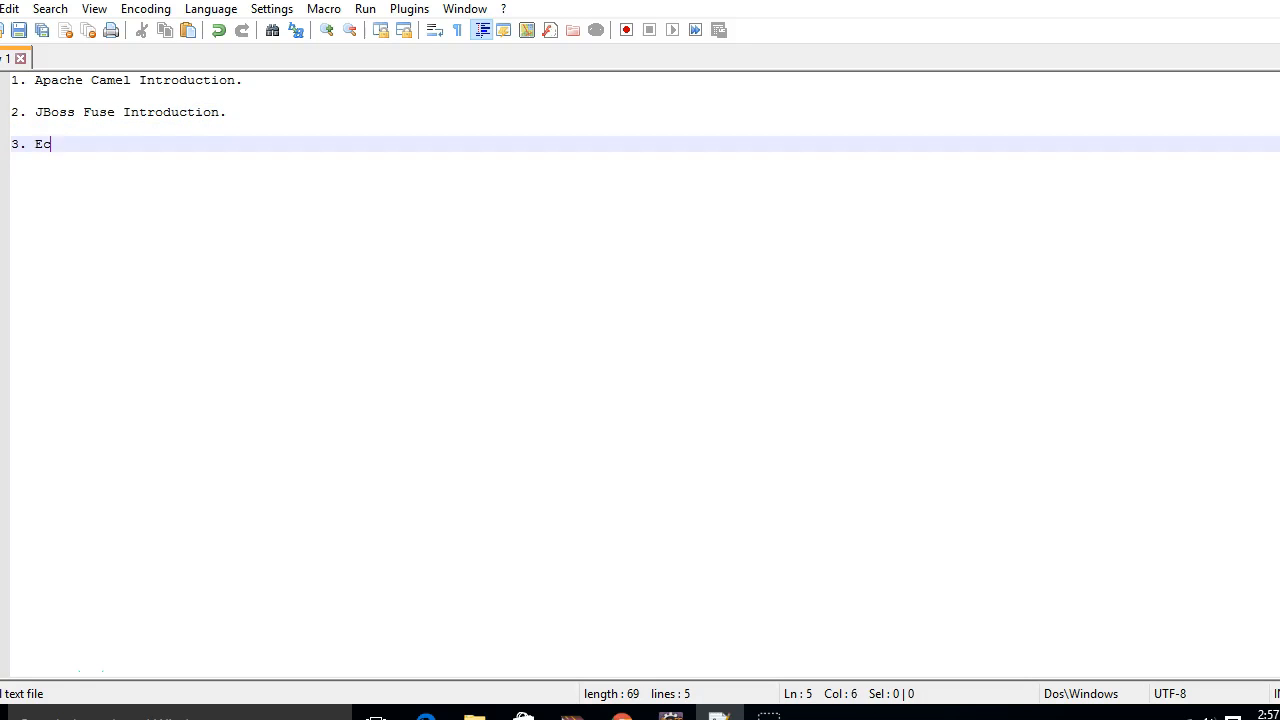
{"action": "type", "text": "clipse Set"}
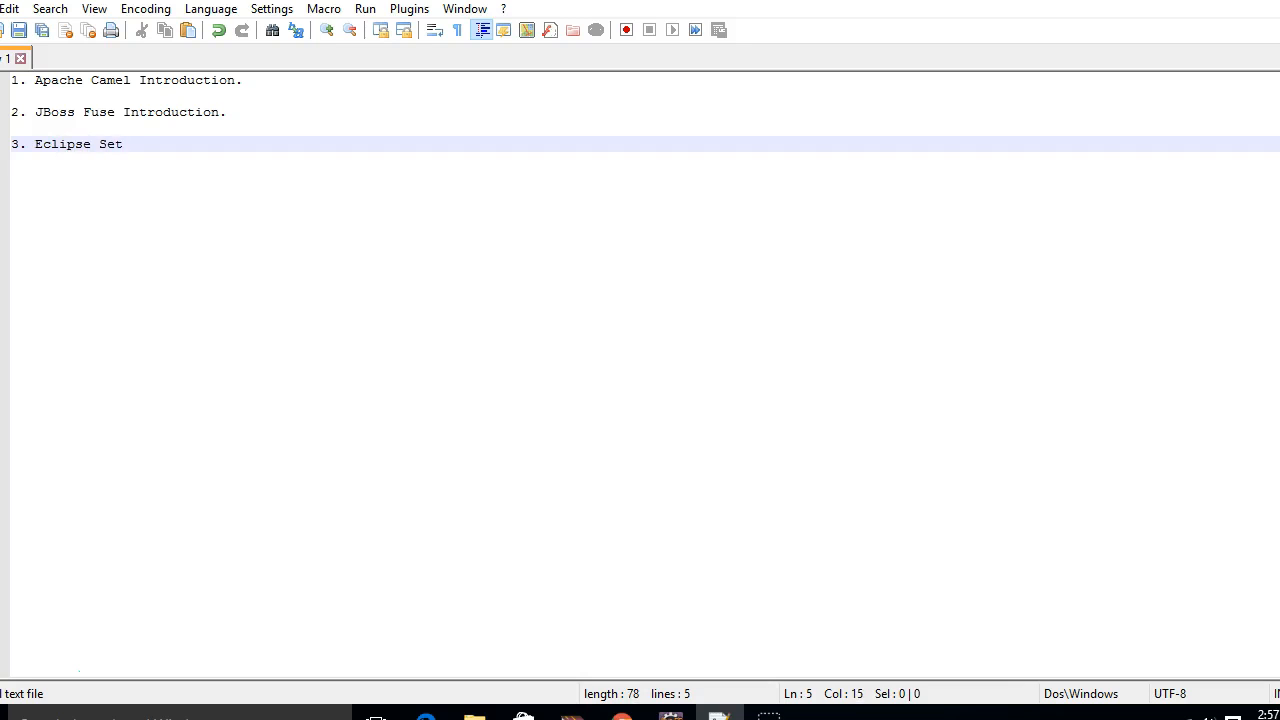
{"action": "type", "text": "up"}
{"action": "type", "text": "4. We w"}
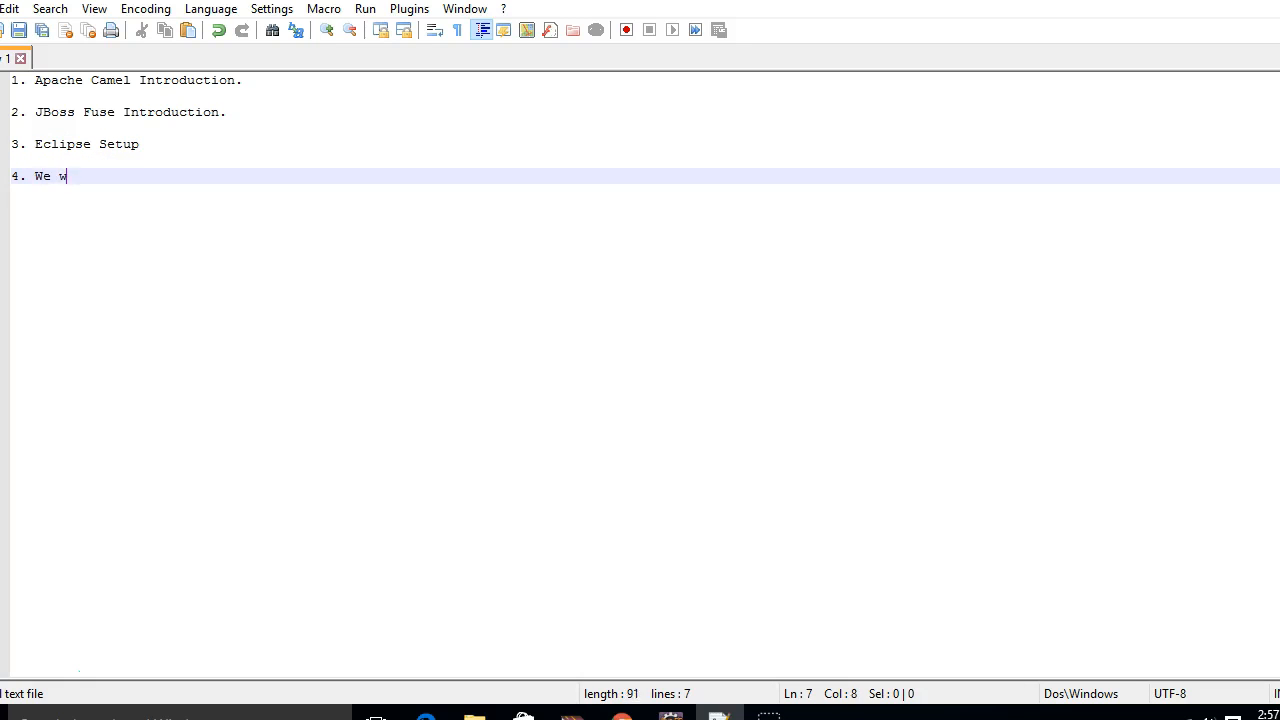
{"action": "type", "text": "ill wri"}
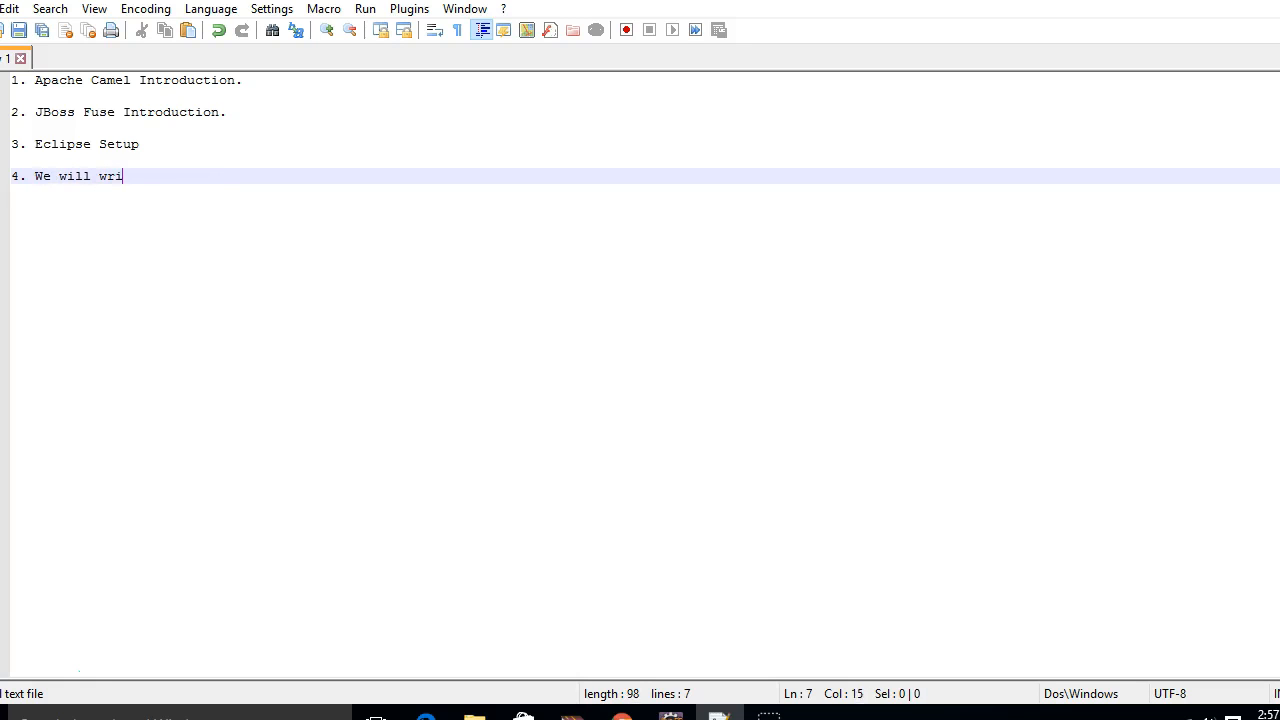
{"action": "type", "text": "te our c"}
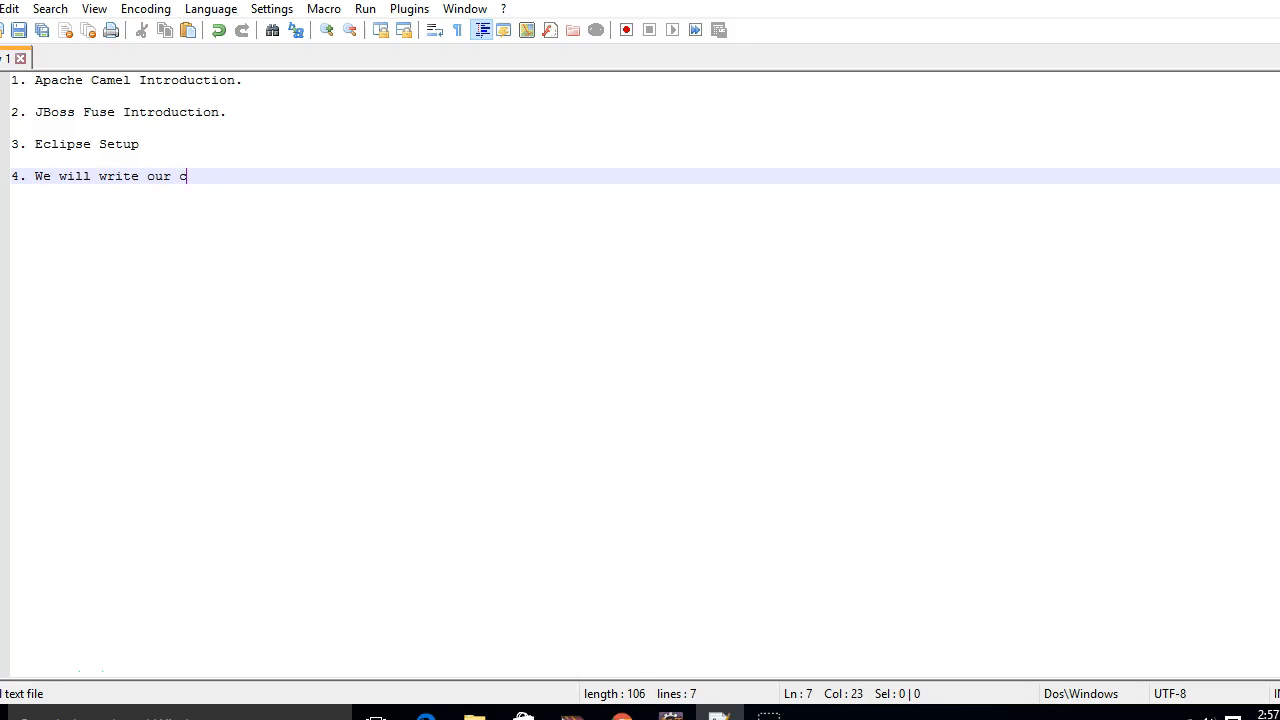
{"action": "type", "text": "ode."}
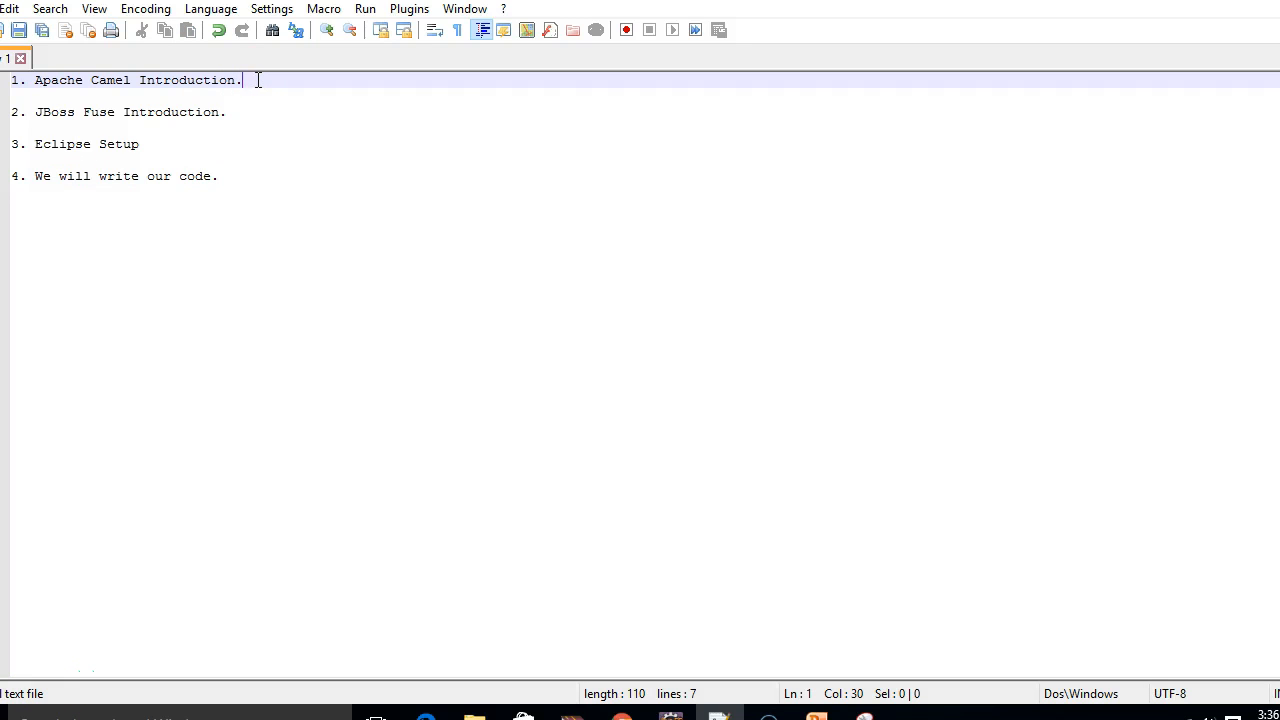
Type 'Mediation Framework' on a new line under item 1.
{"action": "type", "text": "ME"}
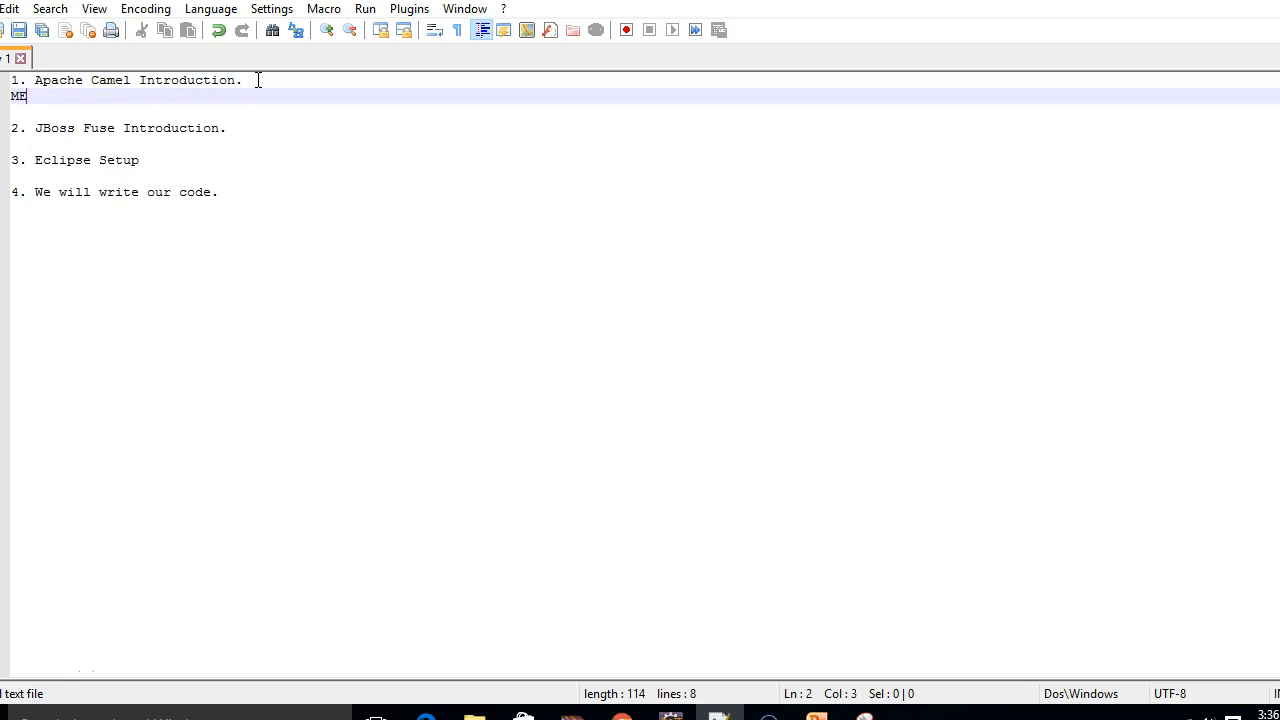
{"action": "type", "text": "diation Framew"}
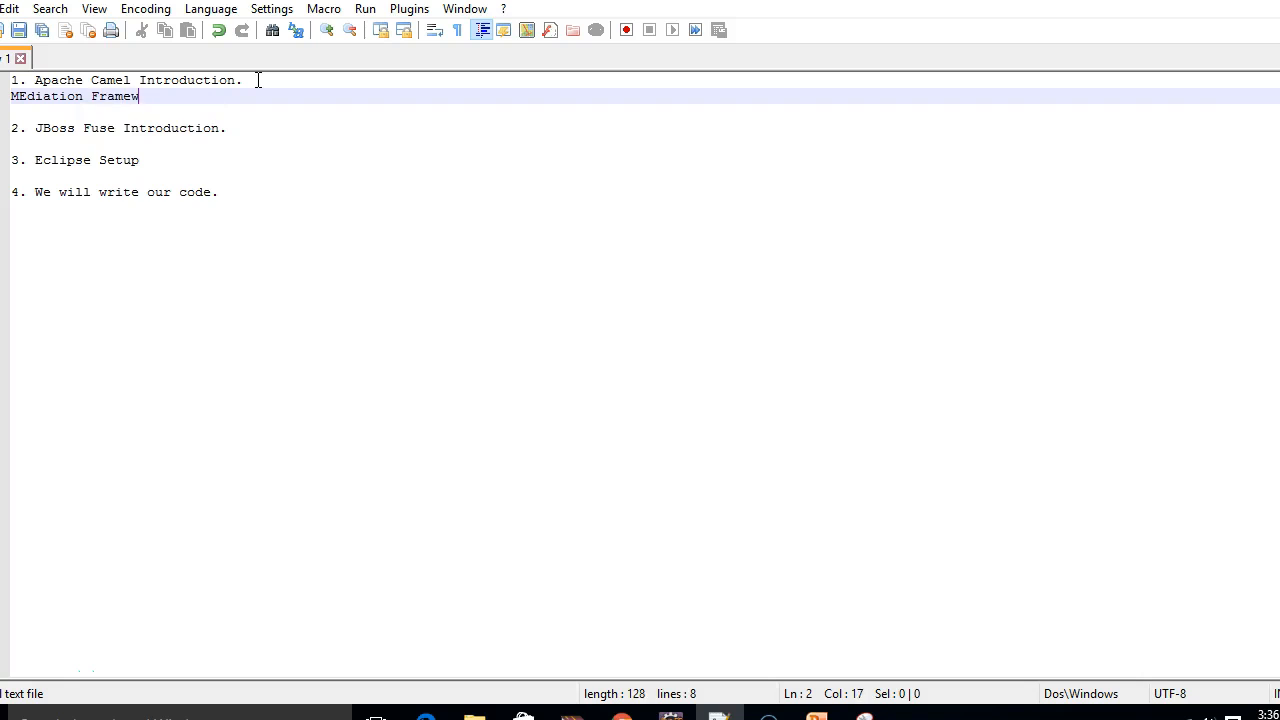
{"action": "type", "text": "ork"}
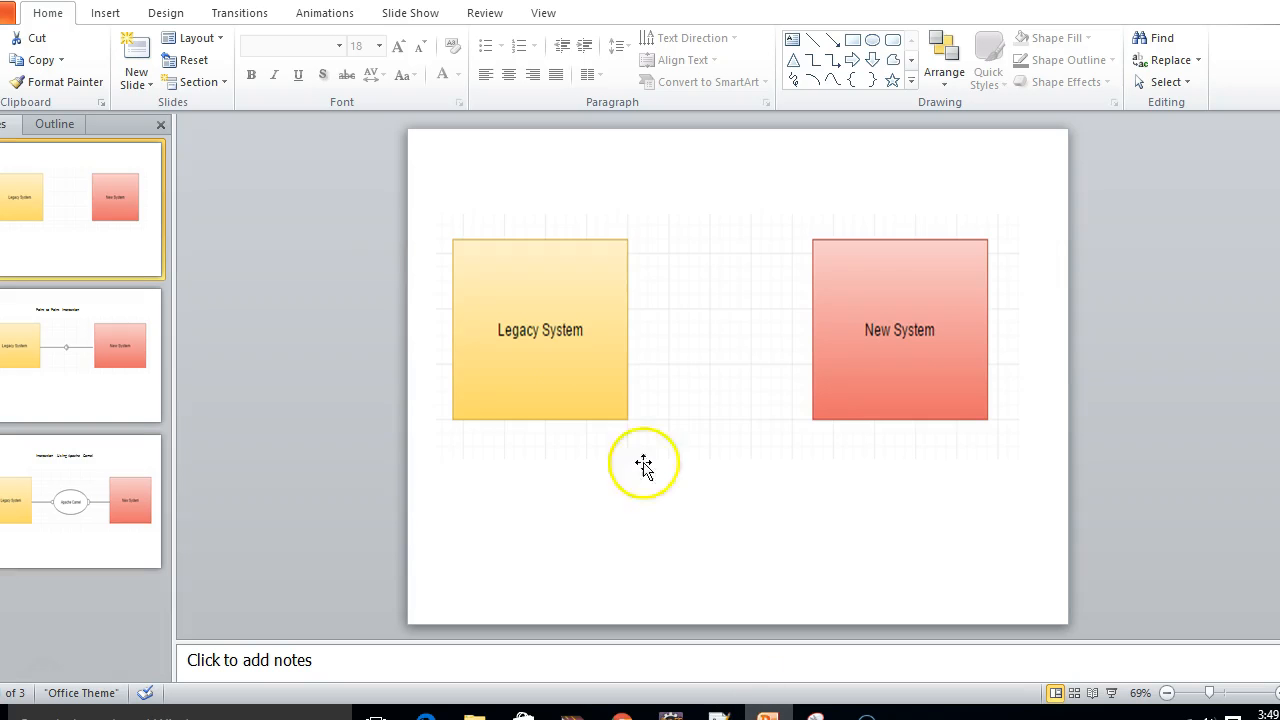
Select the 'Interaction Using Apache Camel' slide thumbnail.
{"action": "left_click", "coordinate": [510, 354]}
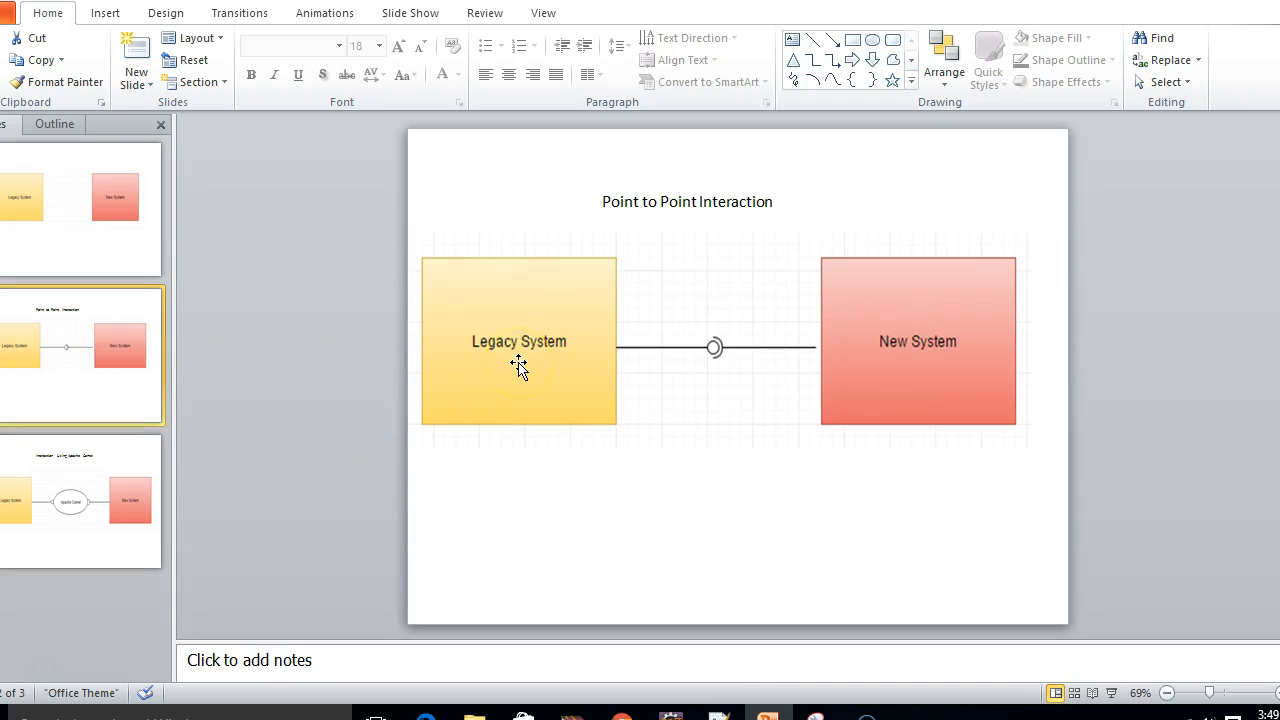
{"action": "mouse_move", "coordinate": [503, 367]}
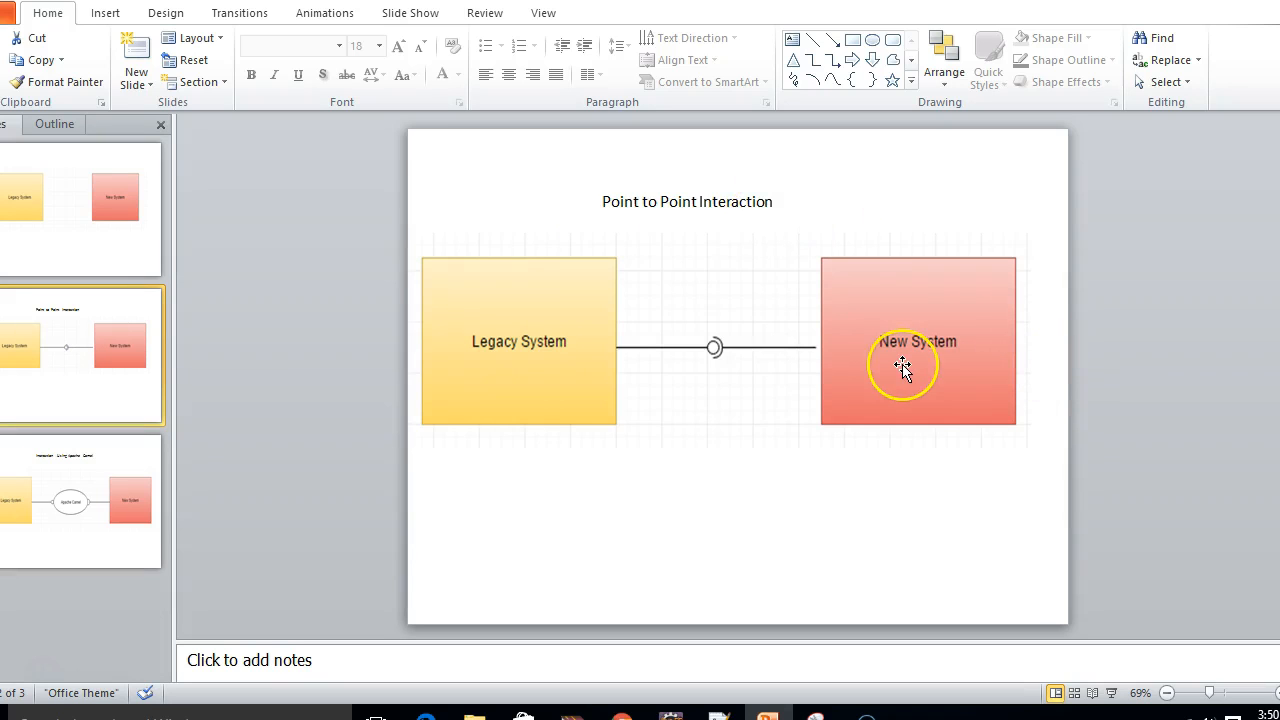
{"action": "mouse_move", "coordinate": [603, 357]}
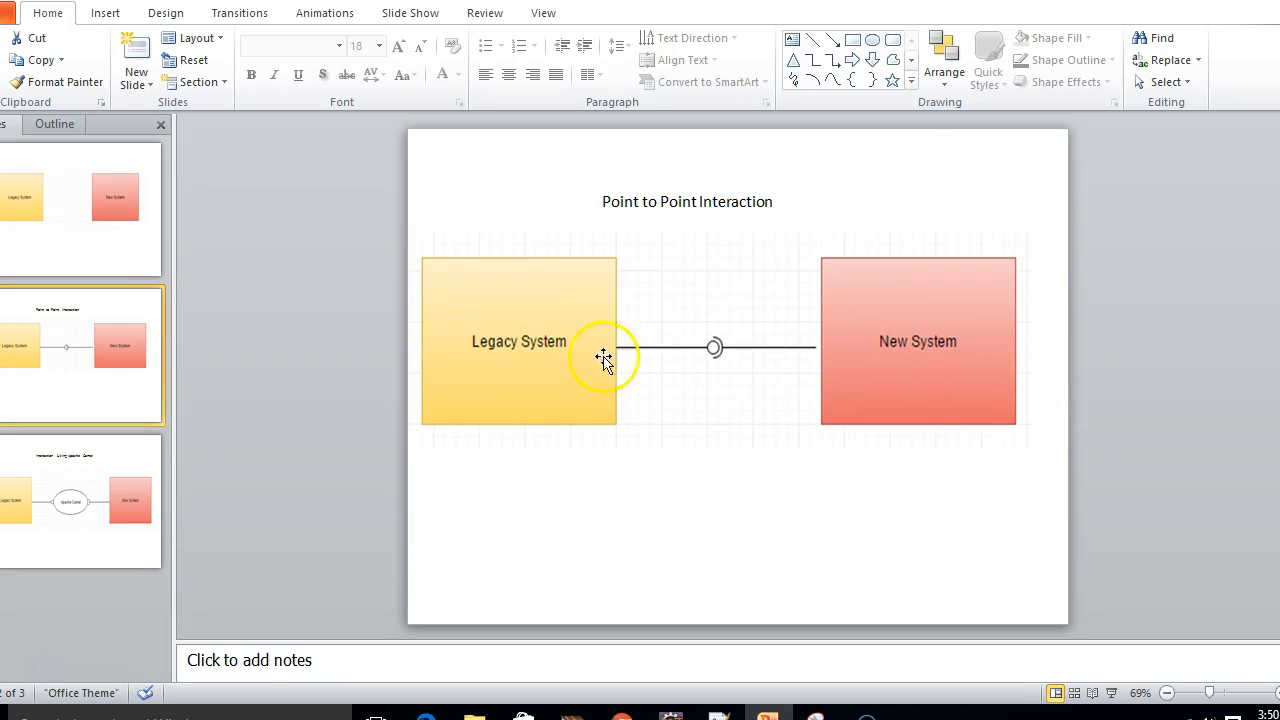
{"action": "mouse_move", "coordinate": [451, 357]}
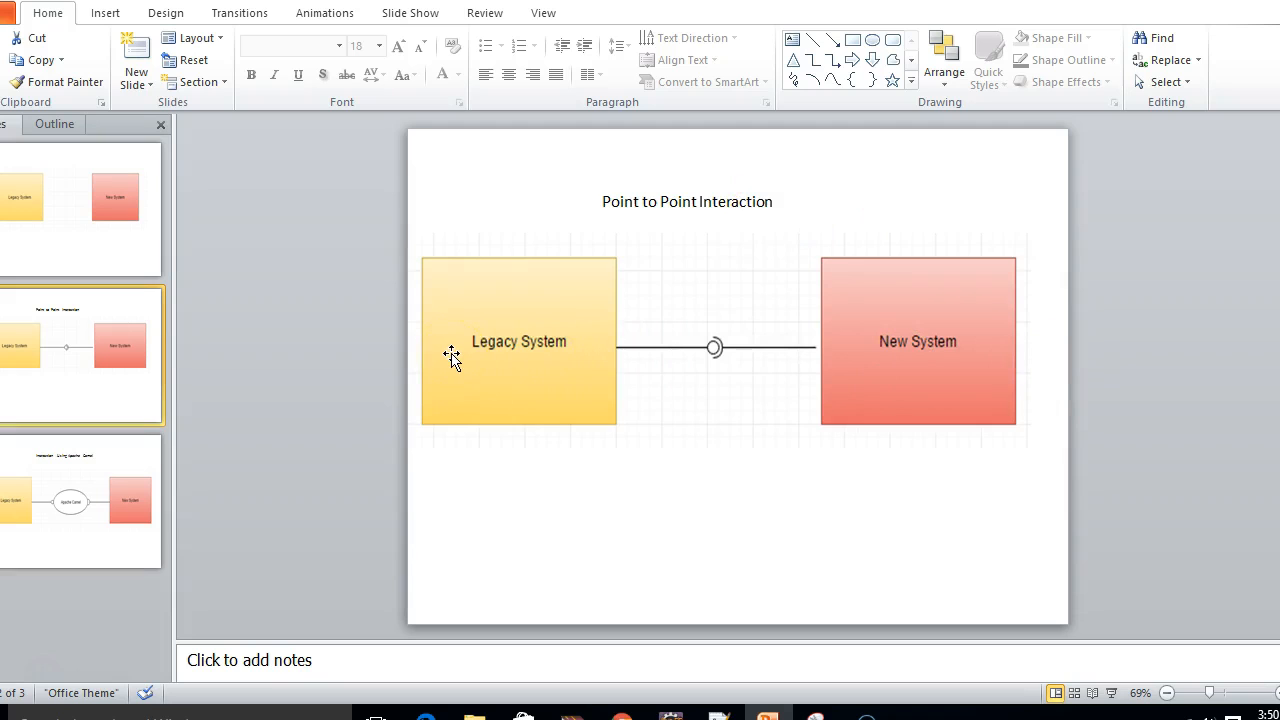
{"action": "mouse_move", "coordinate": [731, 273]}
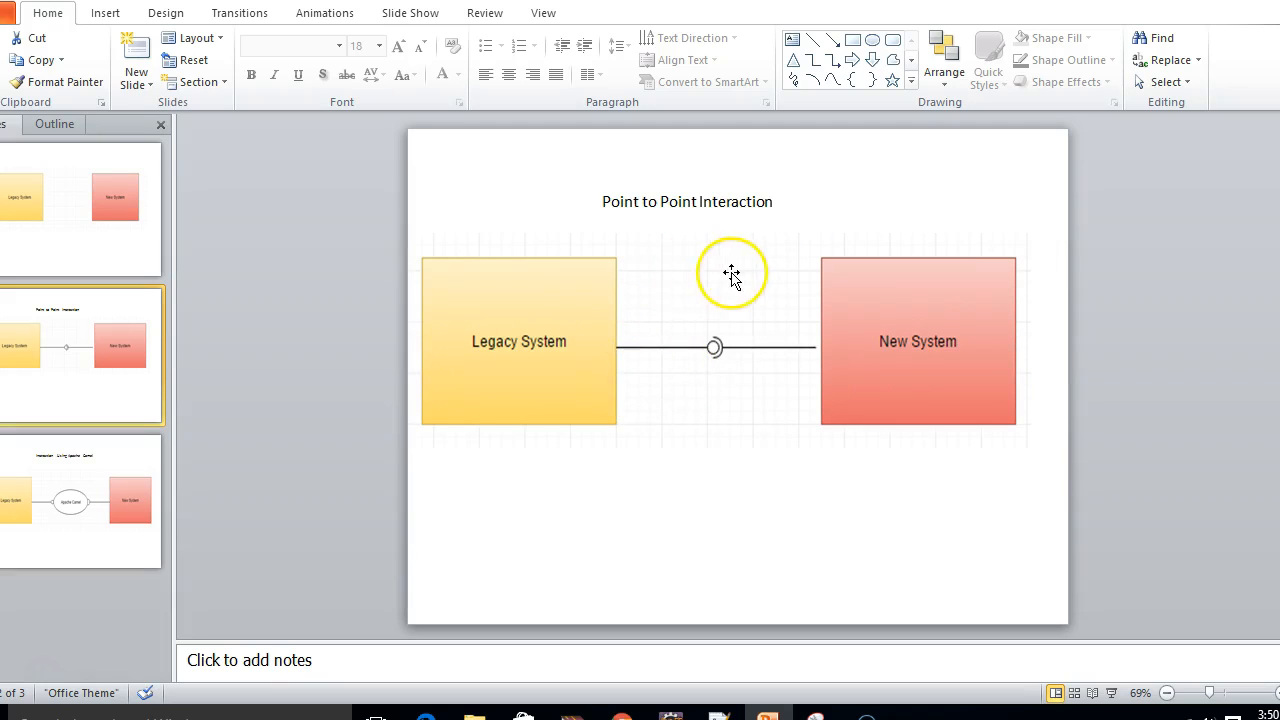
{"action": "mouse_move", "coordinate": [778, 415]}
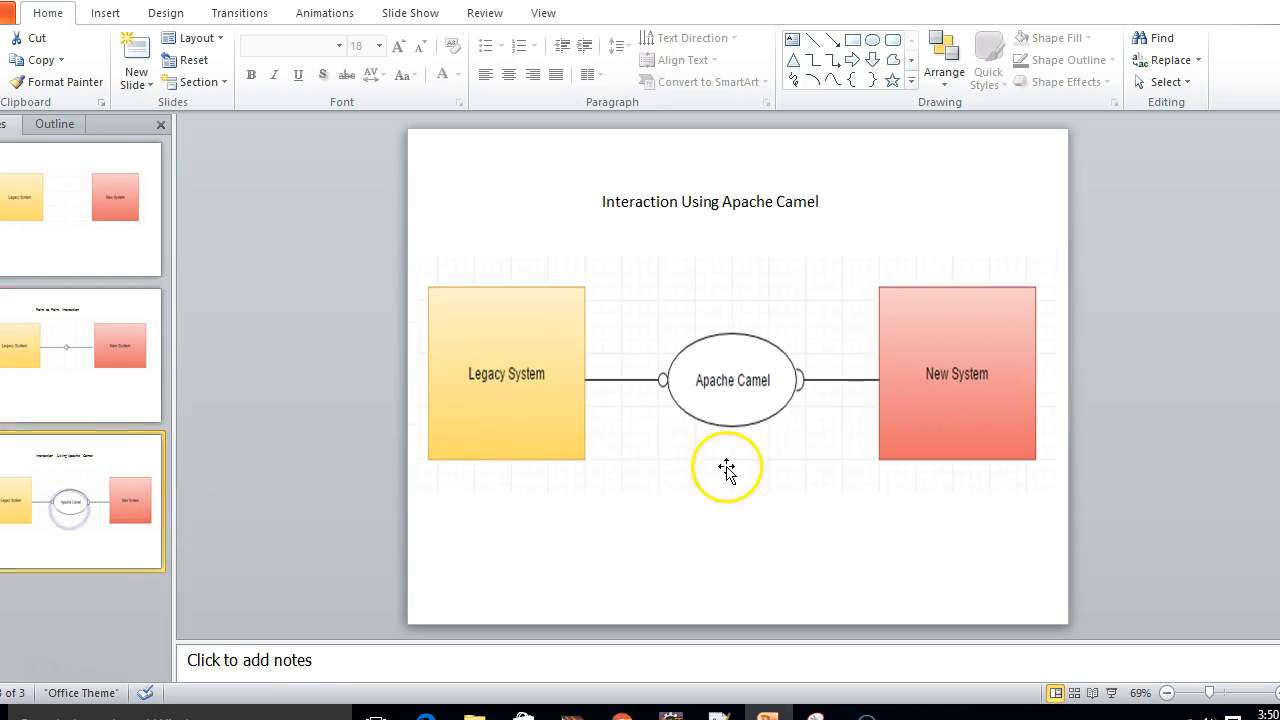
{"action": "mouse_move", "coordinate": [510, 442]}
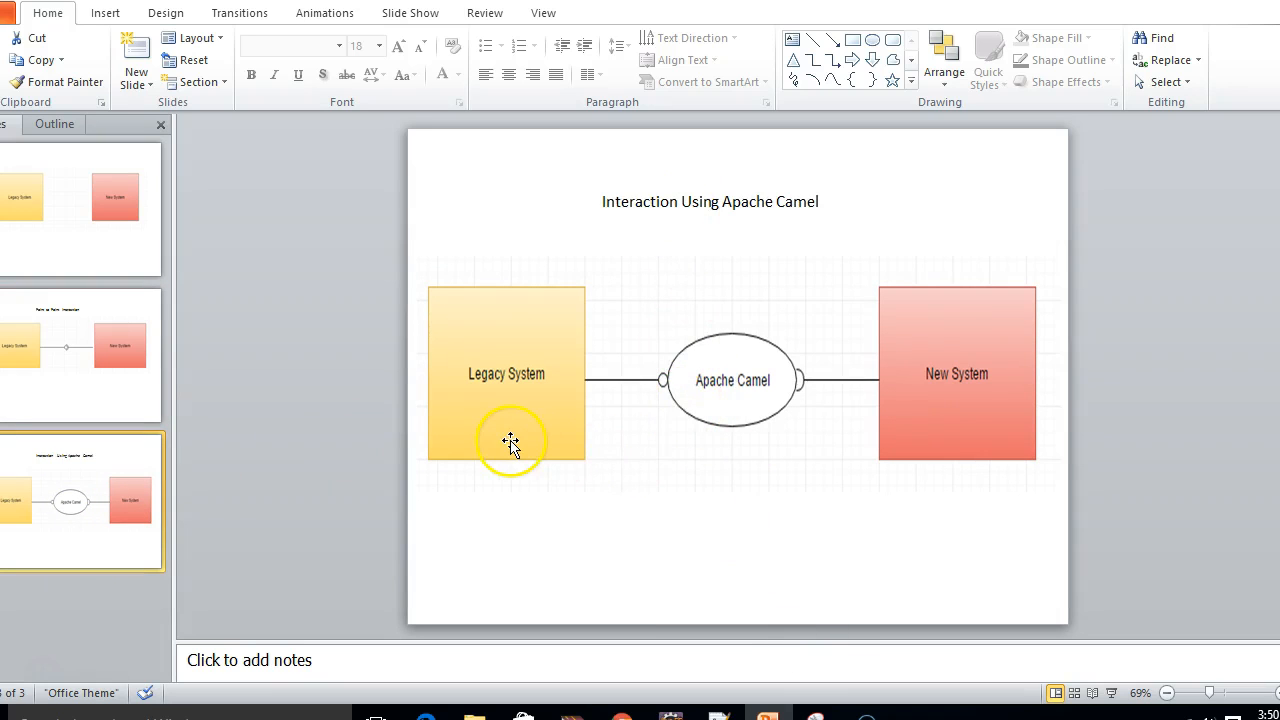
{"action": "mouse_move", "coordinate": [922, 441]}
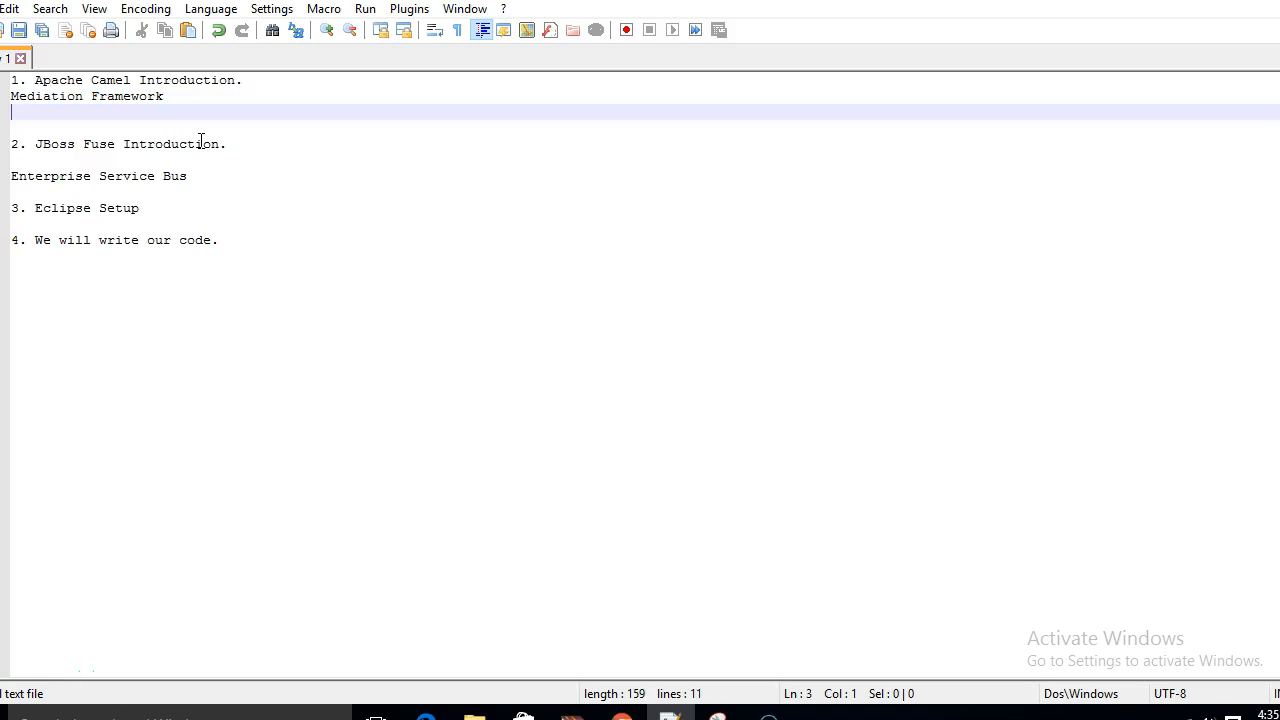
Type 'Features of Apache Camel' on line 3 and remove the 'Enterprise Service Bus' line.
{"action": "type", "text": "Featut"}
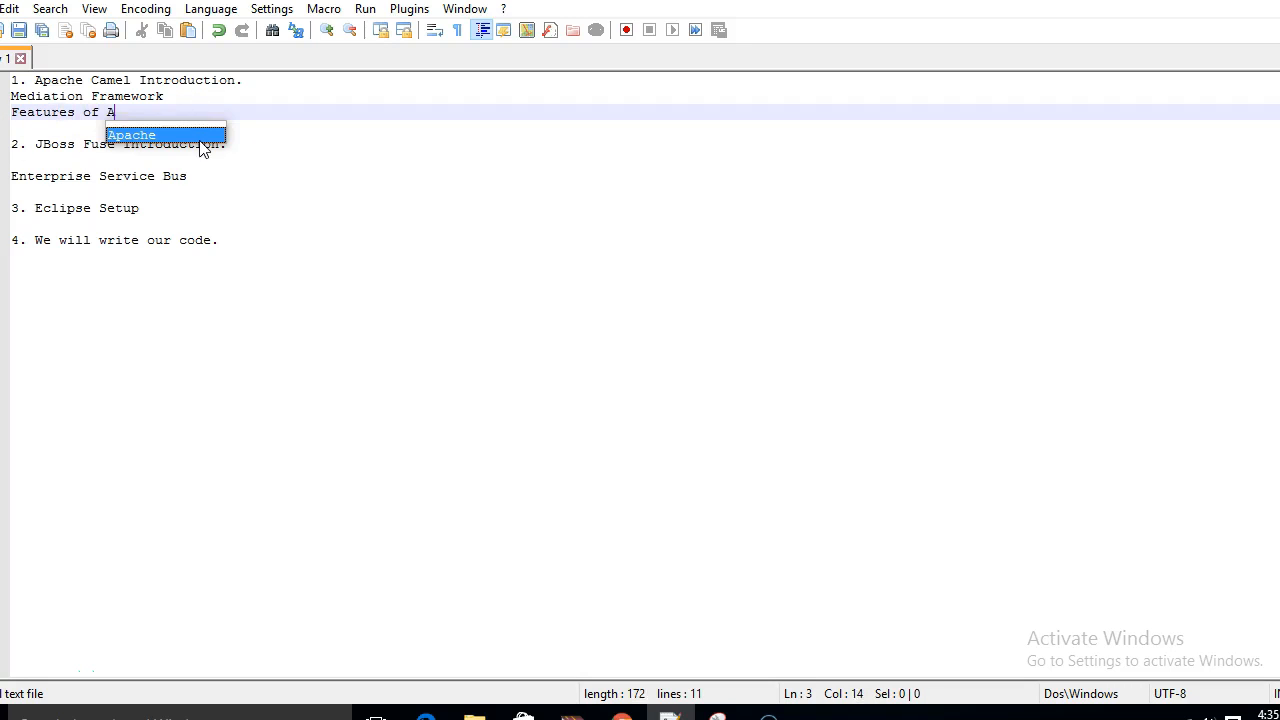
{"action": "type", "text": "pache Ca"}
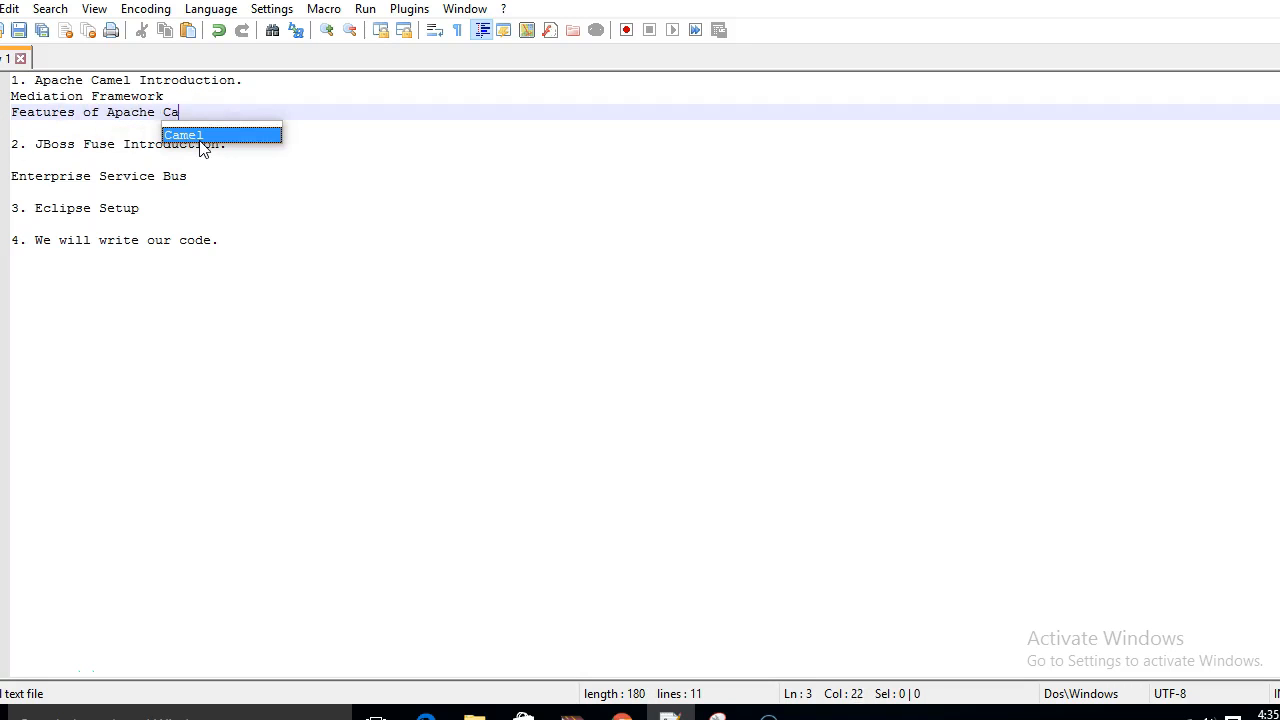
{"action": "type", "text": "mel"}
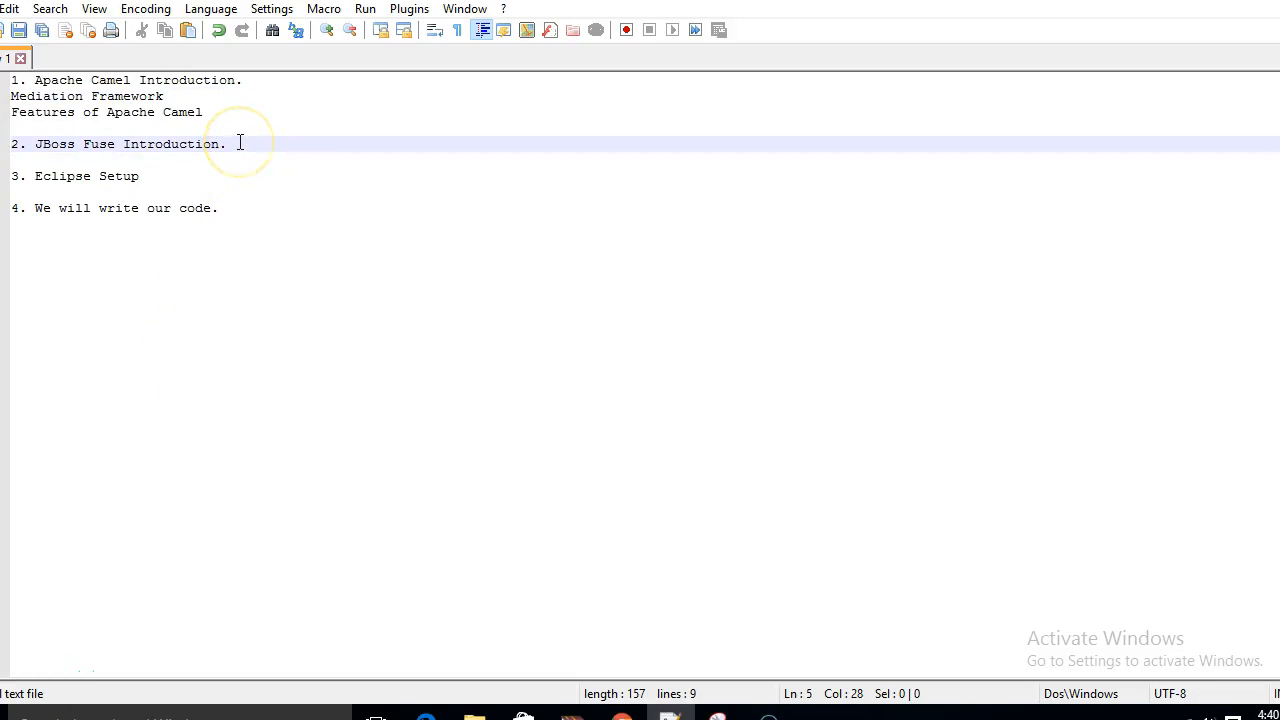
Type 'ESB' on a new line under JBoss Fuse Introduction.
{"action": "type", "text": "ESB"}
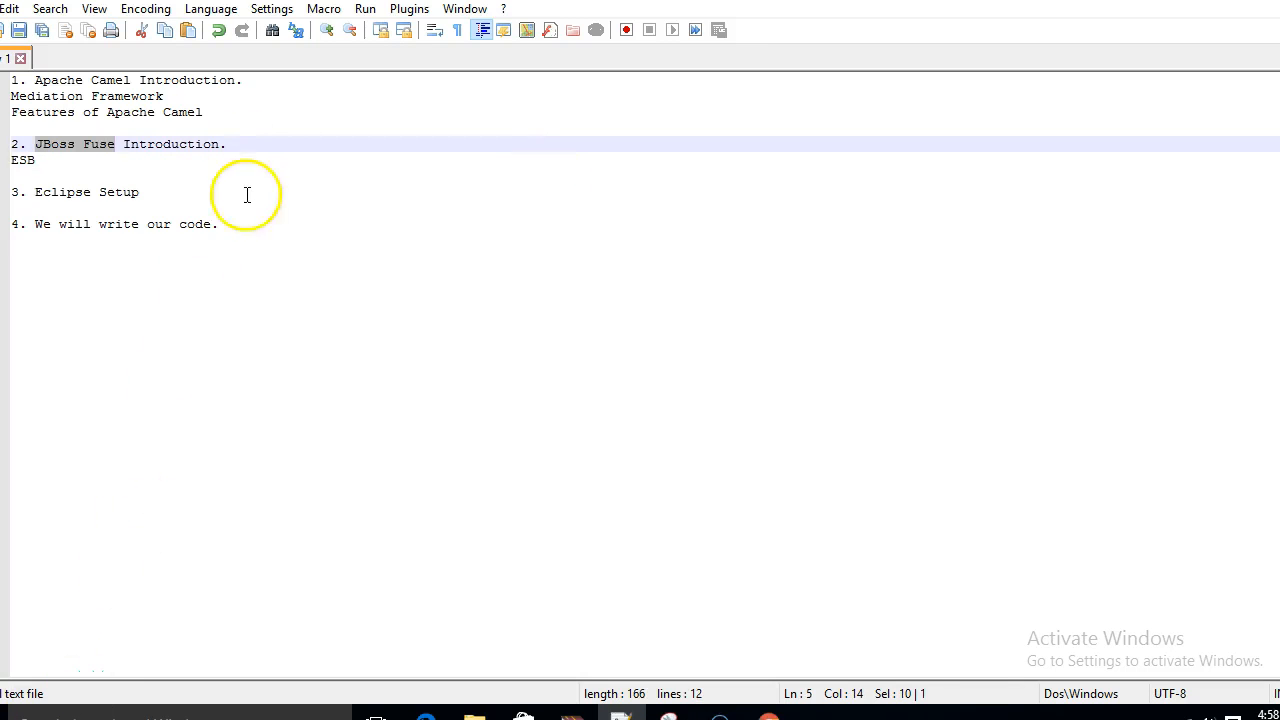
{"action": "mouse_move", "coordinate": [88, 148]}
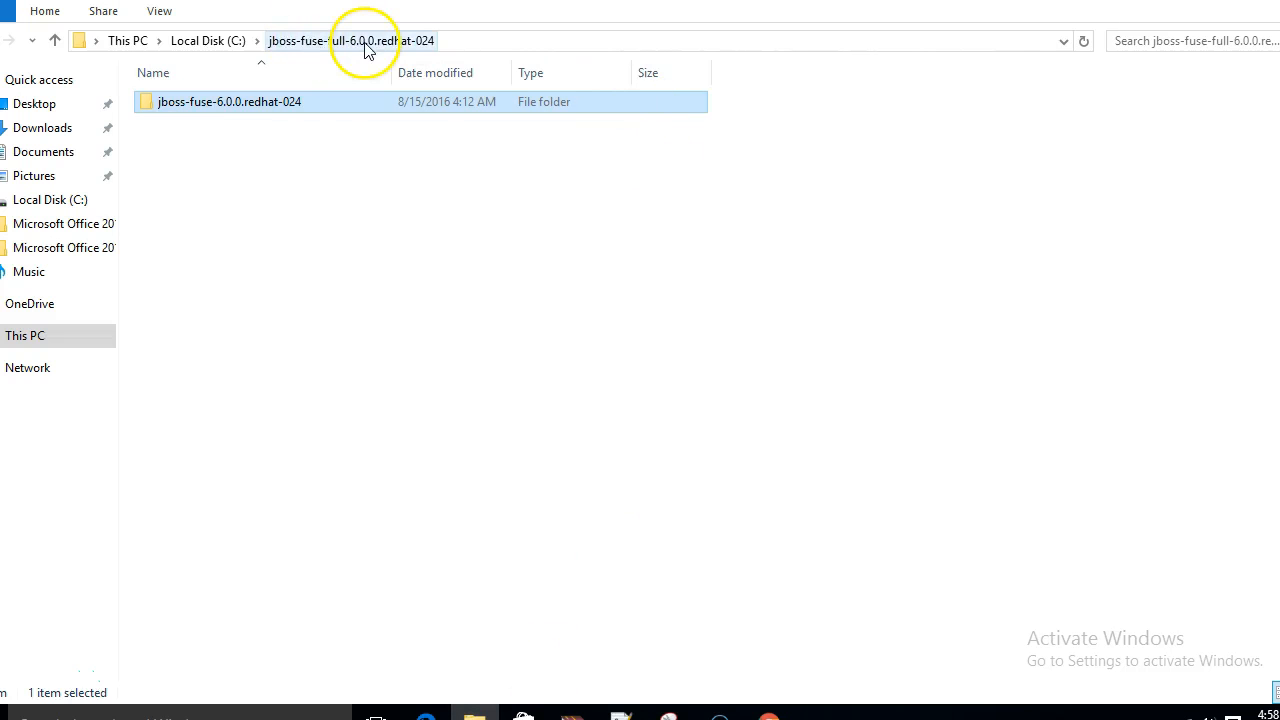
Open the jboss-fuse-6.0.0.redhat-024 folder and run the fuse batch file from bin.
{"action": "double_click", "coordinate": [229, 101]}
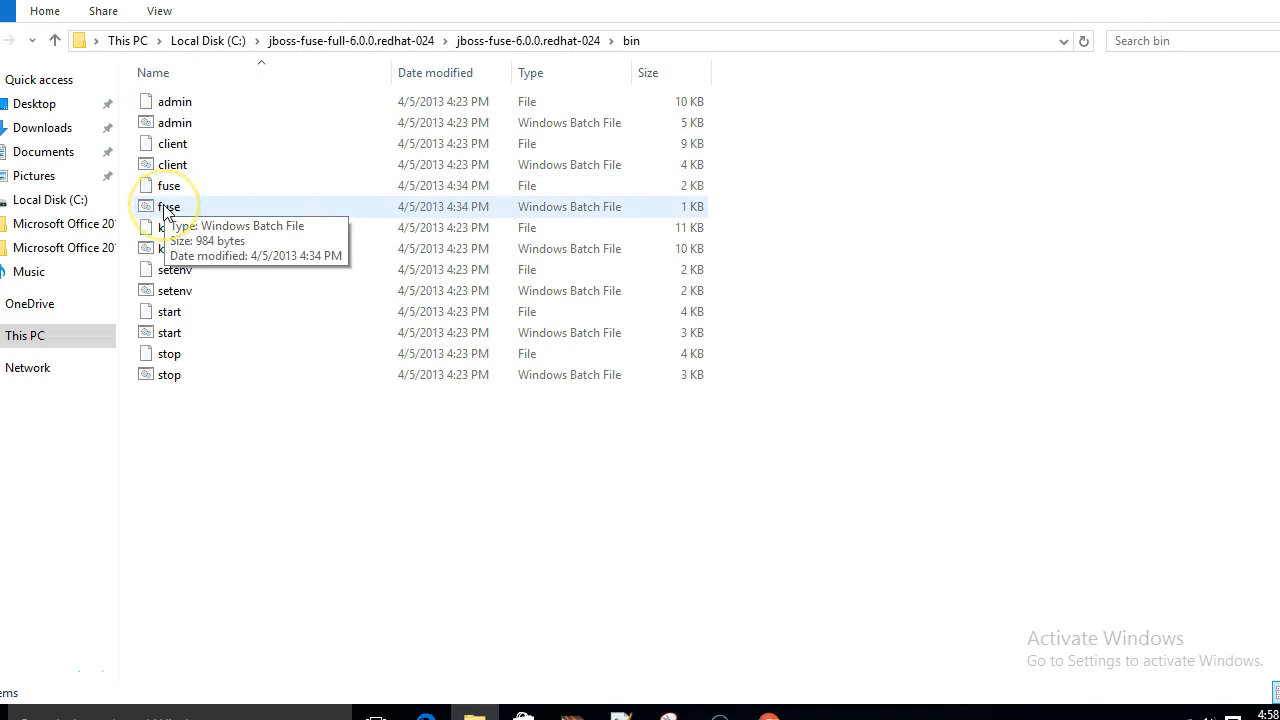
{"action": "double_click", "coordinate": [168, 206]}
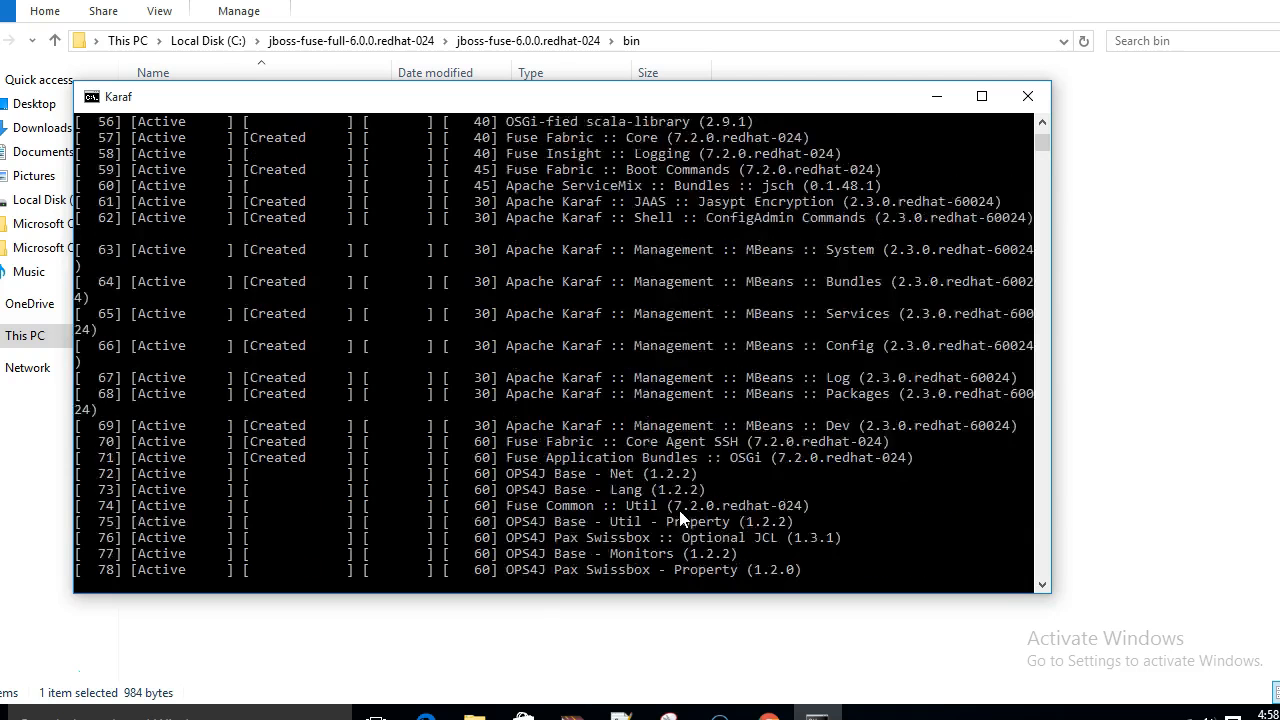
Scroll the Karaf bundle list down to the JBossFuse:karaf@root> prompt.
{"action": "scroll", "scroll_direction": "down", "scroll_amount": 3}
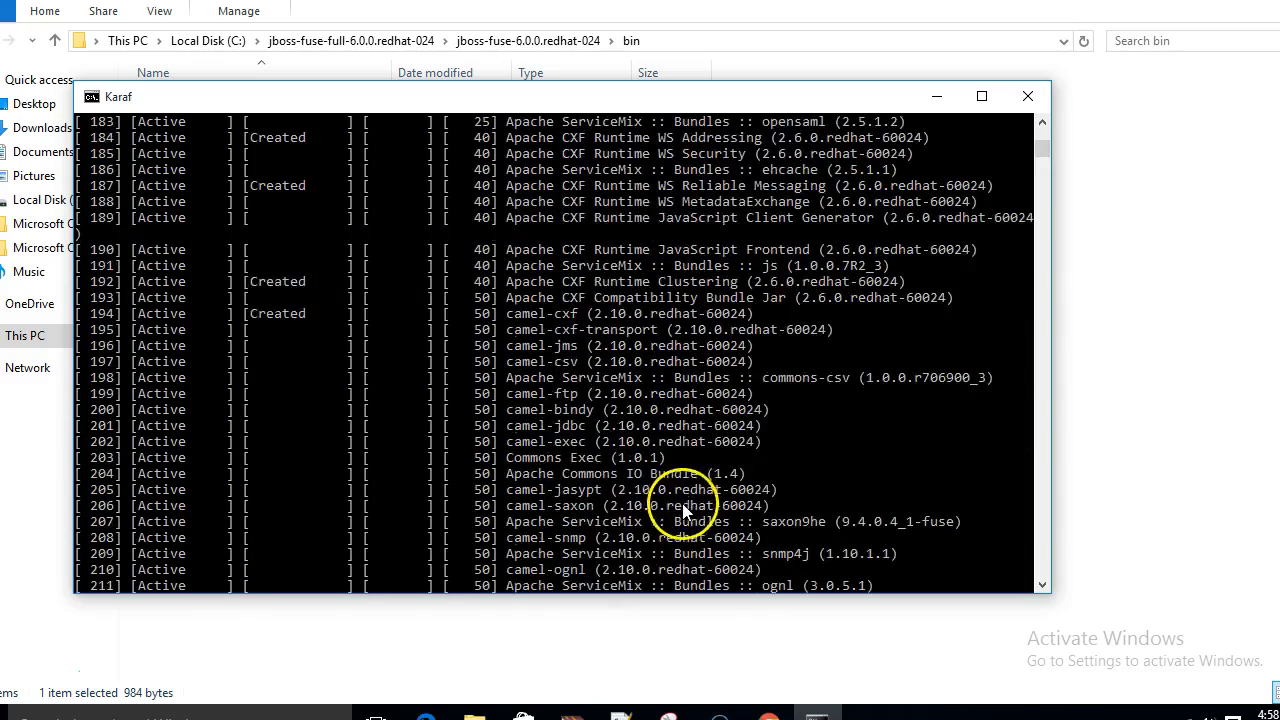
{"action": "scroll", "scroll_direction": "down", "scroll_amount": 3}
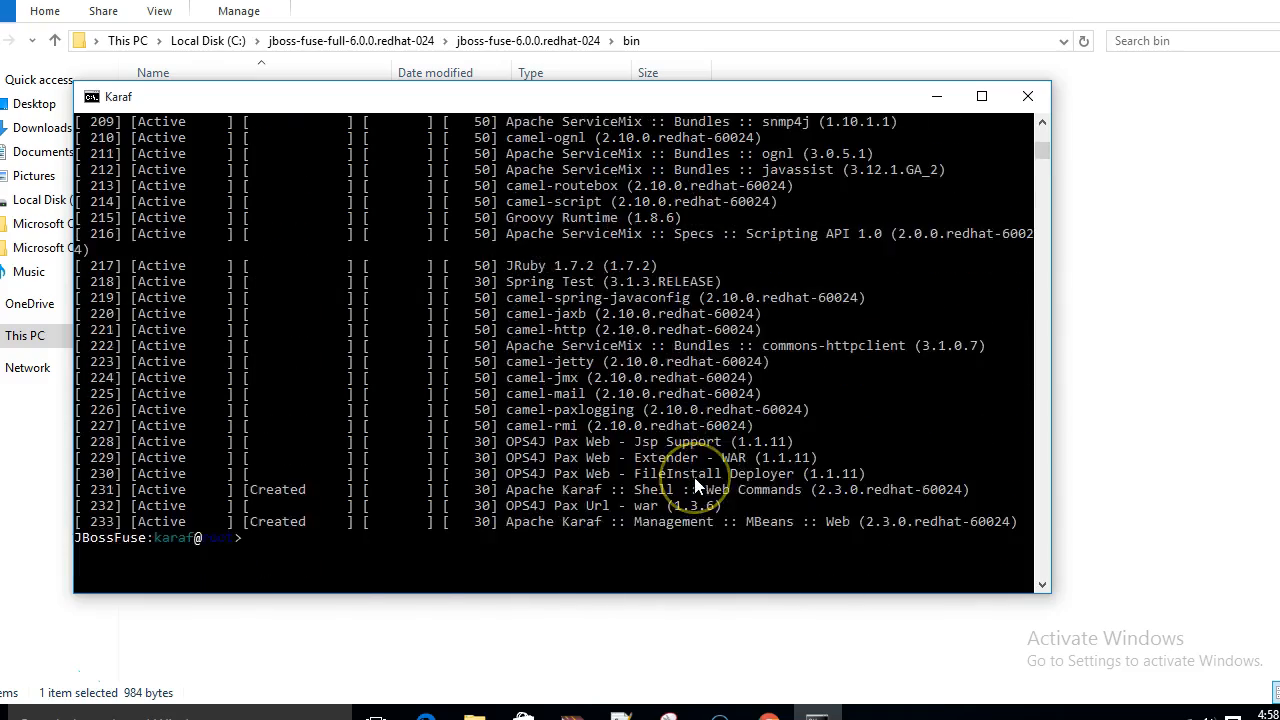
{"action": "mouse_move", "coordinate": [263, 558]}
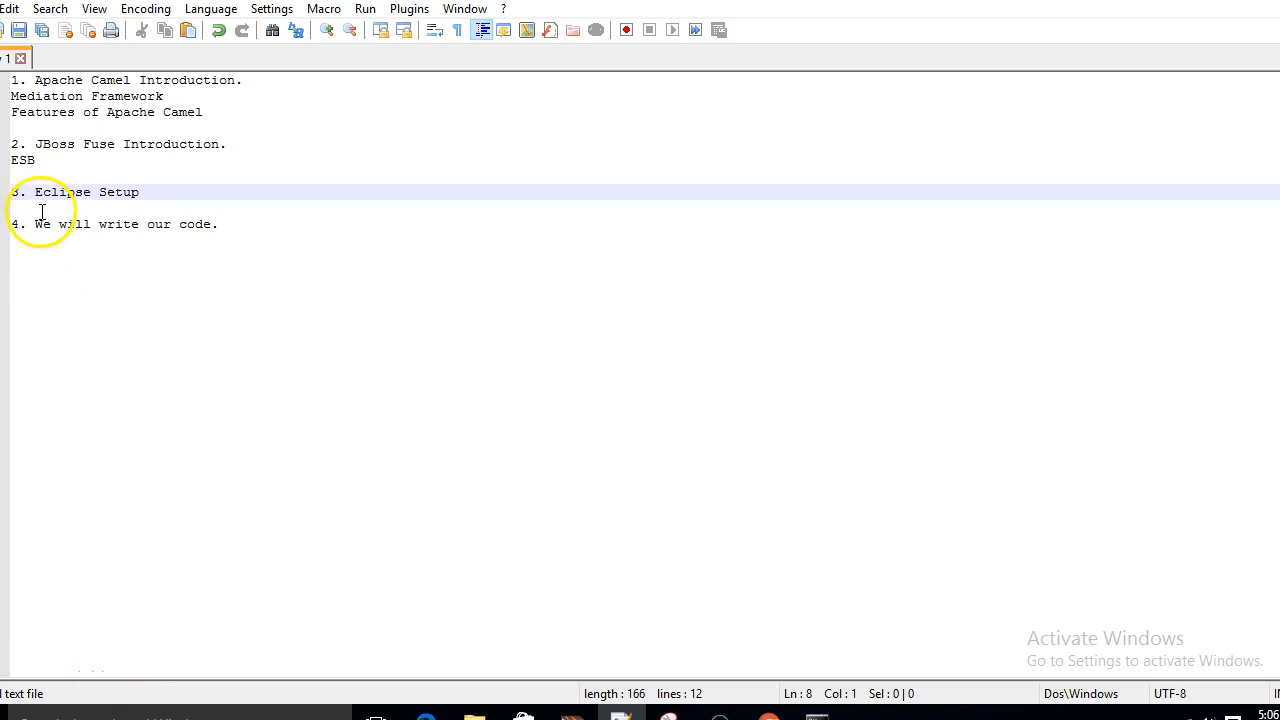
Add 'javainuse.com' on a new line below ESB and browse to javainuse.com/home.
{"action": "left_click_drag", "start_coordinate": [34, 192], "coordinate": [140, 192]}
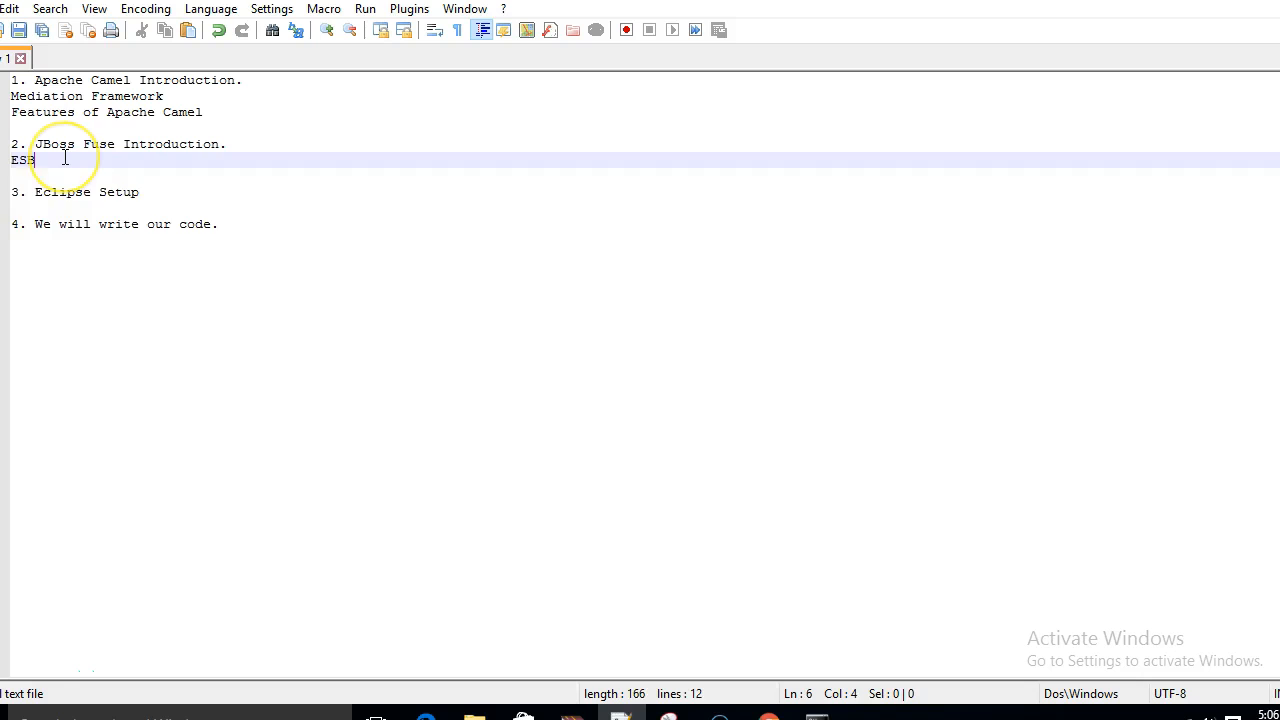
{"action": "type", "text": "java"}
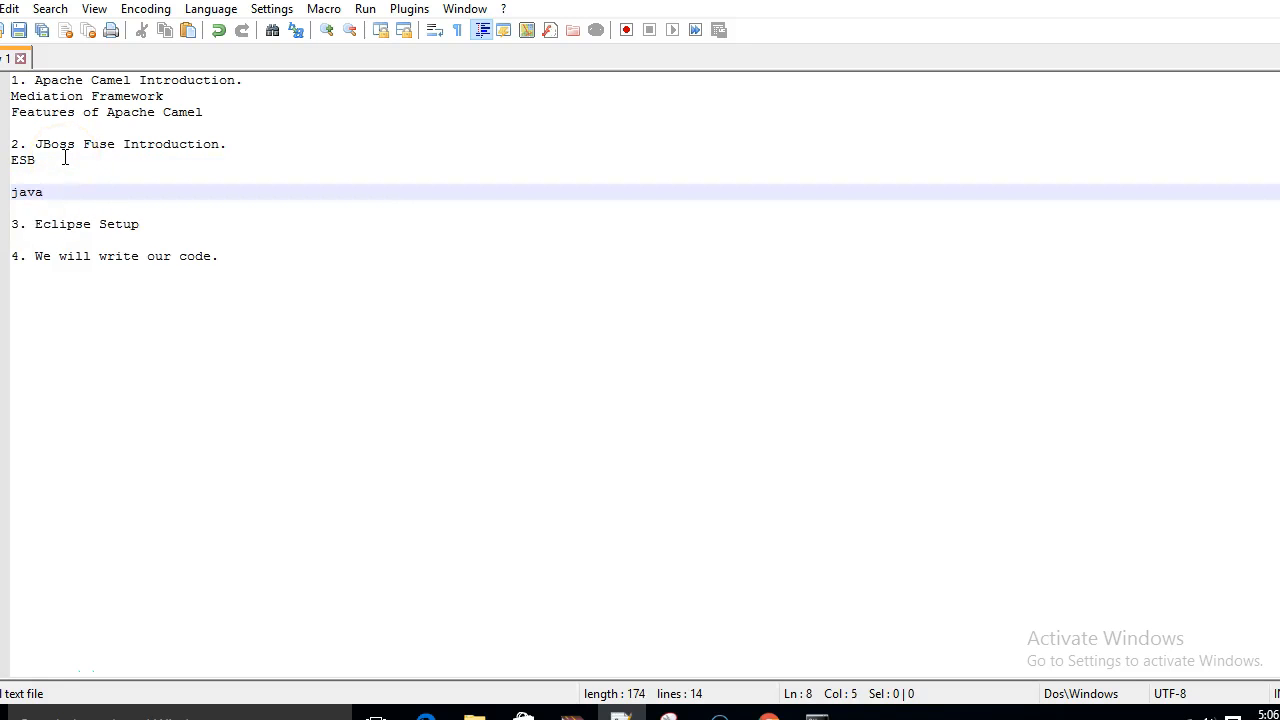
{"action": "type", "text": "inuse.com"}
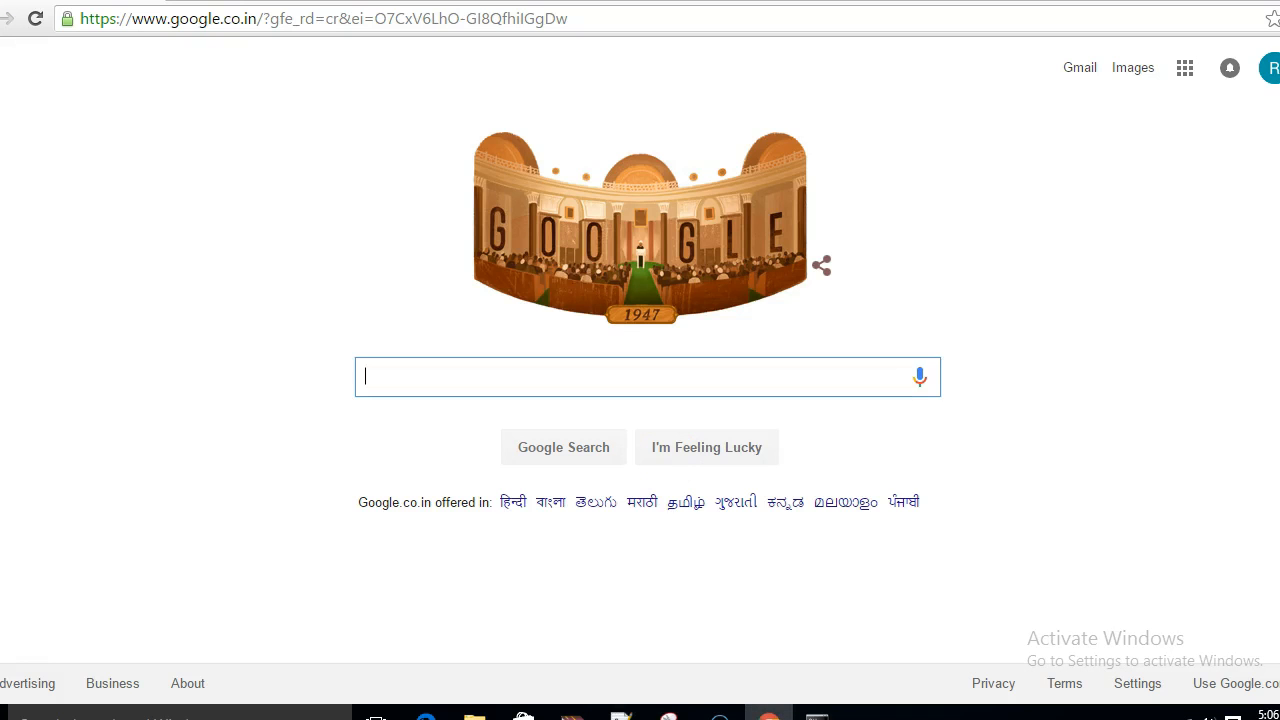
{"action": "type", "text": "javainuse.com/homel/camel_spring"}
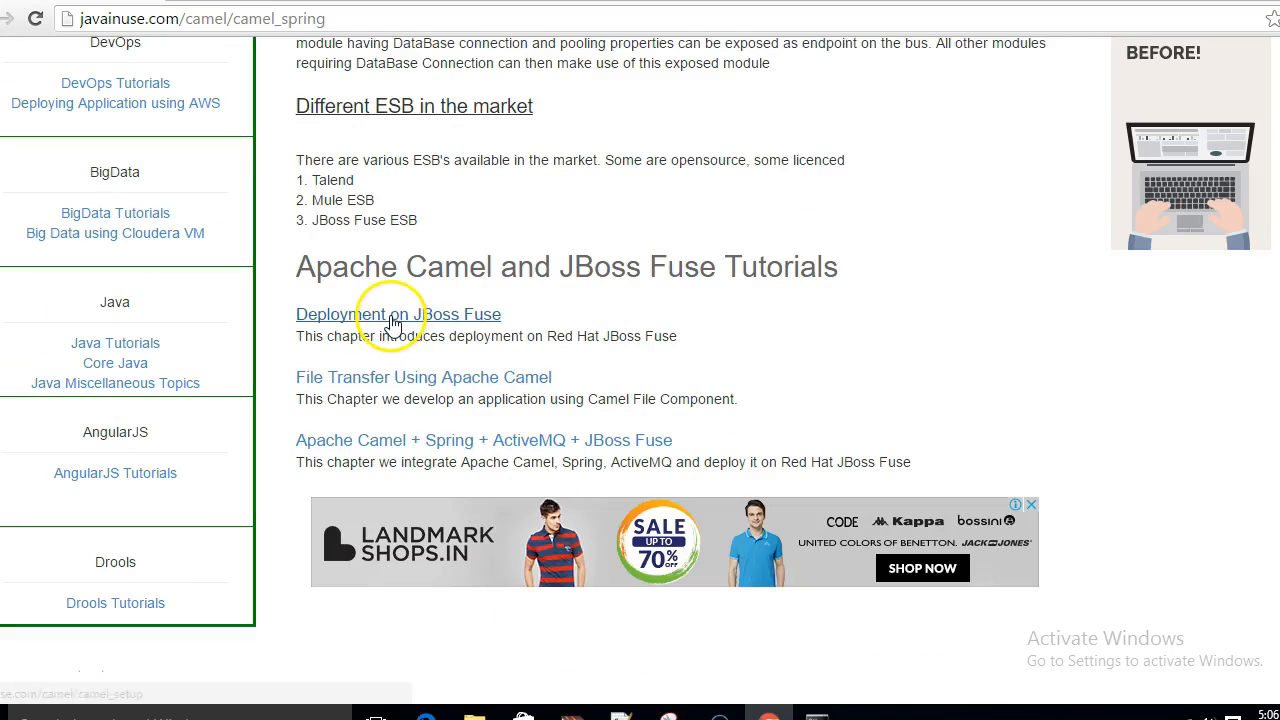
Open the 'Deployment on JBoss Fuse' chapter on javainuse.com and scroll through it.
{"action": "left_click", "coordinate": [397, 314]}
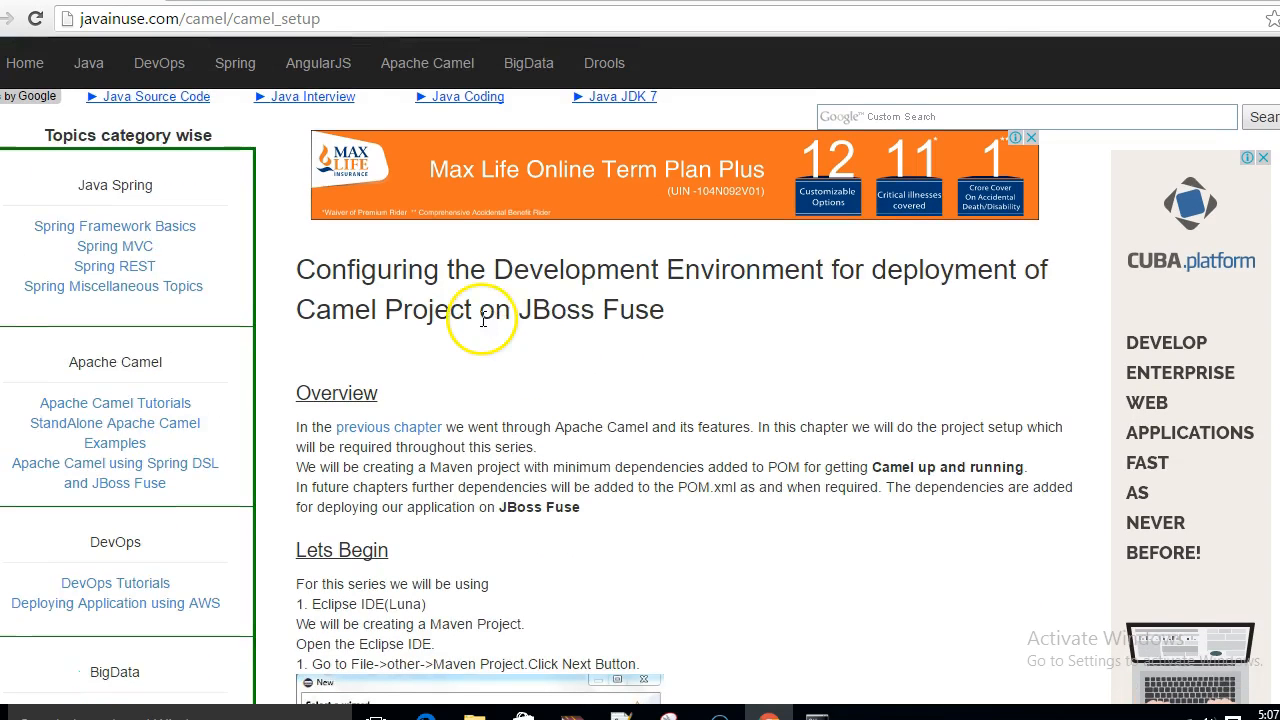
{"action": "mouse_move", "coordinate": [890, 270]}
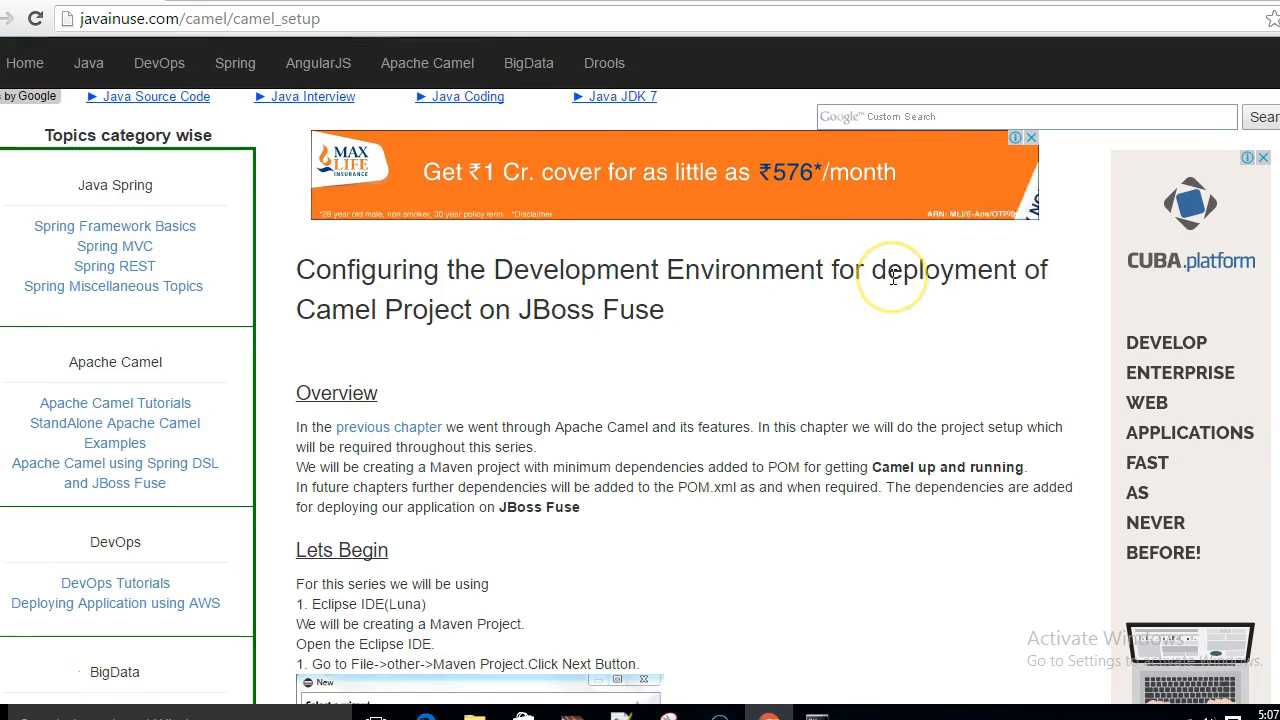
{"action": "mouse_move", "coordinate": [892, 277]}
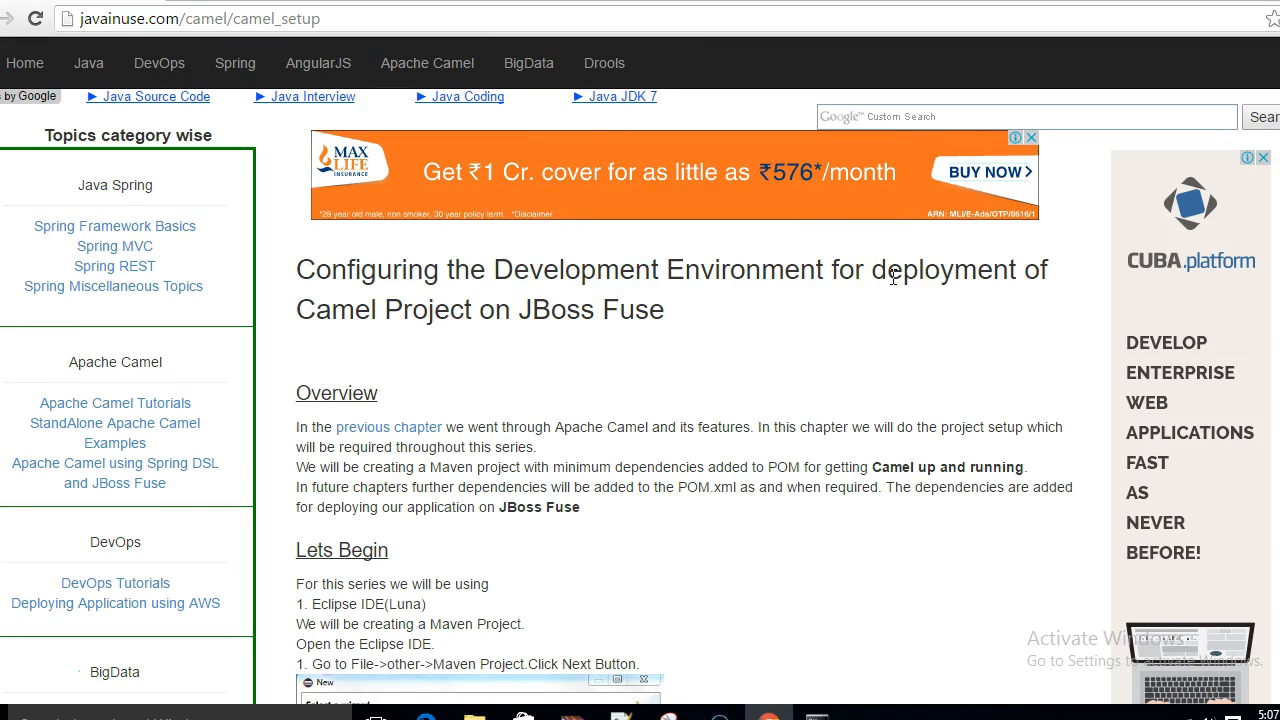
{"action": "scroll", "scroll_direction": "down", "scroll_amount": 3}
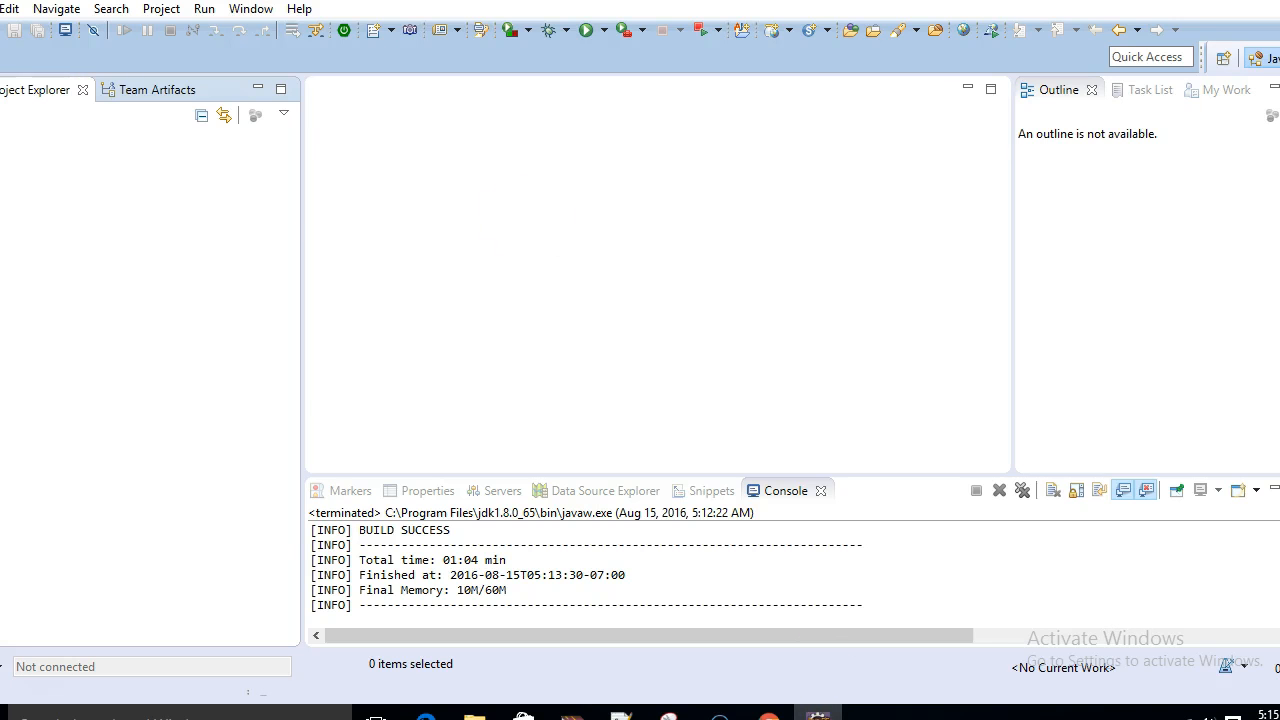
Create Maven project com.javainuse:camel-hello-world and expand it in Project Explorer.
{"action": "left_click", "coordinate": [10, 9]}
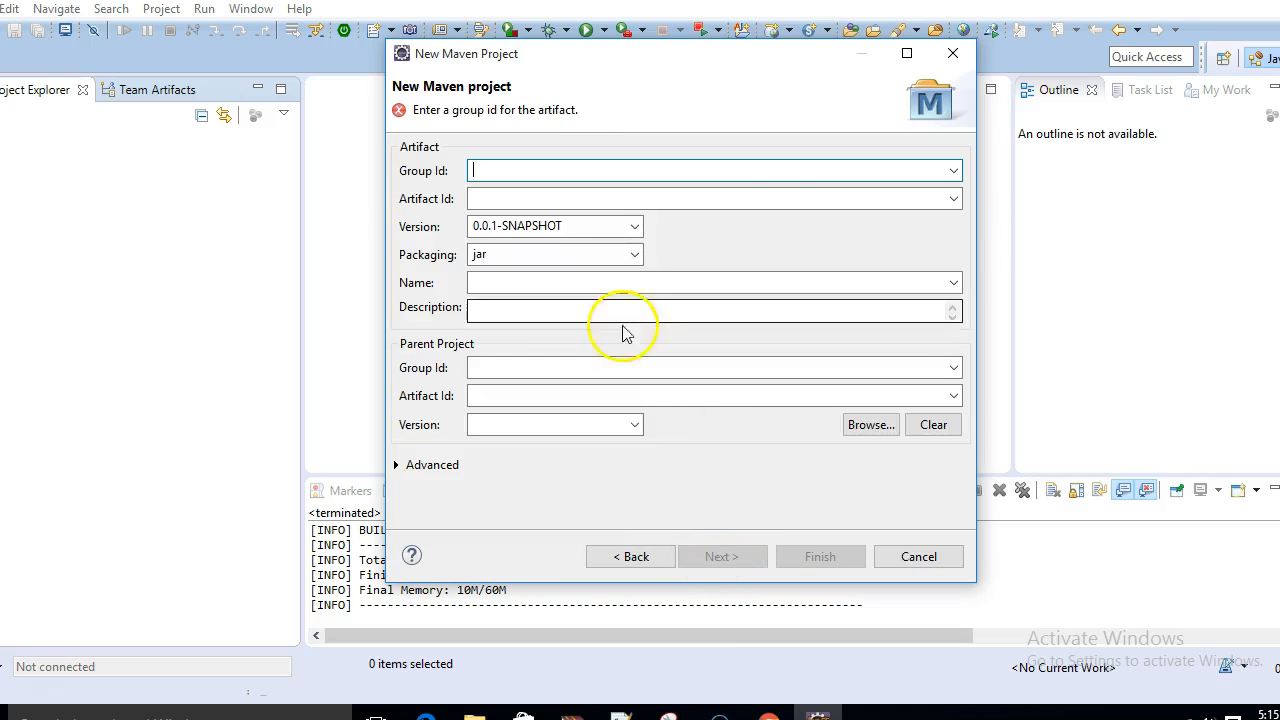
{"action": "type", "text": "com.javainuse"}
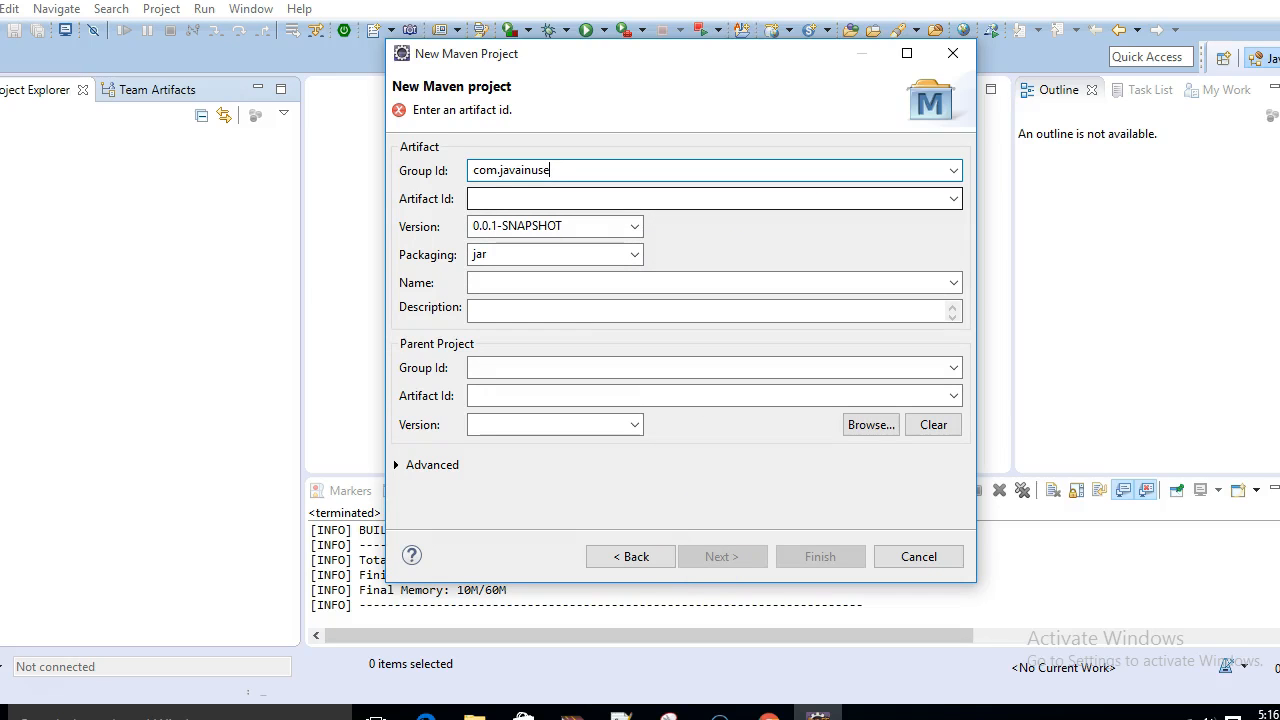
{"action": "type", "text": "camel-hello"}
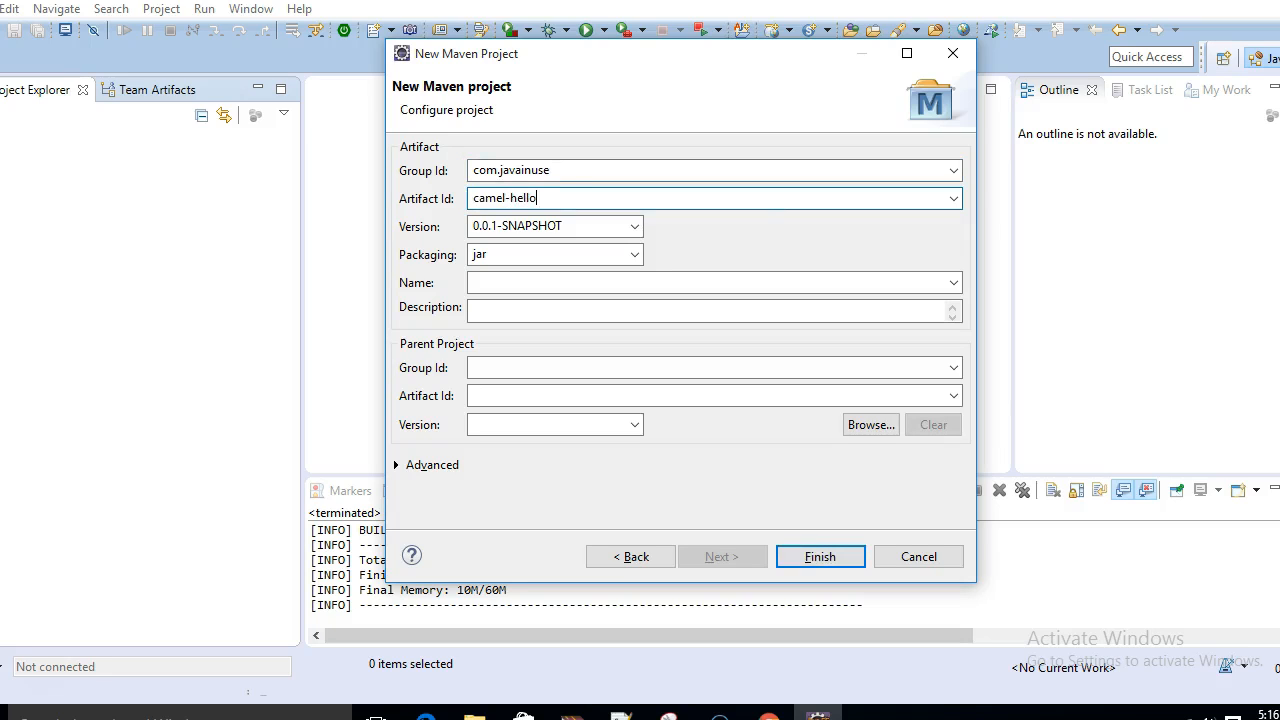
{"action": "type", "text": "-wprld"}
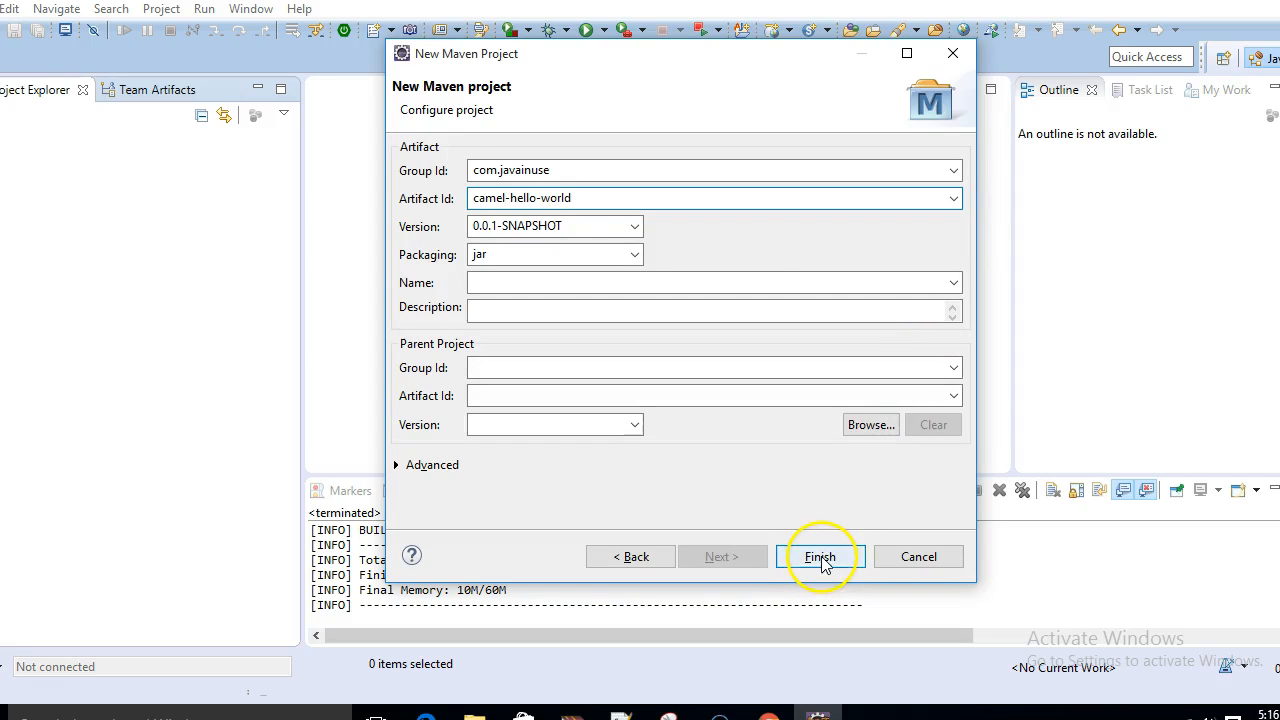
{"action": "left_click", "coordinate": [819, 557]}
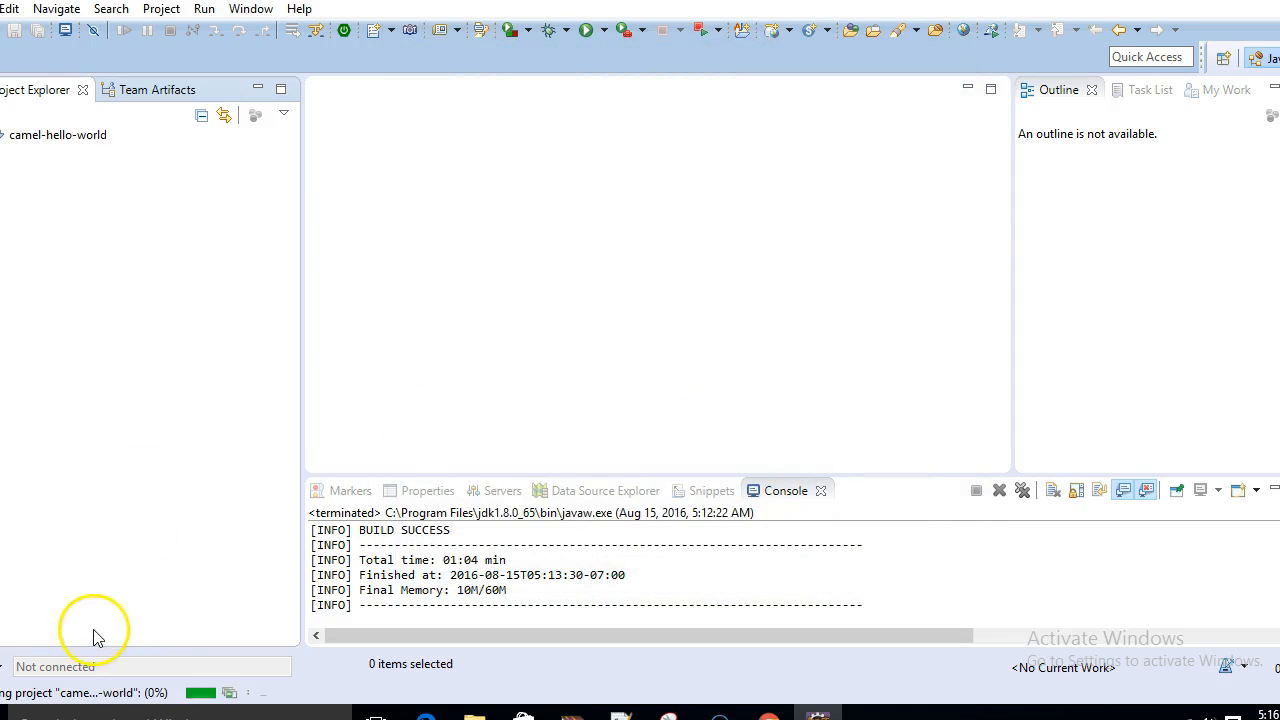
{"action": "left_click", "coordinate": [5, 134]}
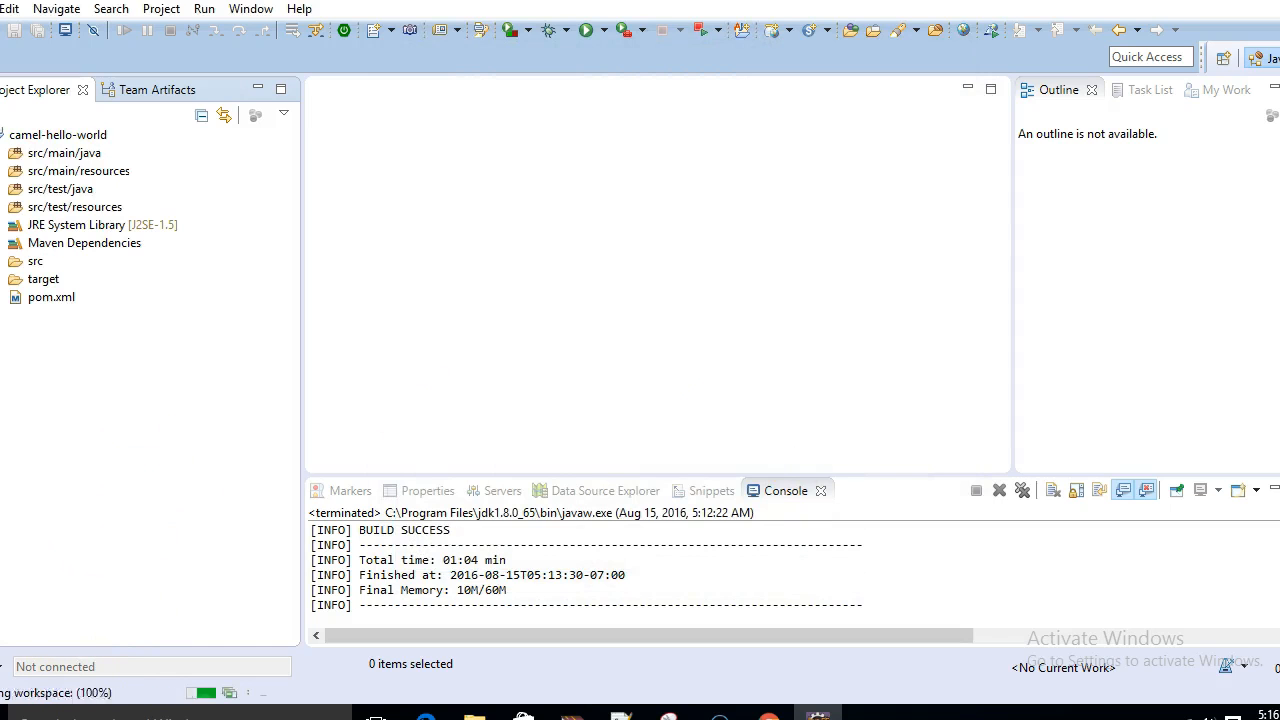
{"action": "mouse_move", "coordinate": [62, 350]}
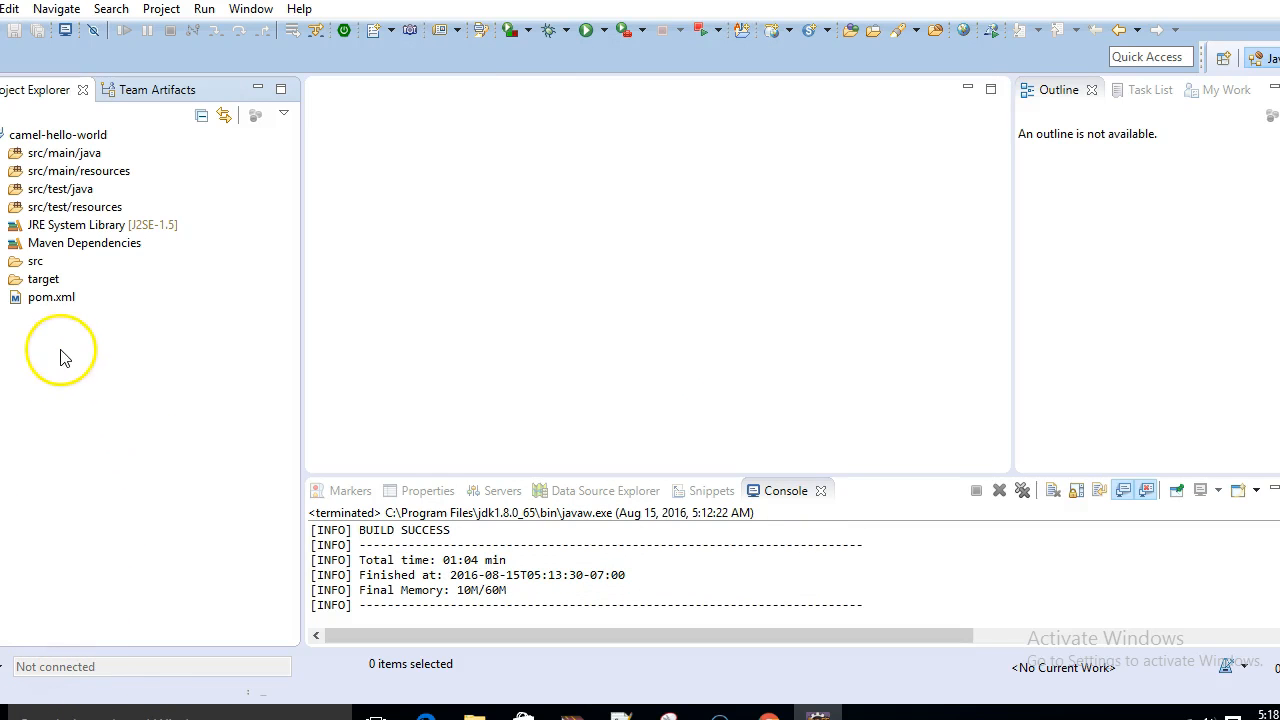
Select the sample pom.xml from <packaging> to the end, covering camel-core and maven-bundle-plugin.
{"action": "double_click", "coordinate": [51, 297]}
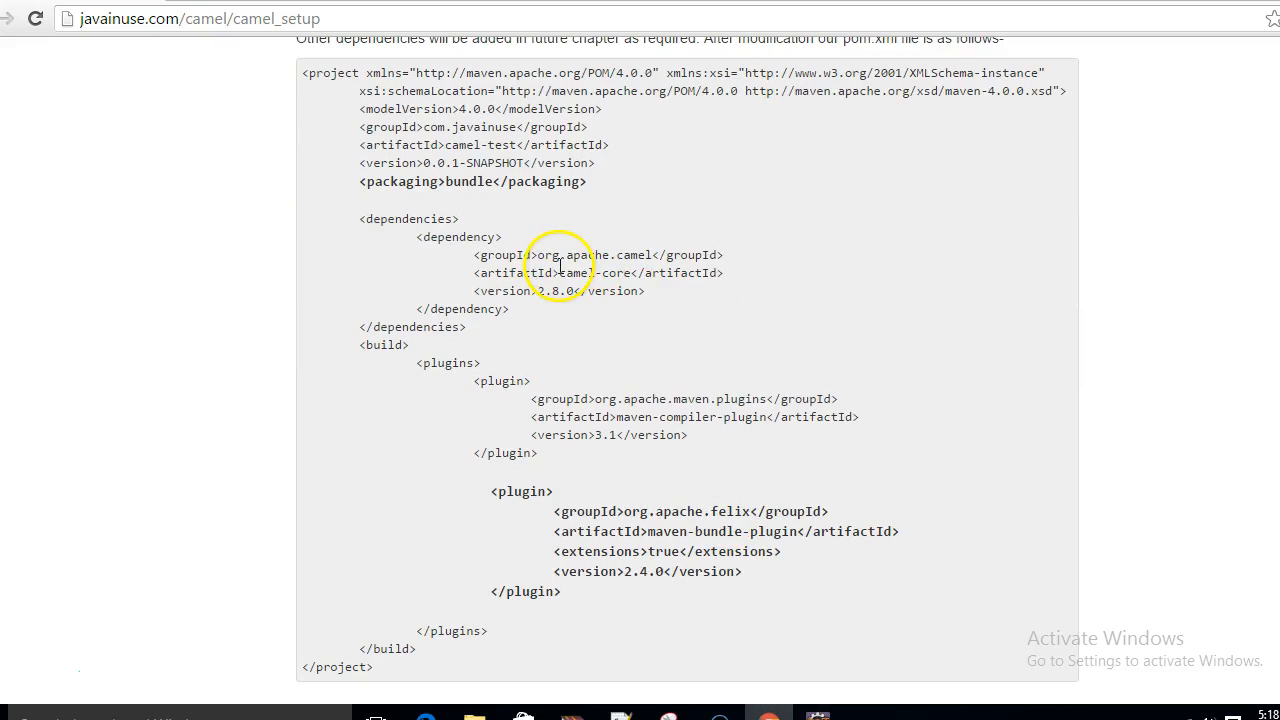
{"action": "double_click", "coordinate": [594, 273]}
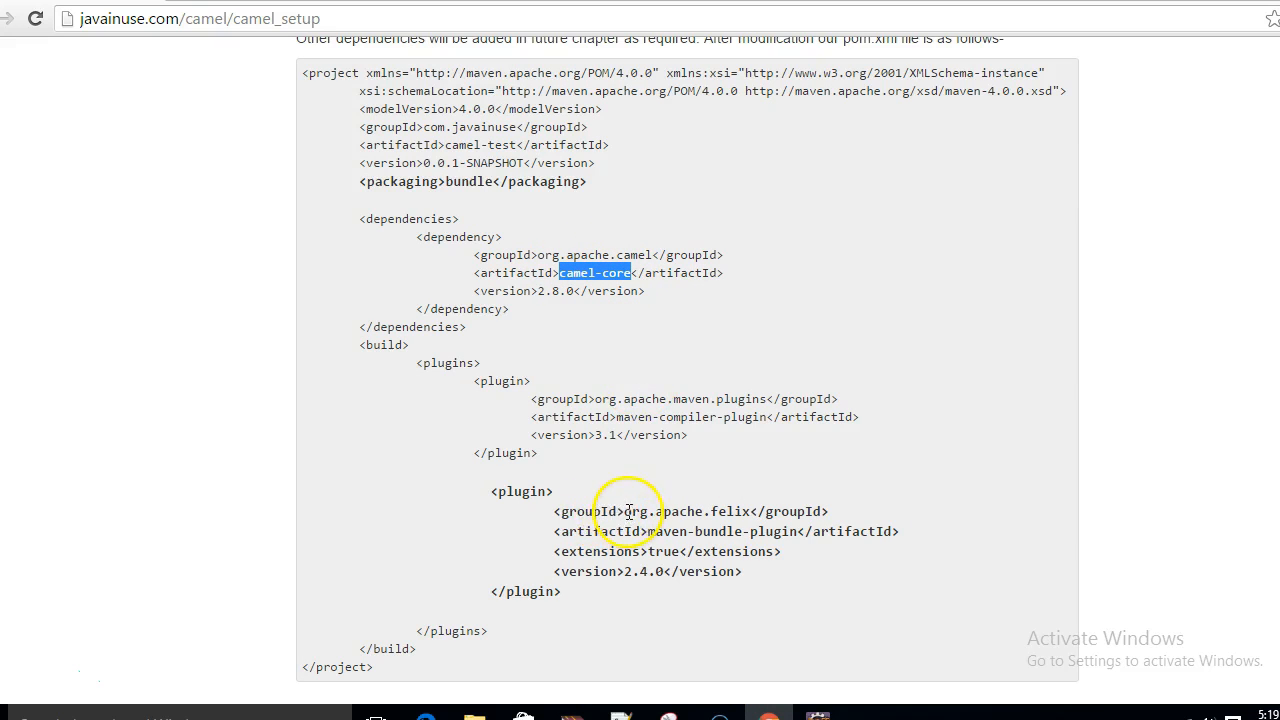
{"action": "double_click", "coordinate": [665, 511]}
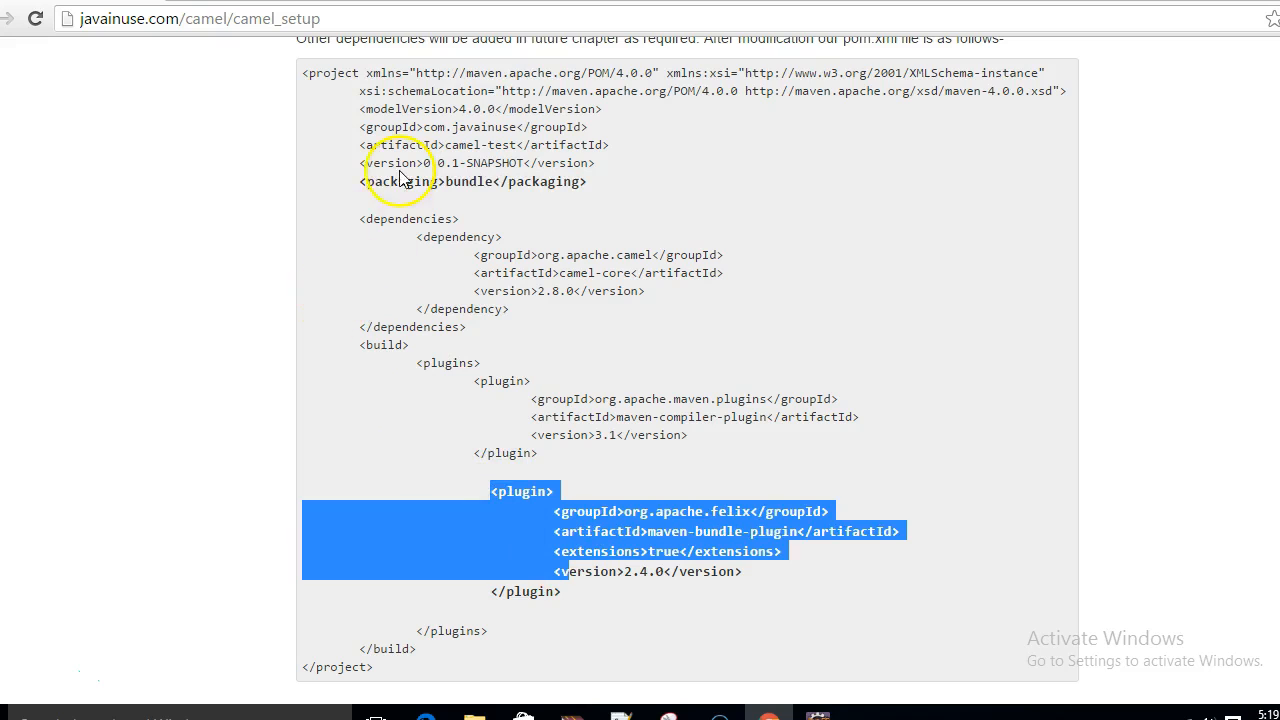
{"action": "left_click", "coordinate": [343, 182]}
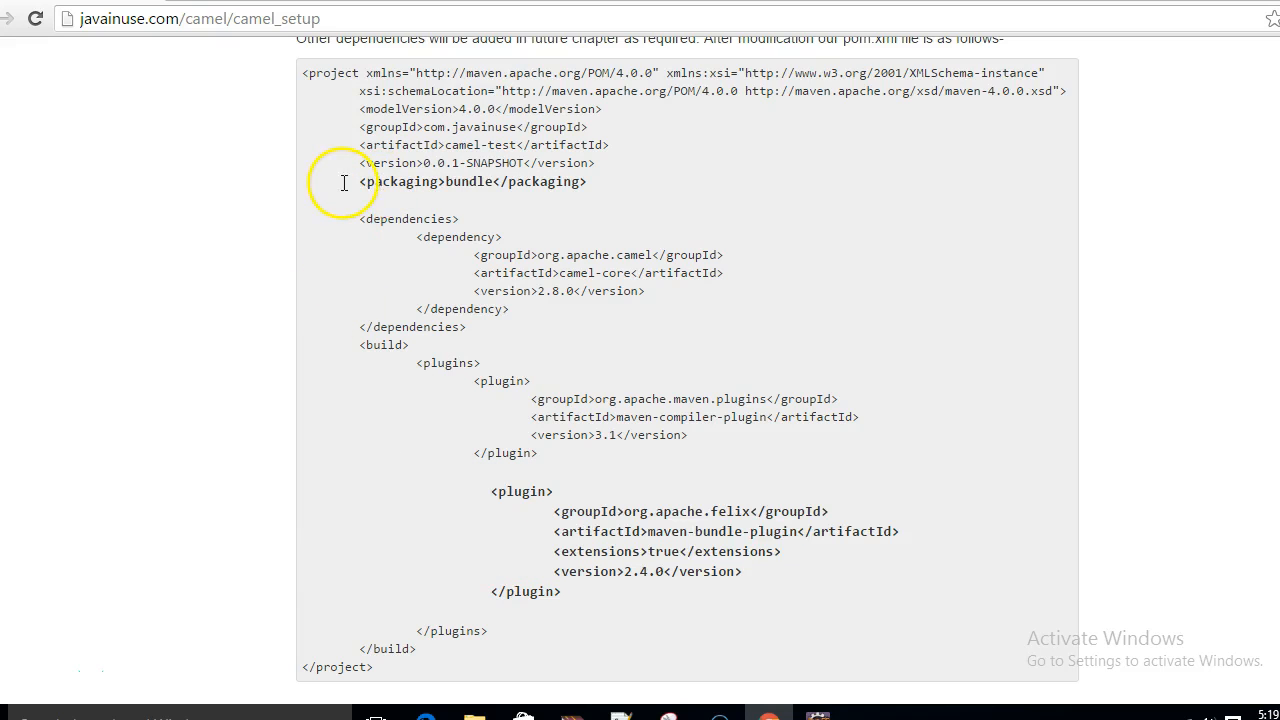
{"action": "left_click_drag", "start_coordinate": [344, 181], "coordinate": [444, 655]}
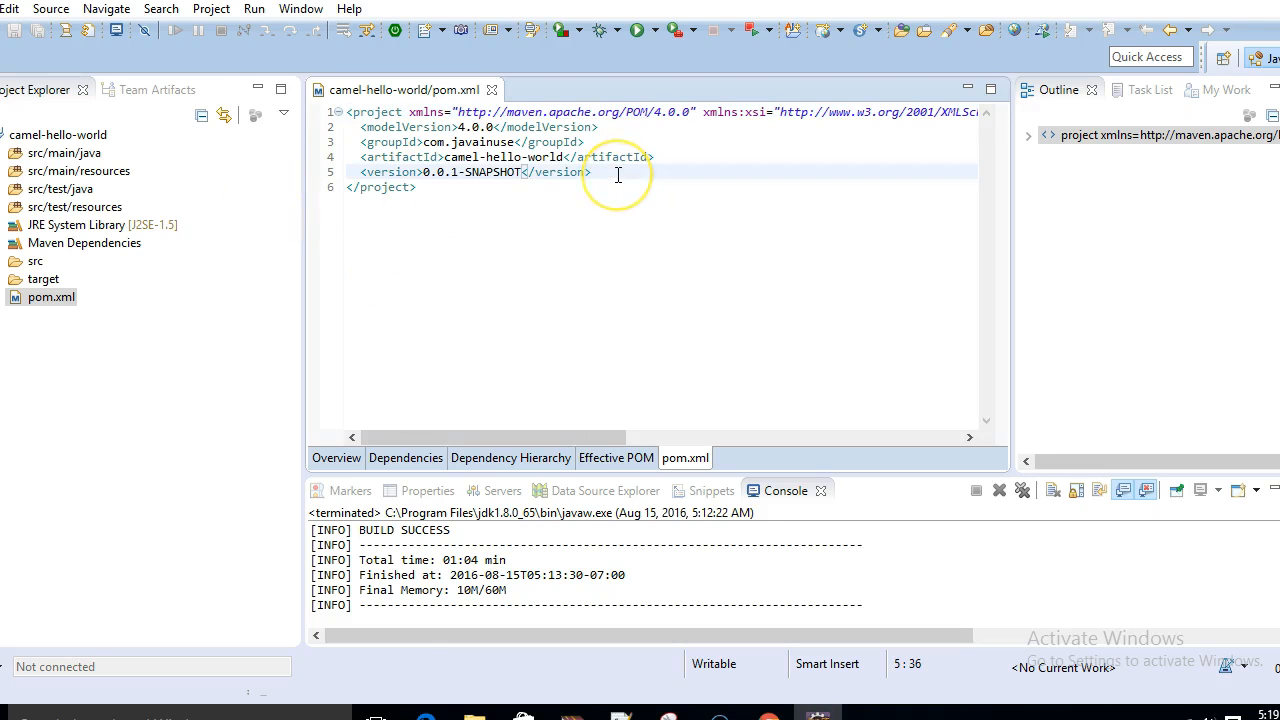
{"action": "scroll", "scroll_direction": "down", "scroll_amount": 3}
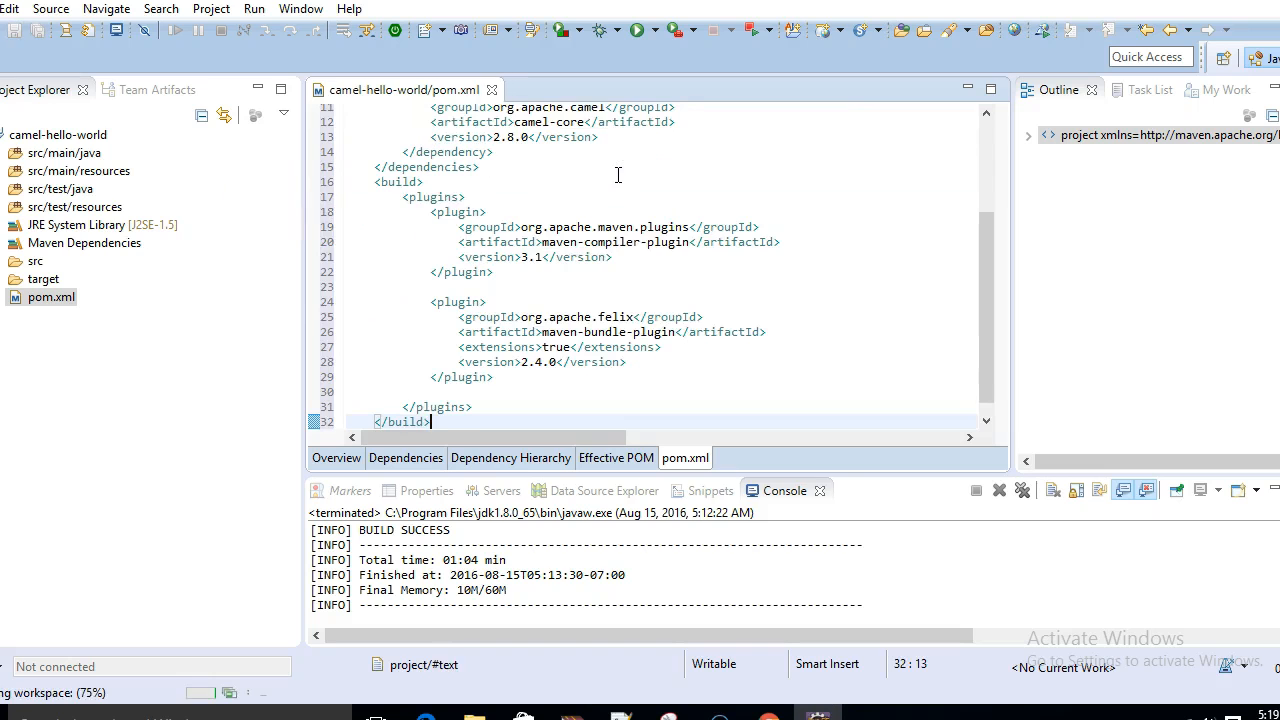
{"action": "right_click", "coordinate": [440, 205]}
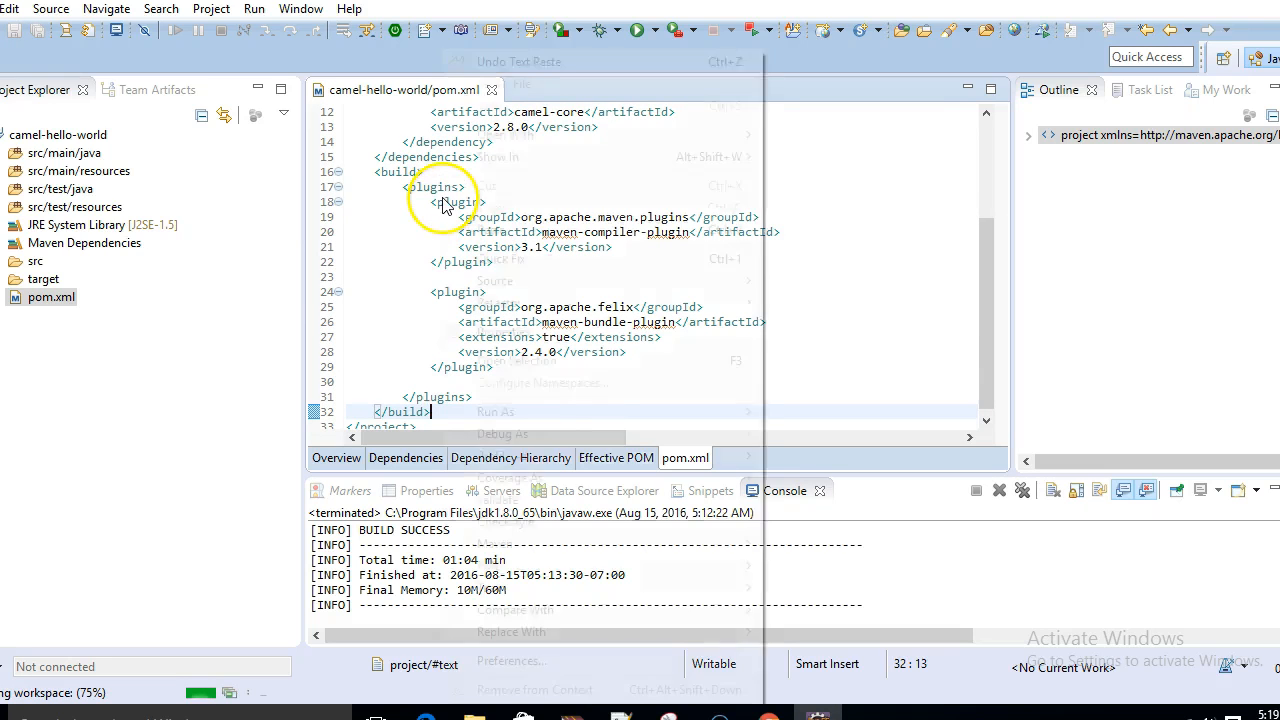
{"action": "left_click", "coordinate": [563, 408]}
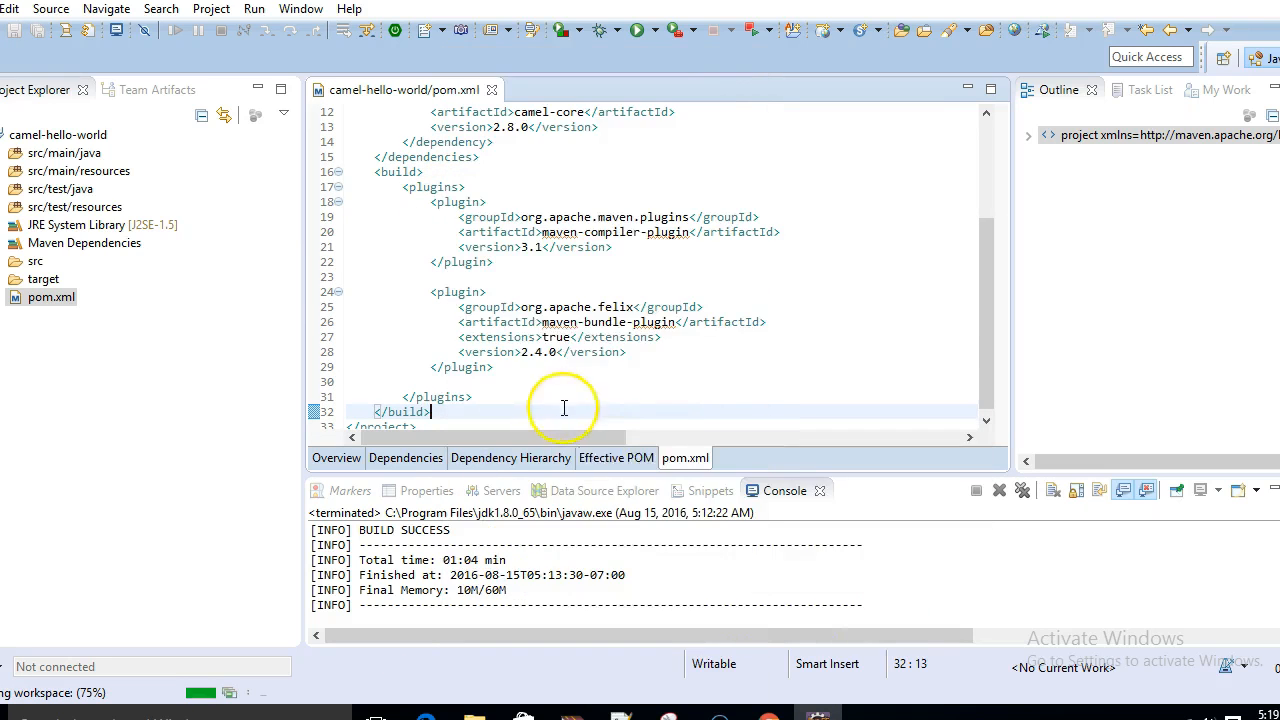
{"action": "right_click", "coordinate": [563, 407]}
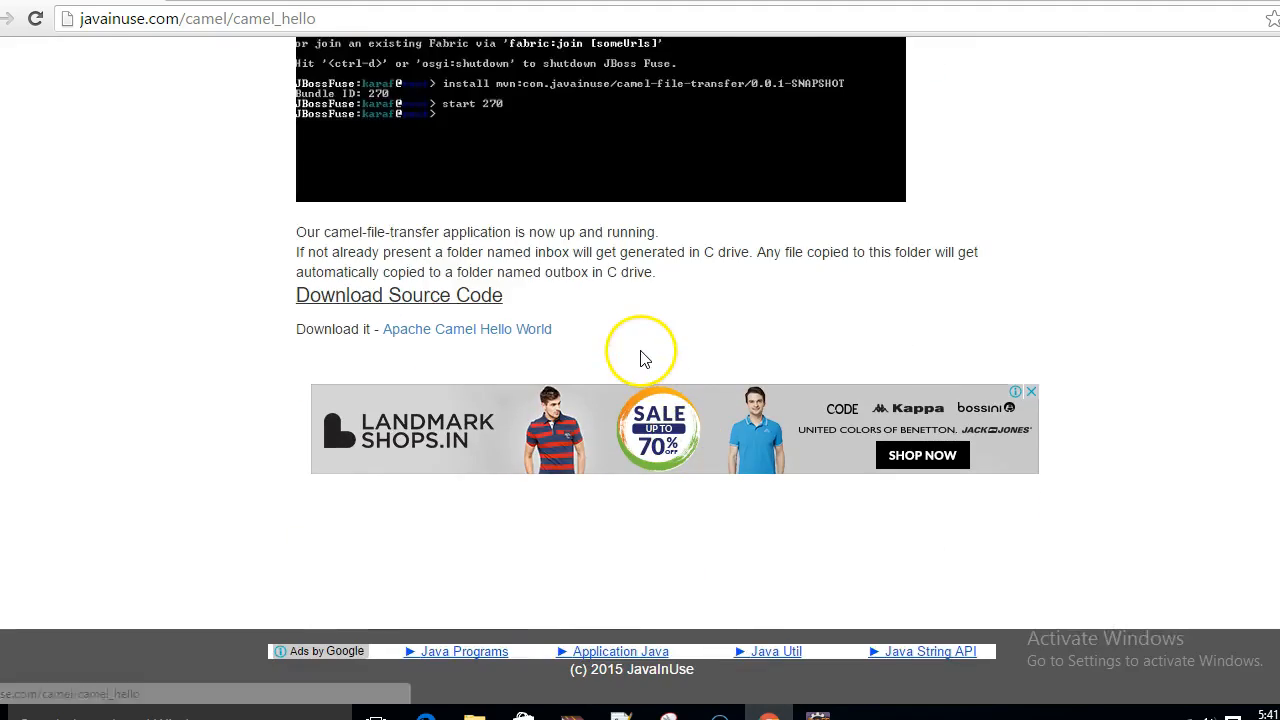
Scroll to the applicationContext.xml sample and highlight camelContext and the outbox folder name.
{"action": "left_click", "coordinate": [466, 329]}
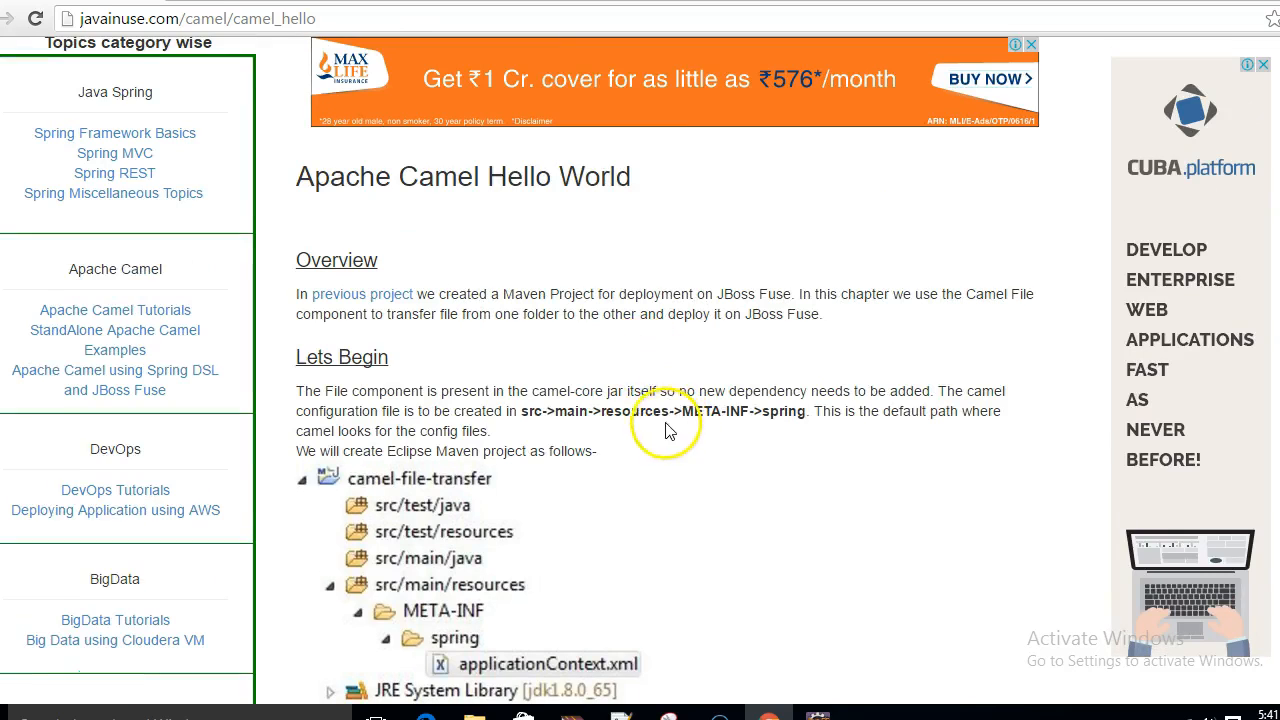
{"action": "mouse_move", "coordinate": [520, 415]}
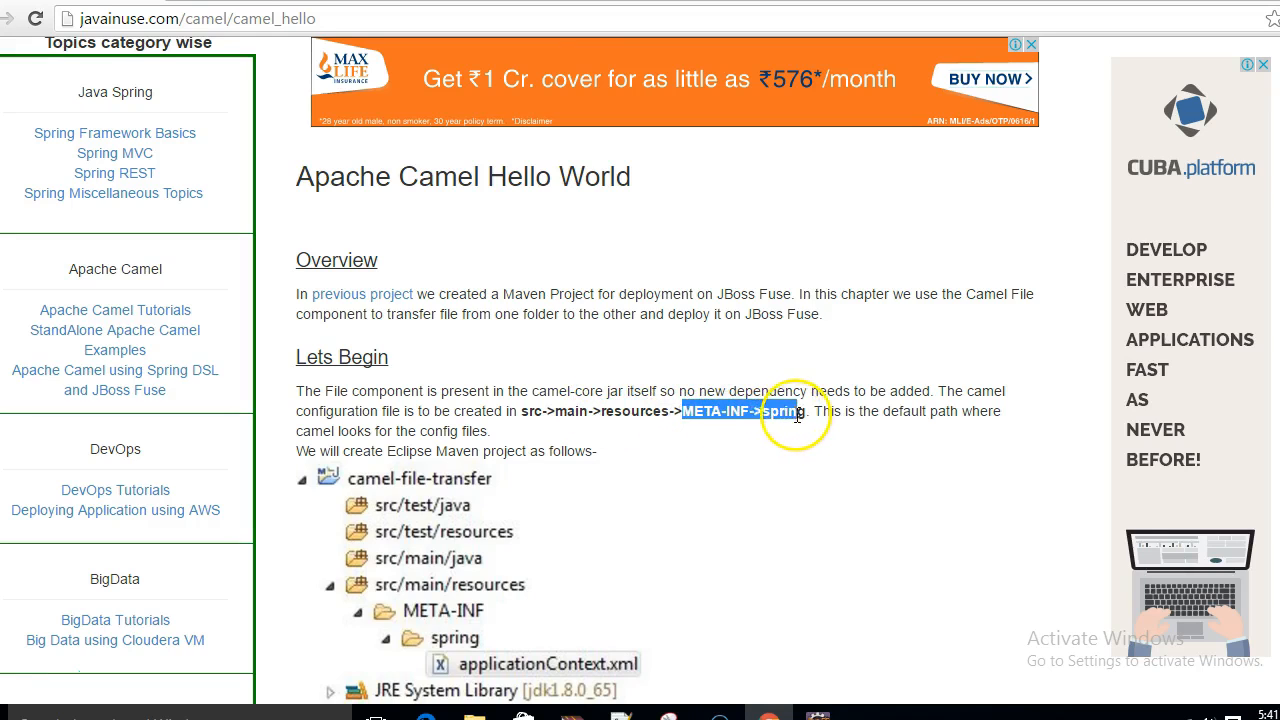
{"action": "scroll", "scroll_direction": "down", "scroll_amount": 3}
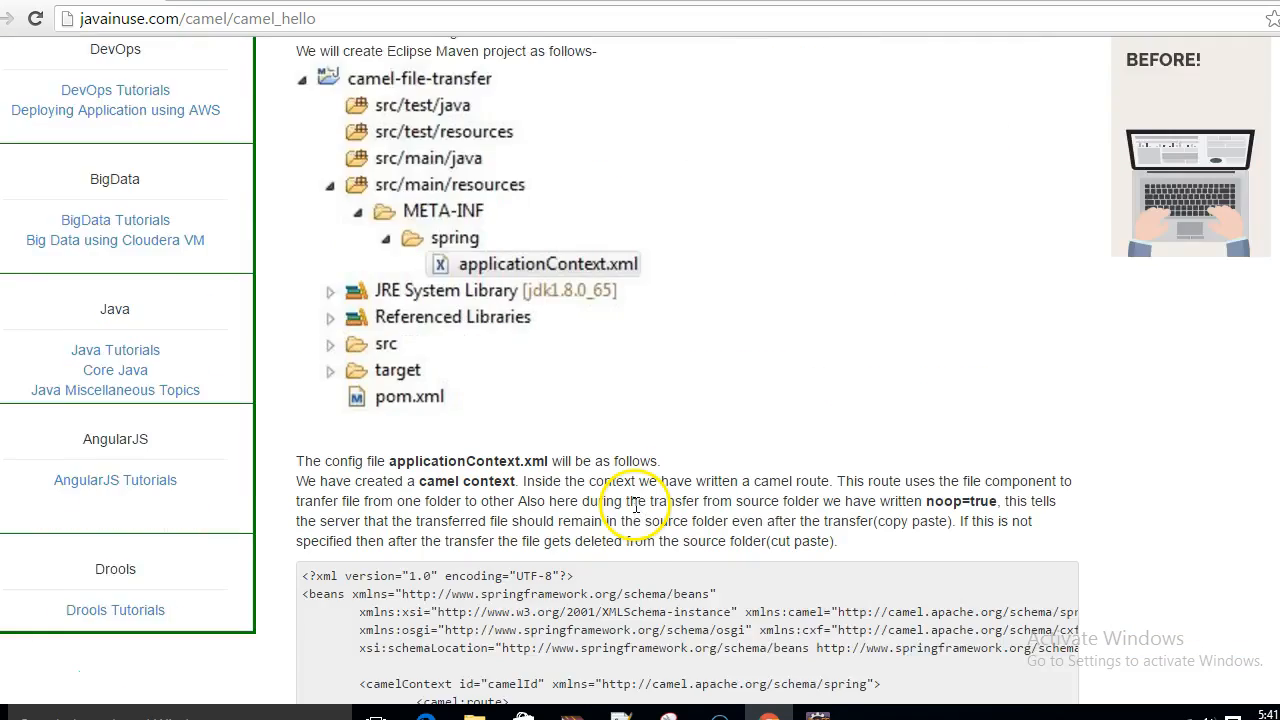
{"action": "scroll", "scroll_direction": "down", "scroll_amount": 3}
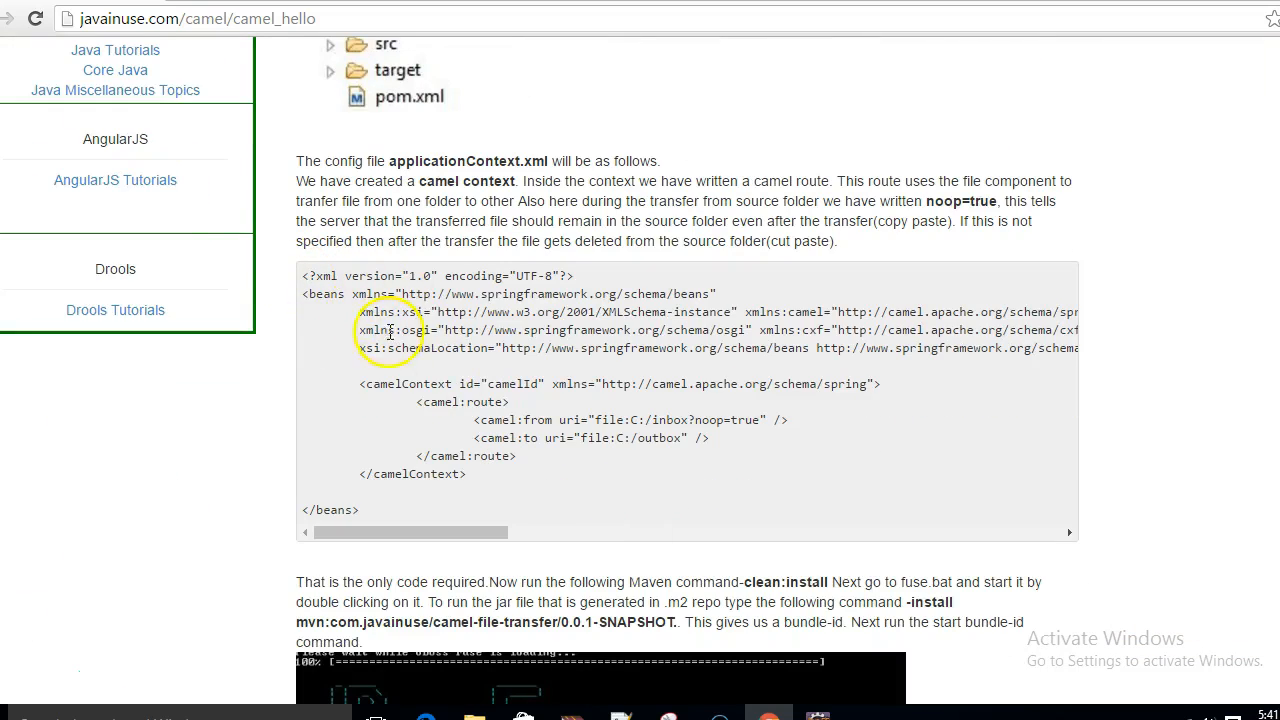
{"action": "mouse_move", "coordinate": [368, 384]}
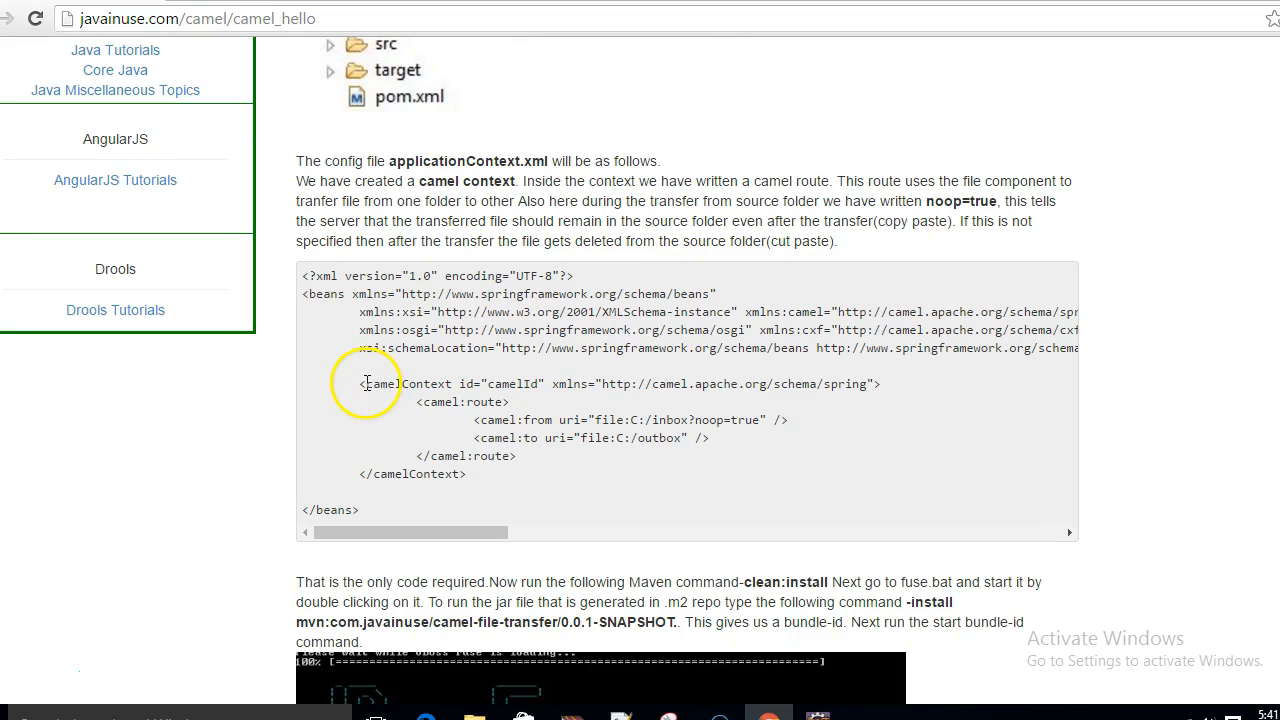
{"action": "double_click", "coordinate": [408, 384]}
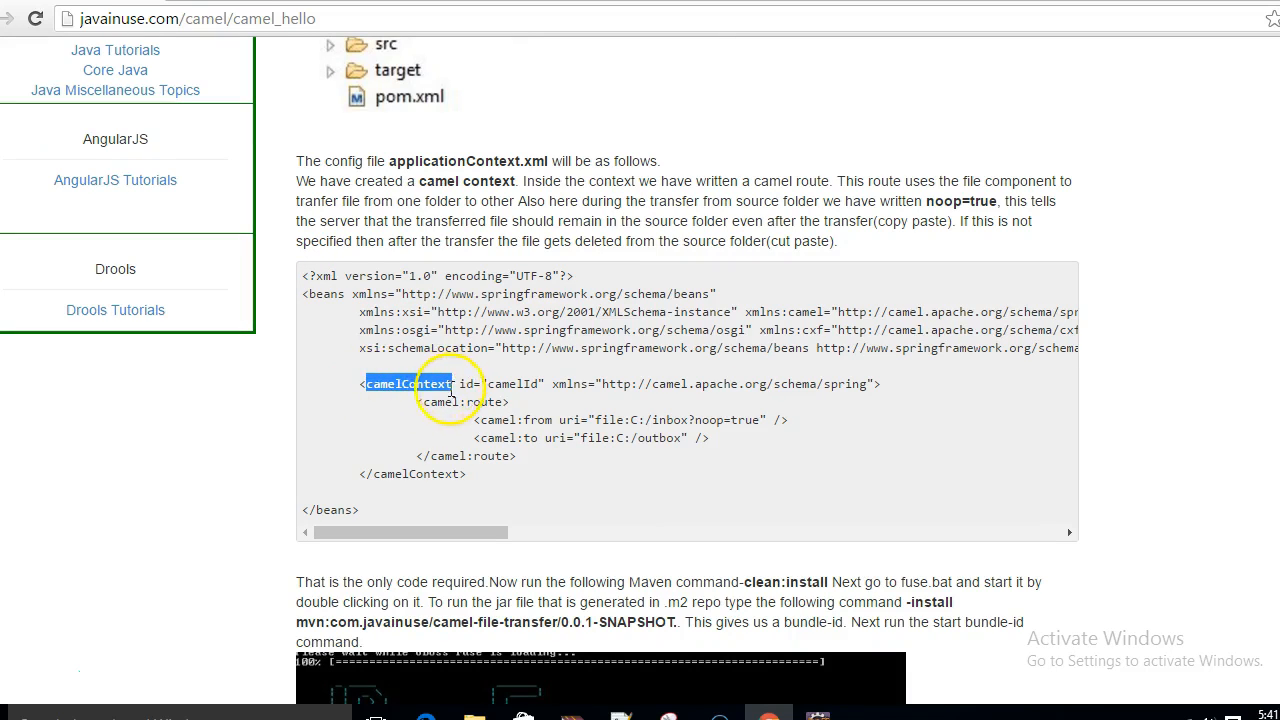
{"action": "double_click", "coordinate": [468, 402]}
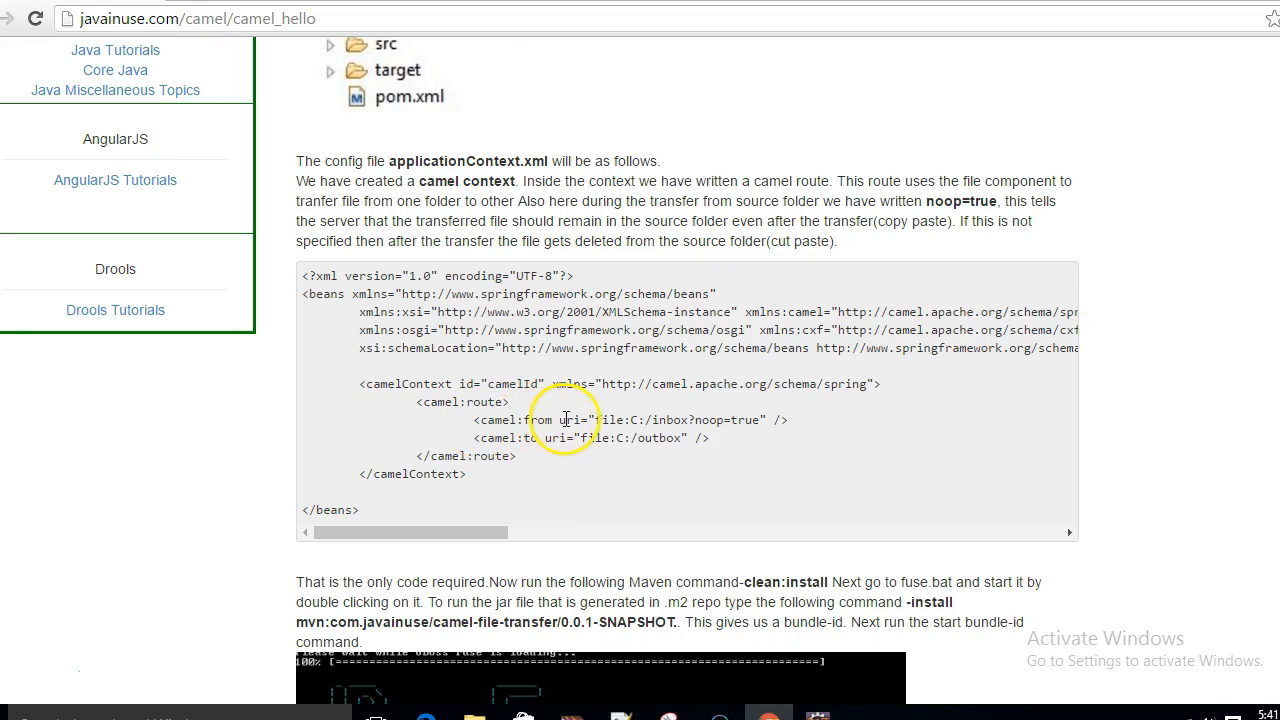
{"action": "left_click_drag", "start_coordinate": [595, 420], "coordinate": [665, 420]}
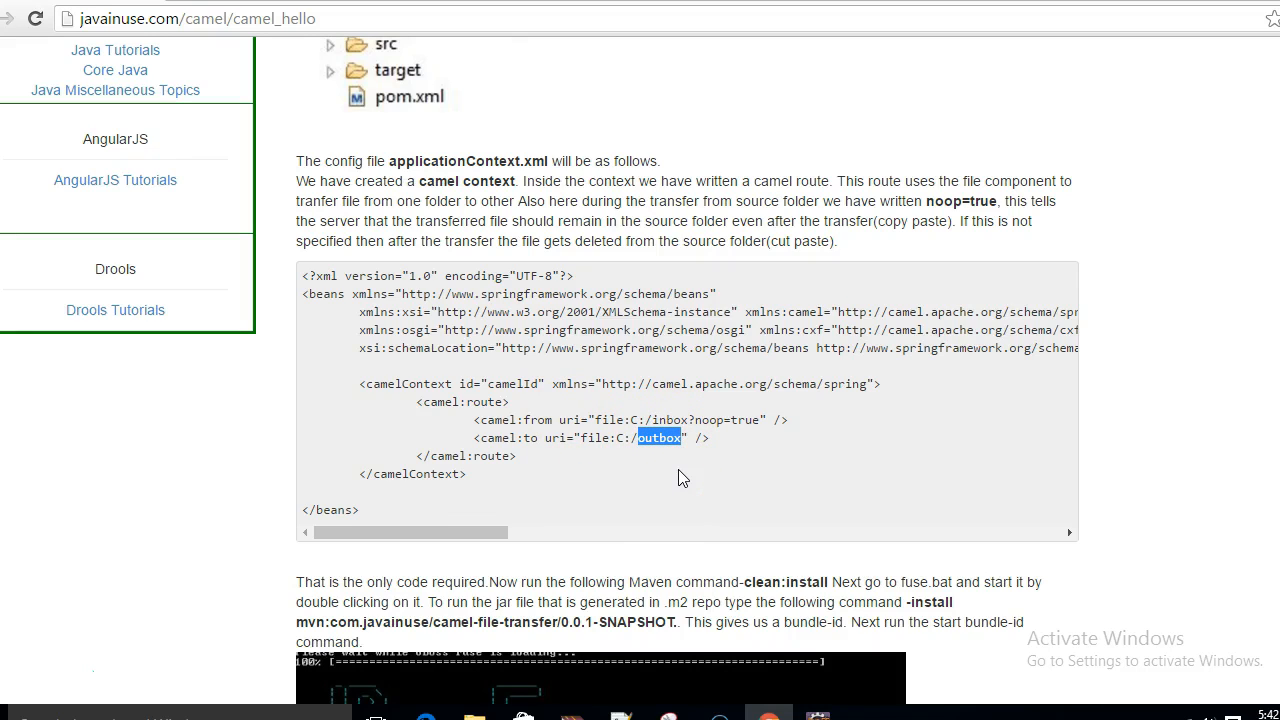
{"action": "mouse_move", "coordinate": [435, 503]}
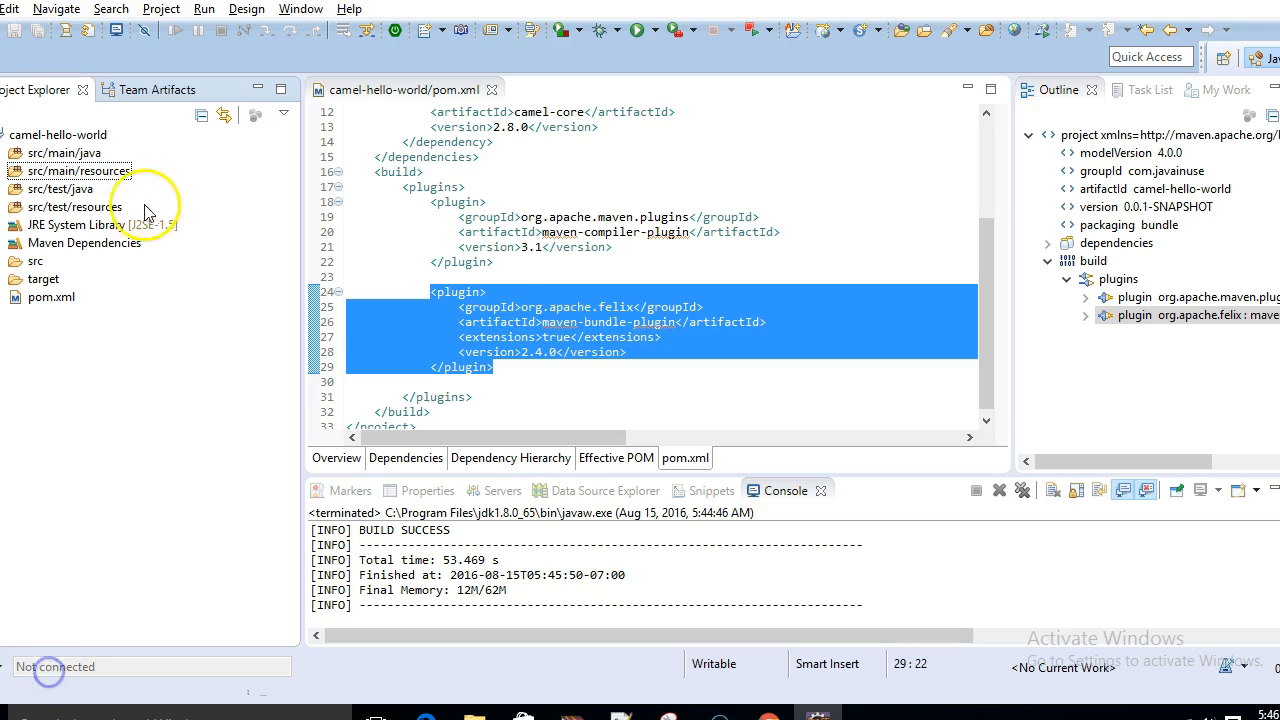
Create folder META-INF under src/main/resources, then folder spring inside META-INF.
{"action": "right_click", "coordinate": [80, 171]}
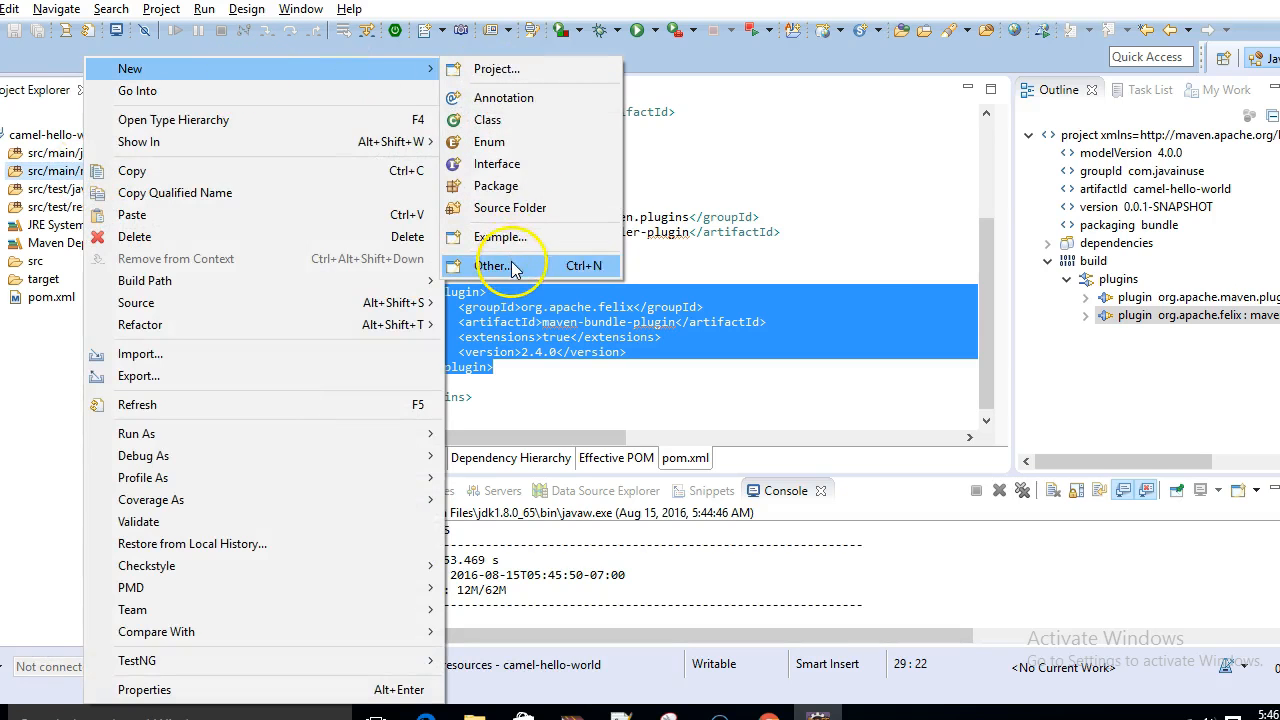
{"action": "left_click", "coordinate": [492, 265]}
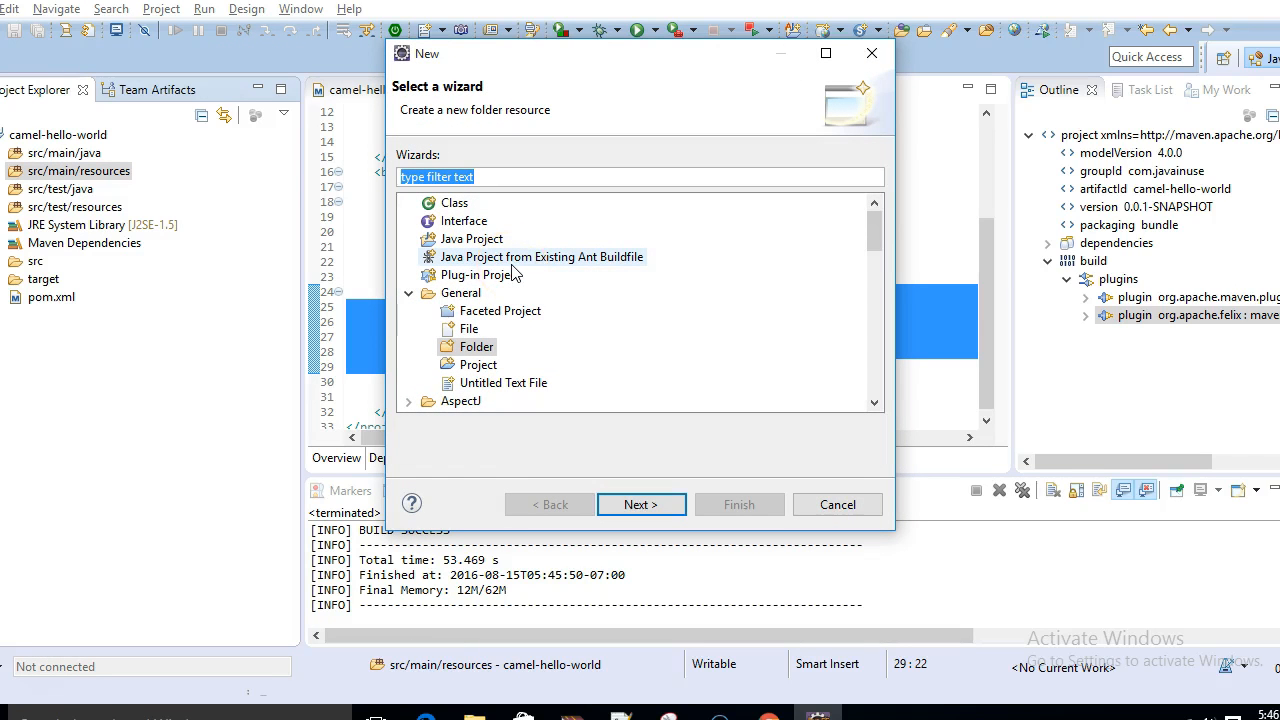
{"action": "type", "text": "fol"}
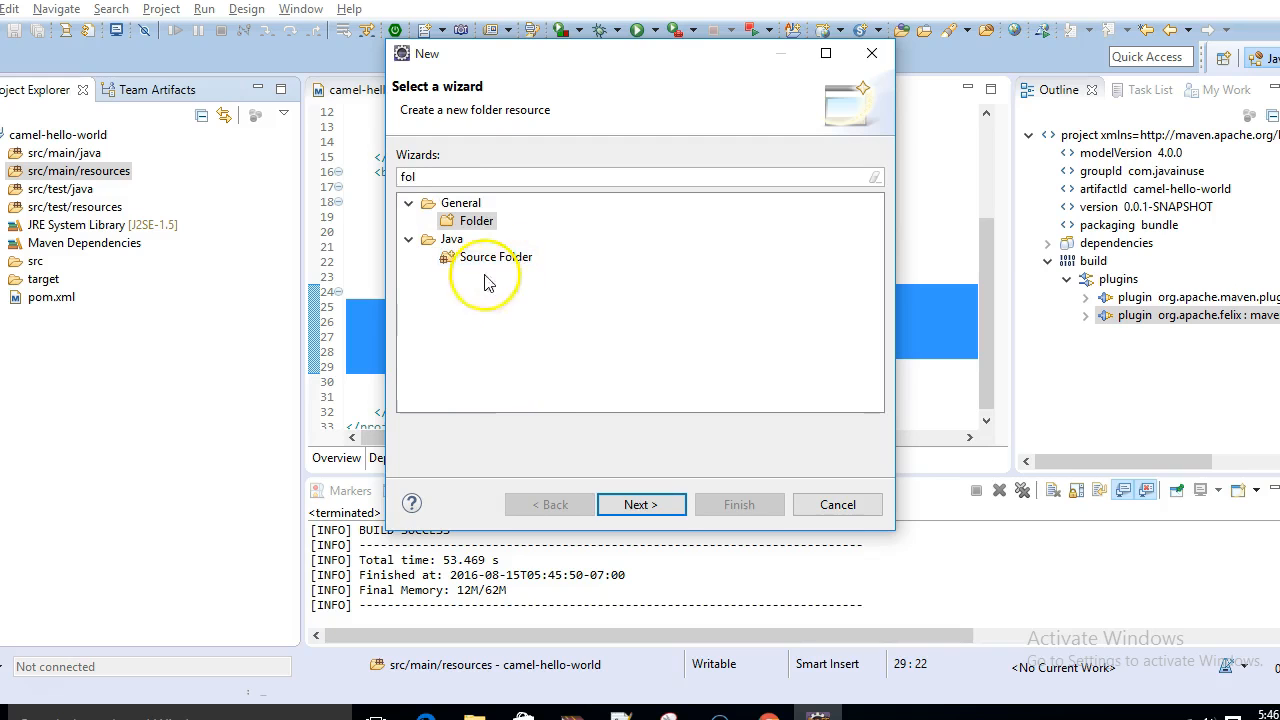
{"action": "left_click", "coordinate": [641, 504]}
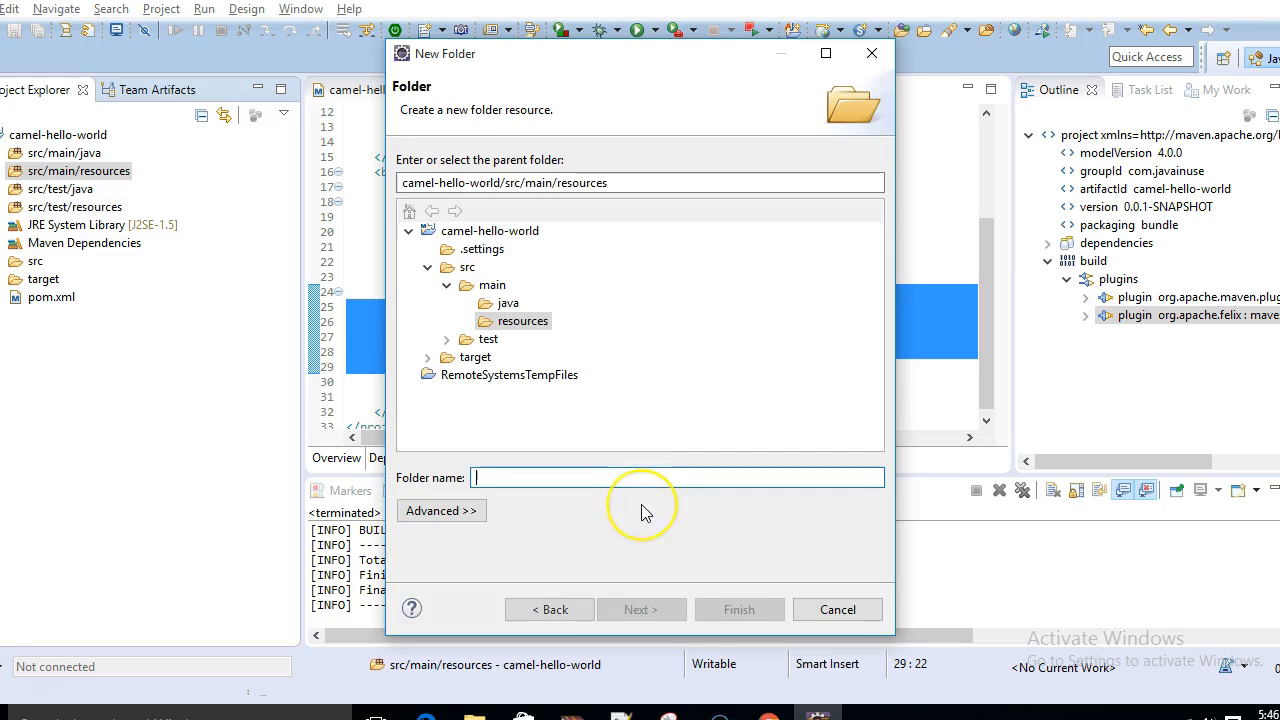
{"action": "type", "text": "N"}
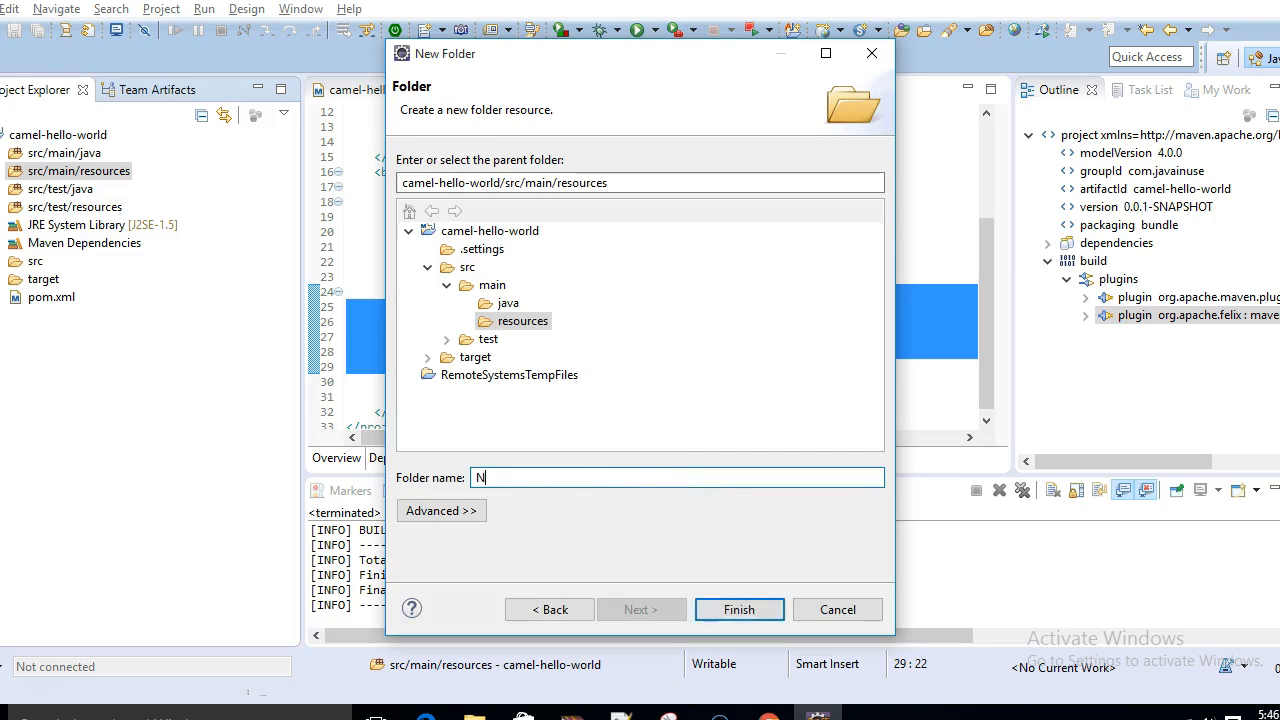
{"action": "type", "text": "META-INF"}
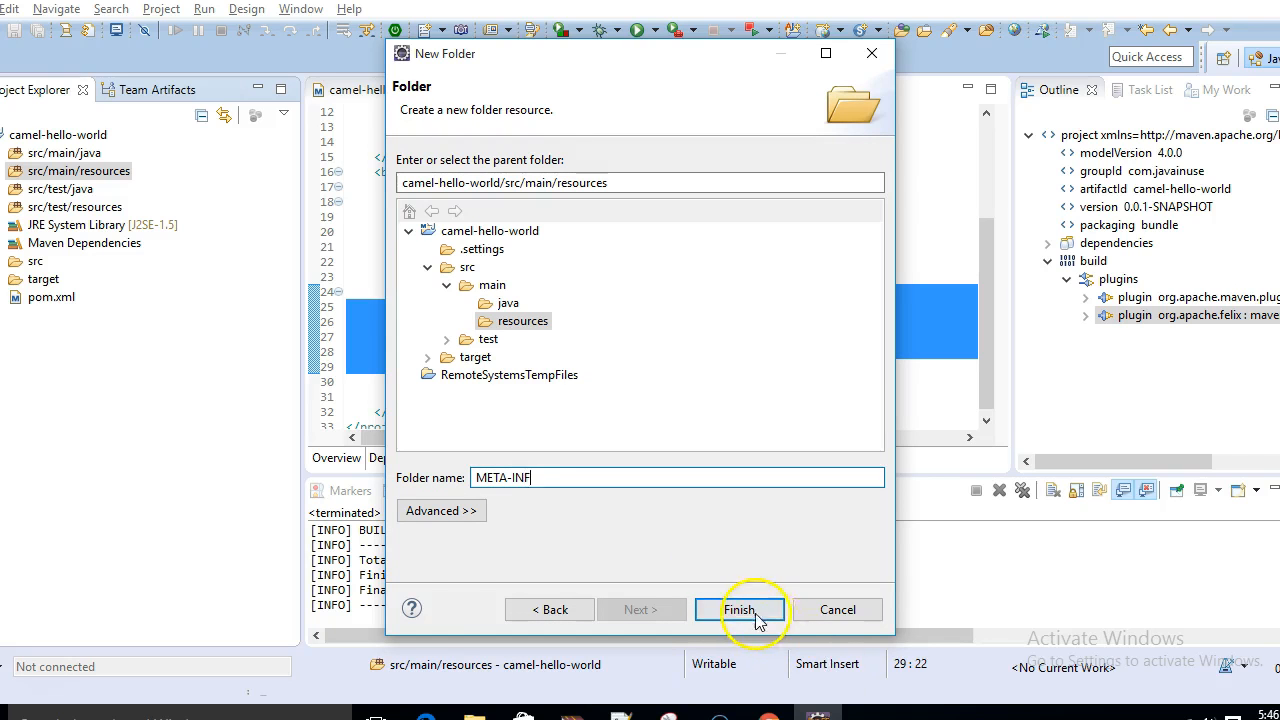
{"action": "left_click", "coordinate": [740, 610]}
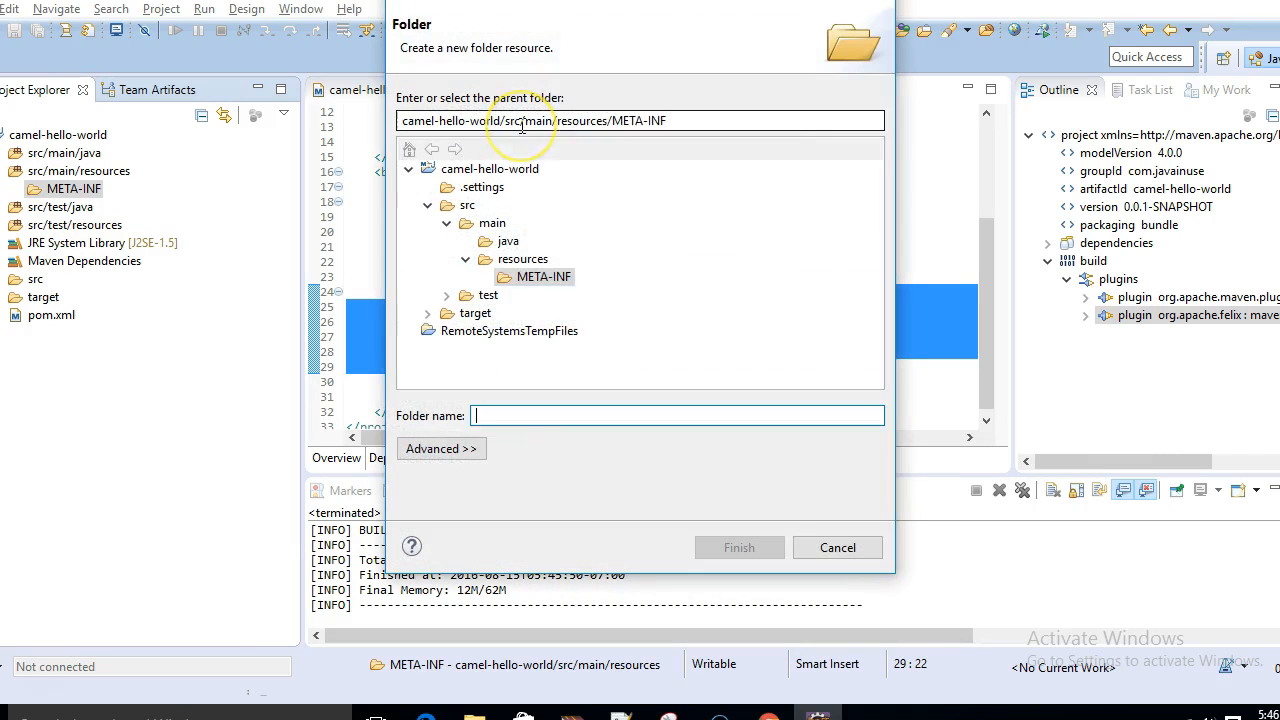
{"action": "type", "text": "spring"}
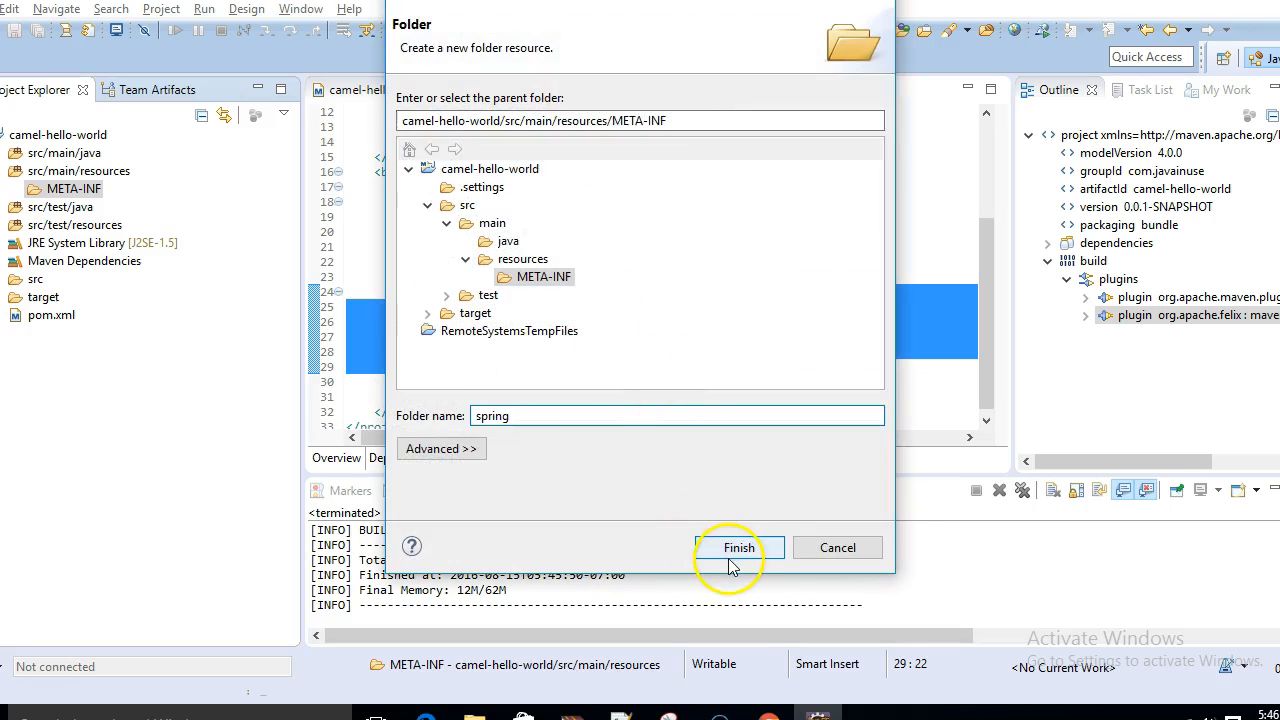
{"action": "left_click", "coordinate": [738, 547]}
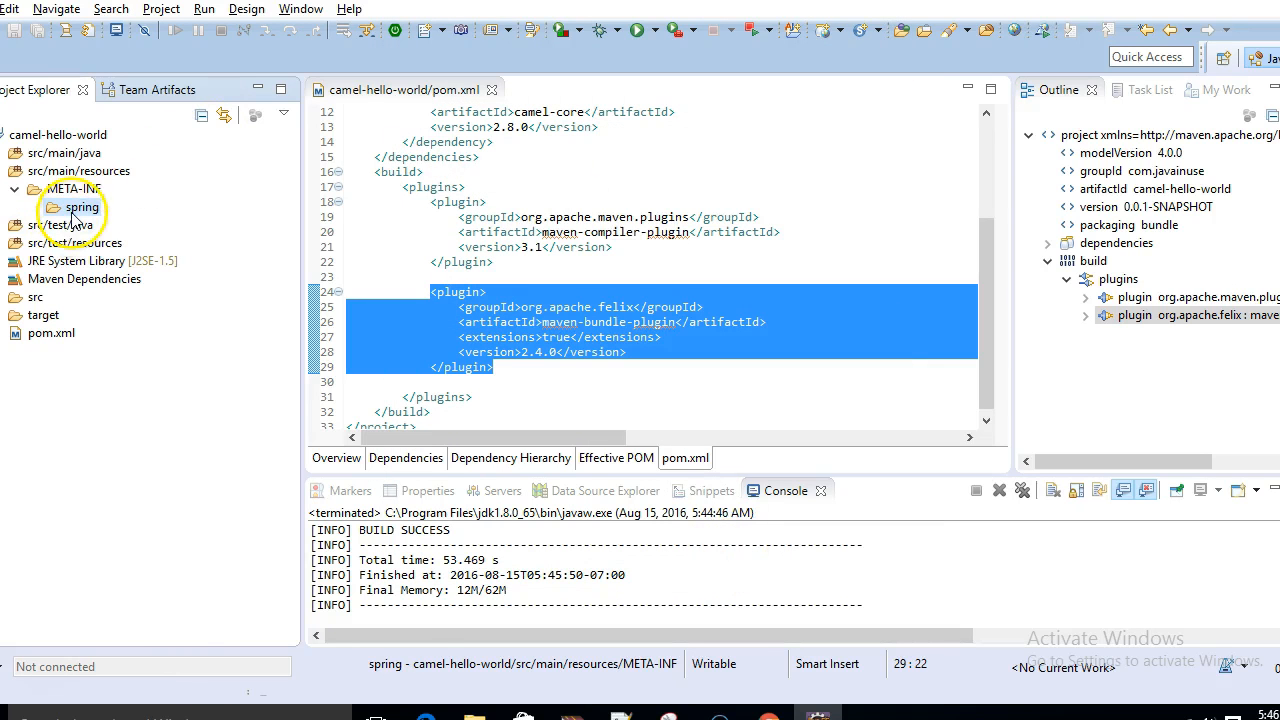
Create ApplicationContext.xml in spring with the inbox-to-outbox route, then run Maven install.
{"action": "right_click", "coordinate": [80, 207]}
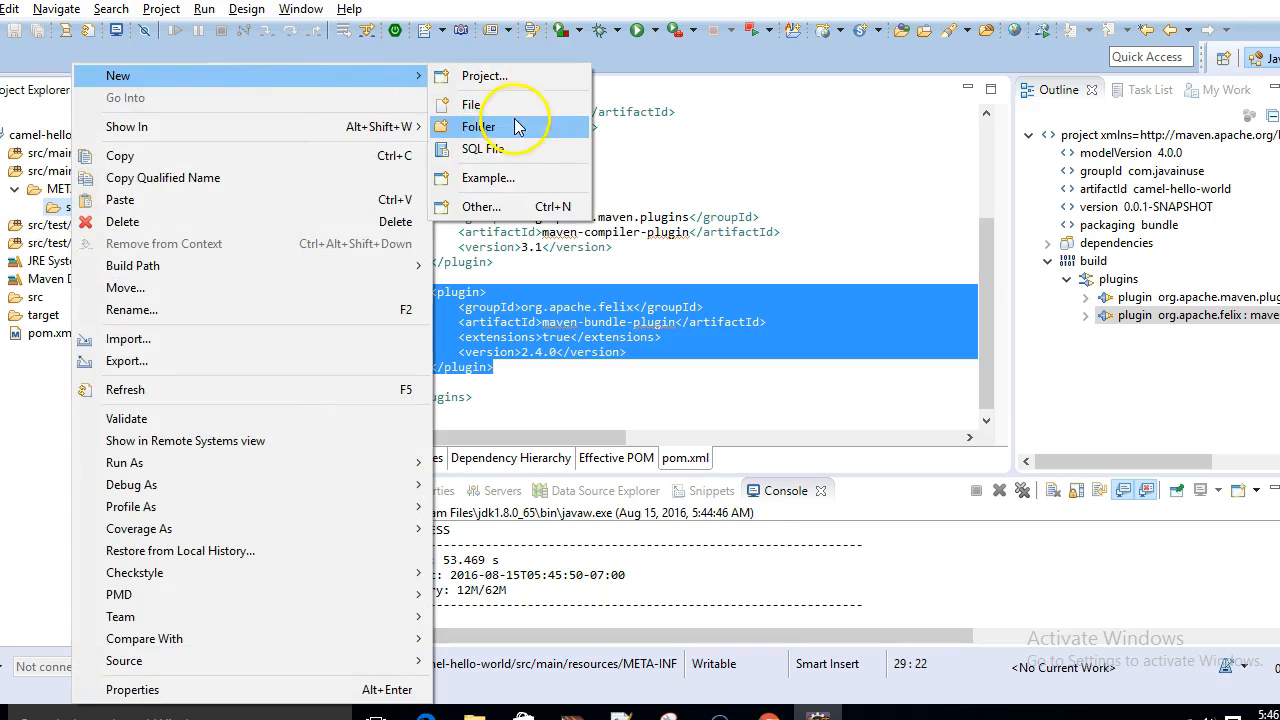
{"action": "left_click", "coordinate": [470, 104]}
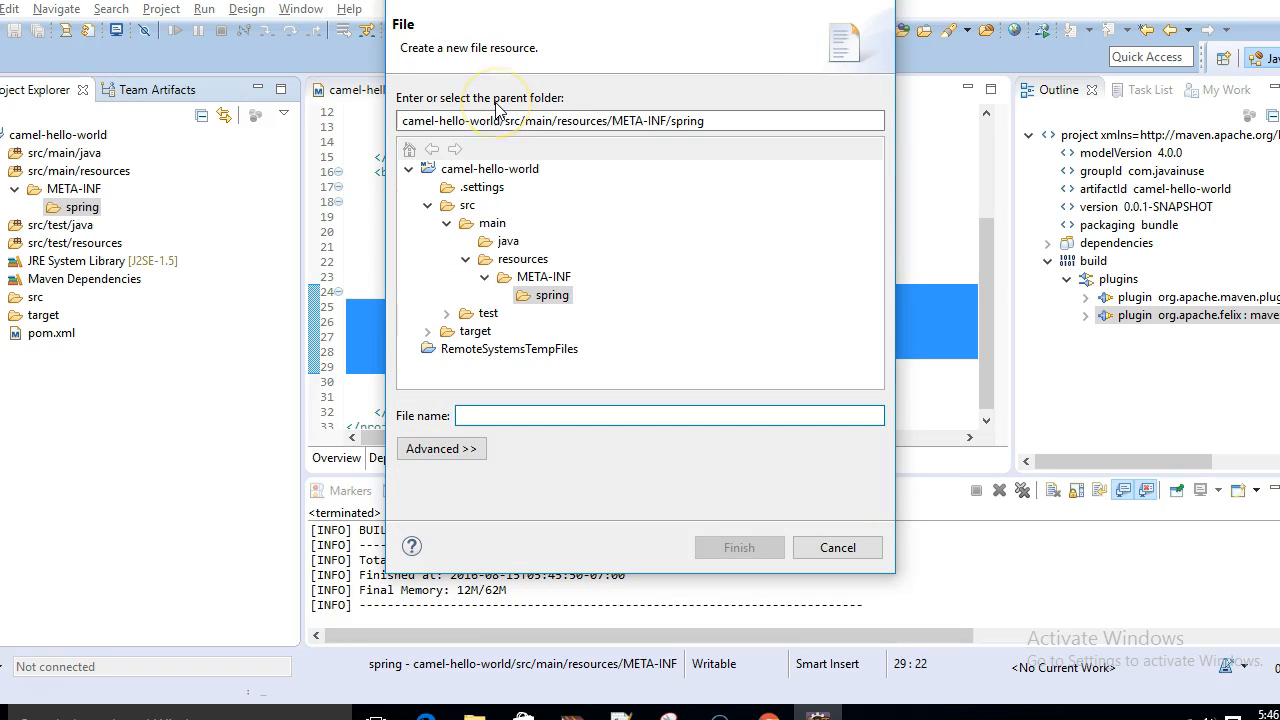
{"action": "type", "text": "ApplicationContext."}
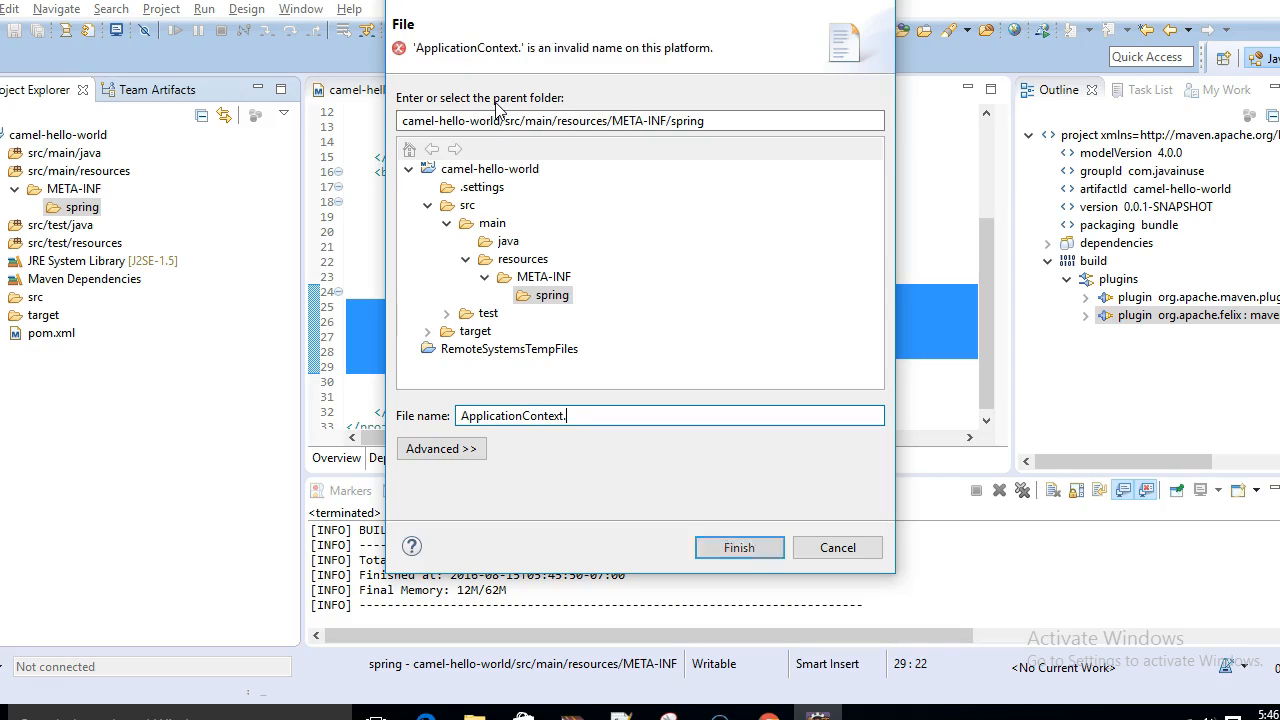
{"action": "type", "text": "xml"}
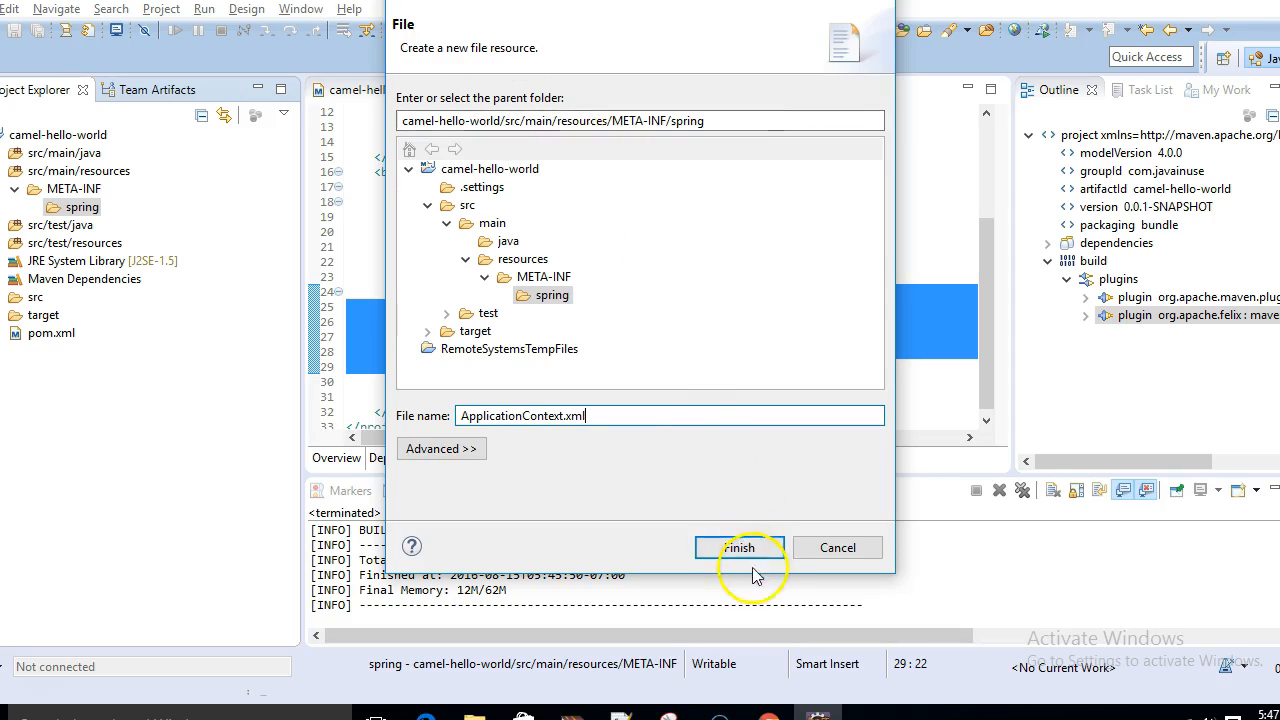
{"action": "left_click", "coordinate": [740, 547]}
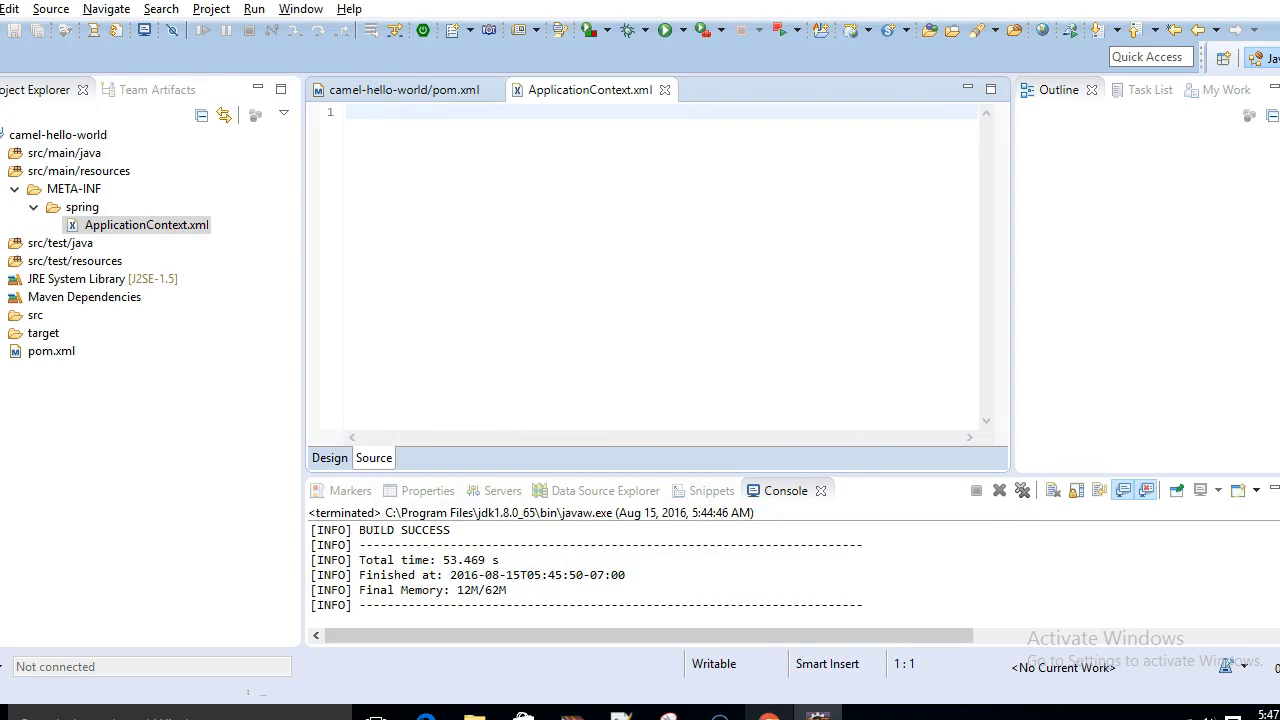
{"action": "right_click", "coordinate": [445, 315]}
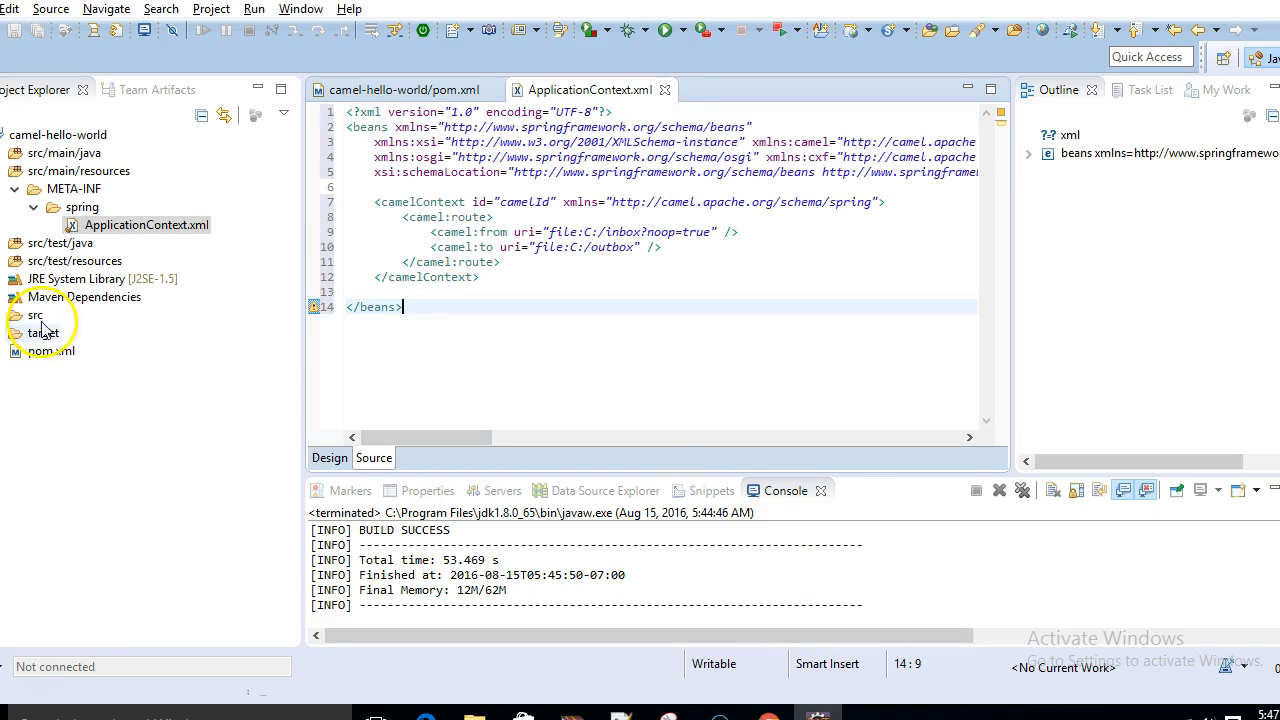
{"action": "right_click", "coordinate": [36, 315]}
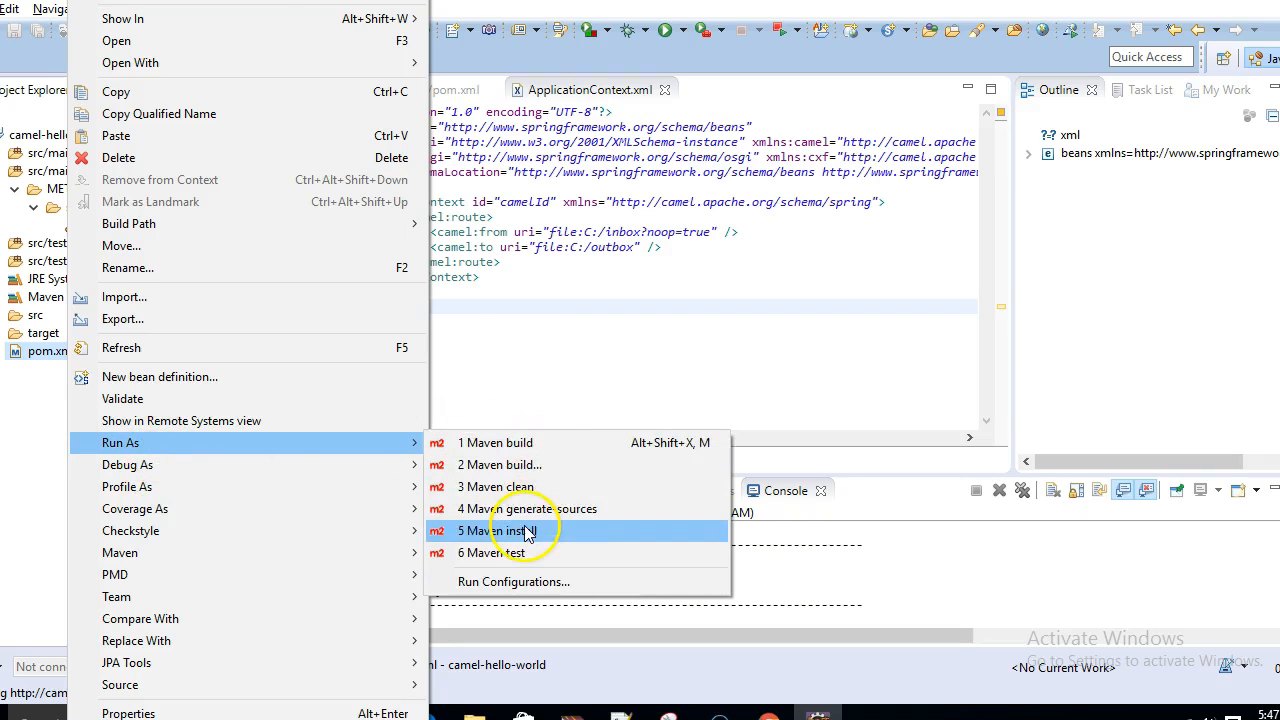
{"action": "left_click", "coordinate": [510, 531]}
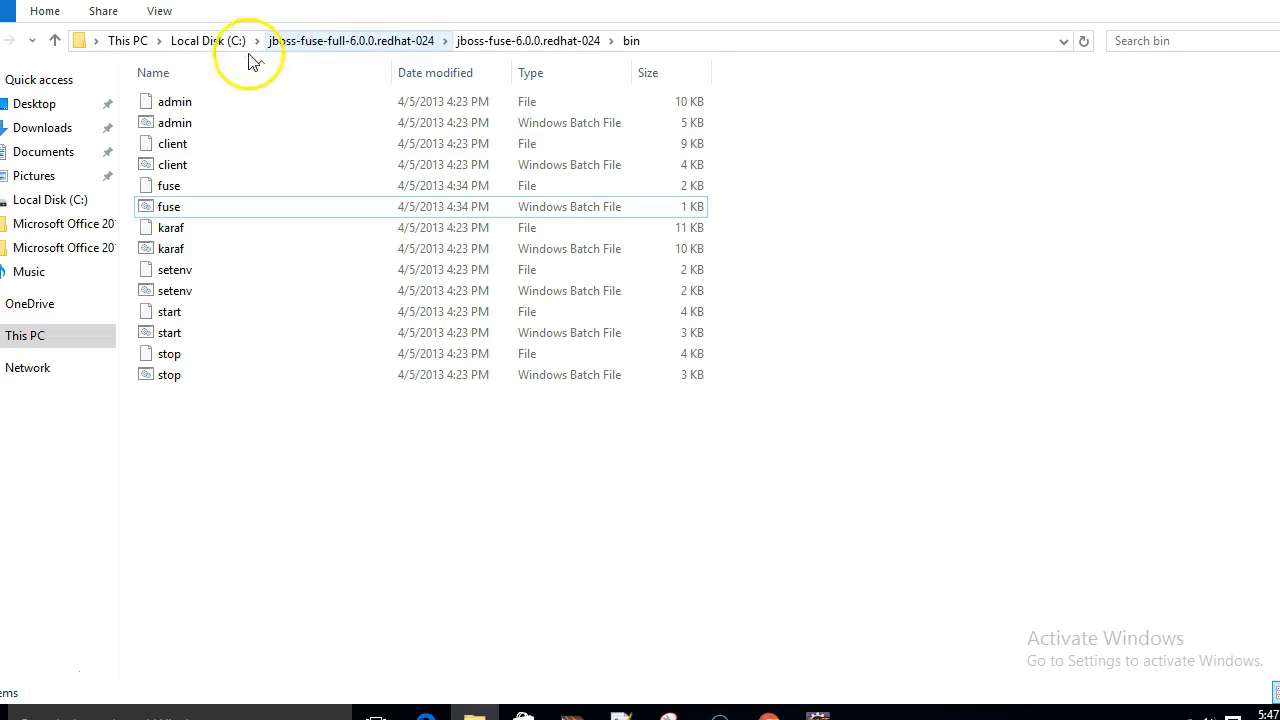
Launch the fuse batch file from the jboss-fuse bin folder.
{"action": "left_click", "coordinate": [168, 206]}
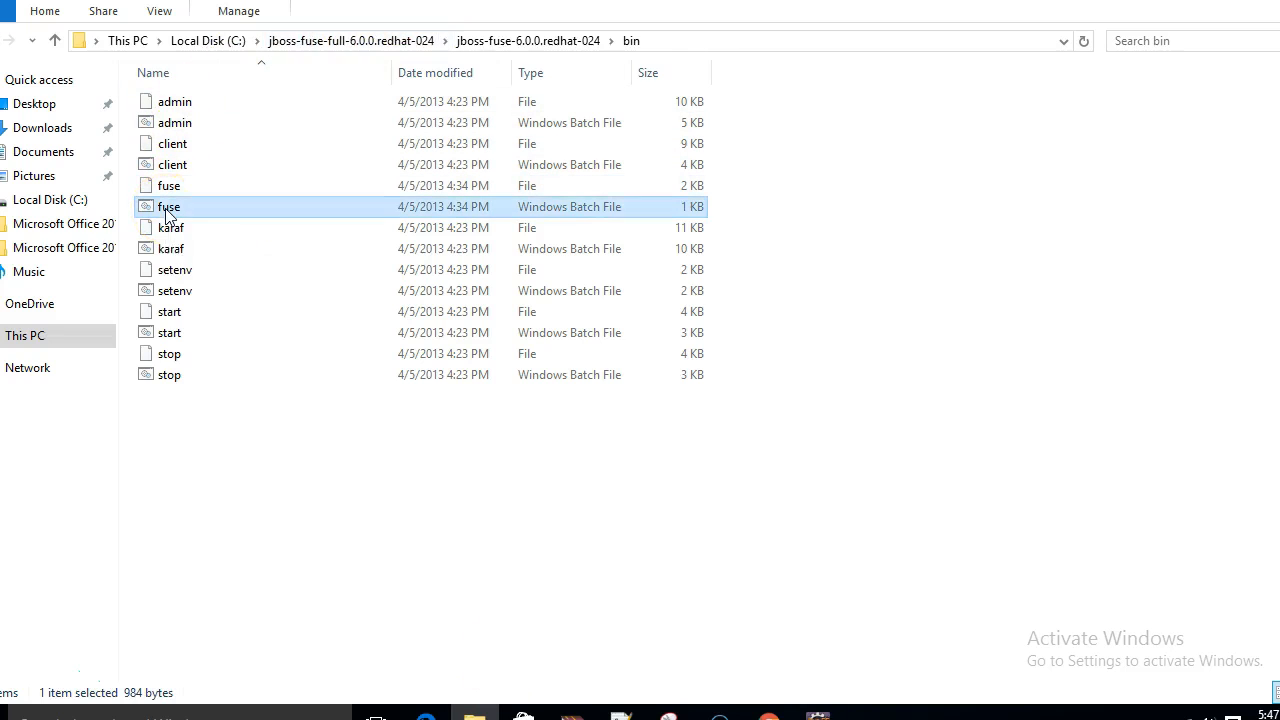
{"action": "double_click", "coordinate": [169, 206]}
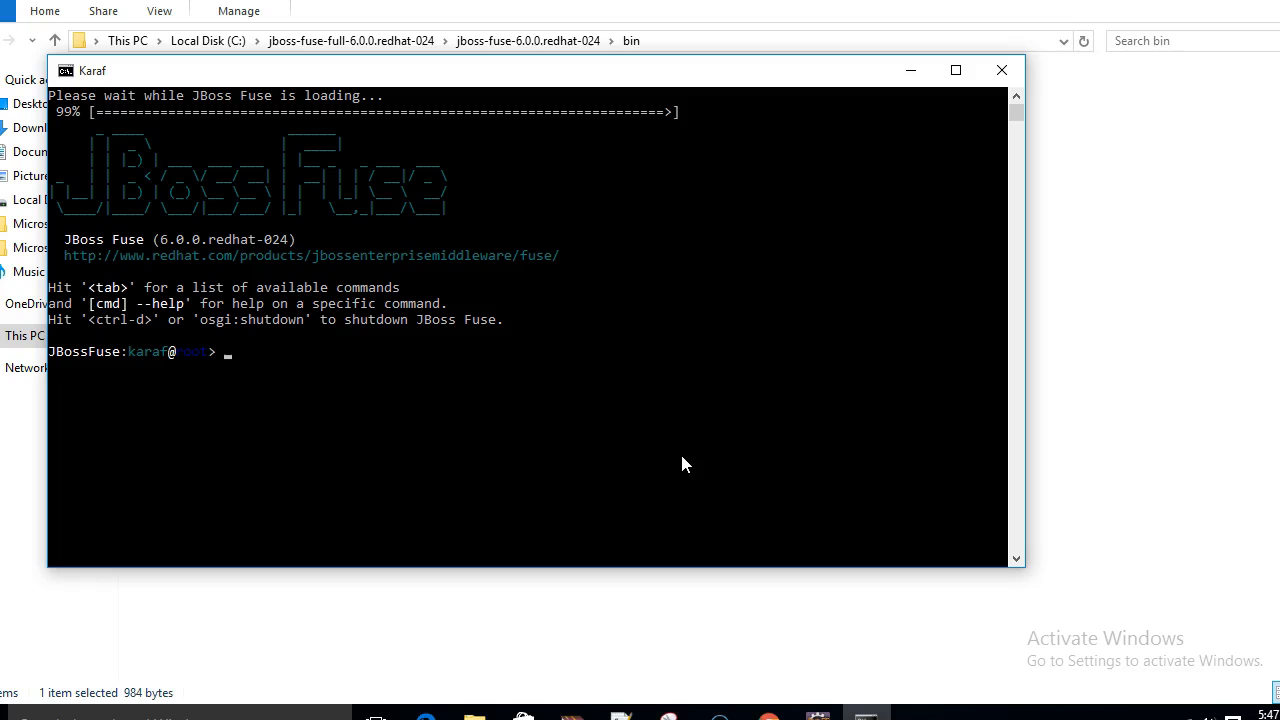
Enter install mvn:com.javainuse/camel-hello-world/0.0.1-SNAPSHOT at the Karaf prompt.
{"action": "type", "text": "install"}
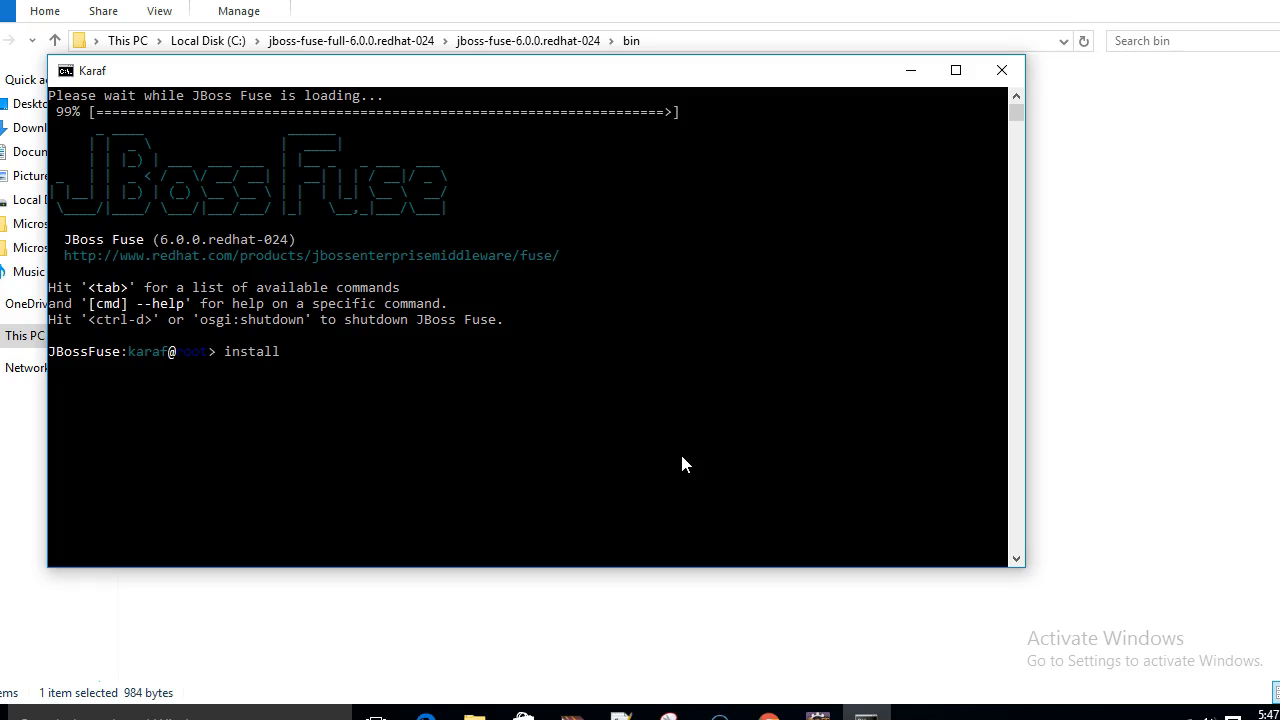
{"action": "type", "text": "m"}
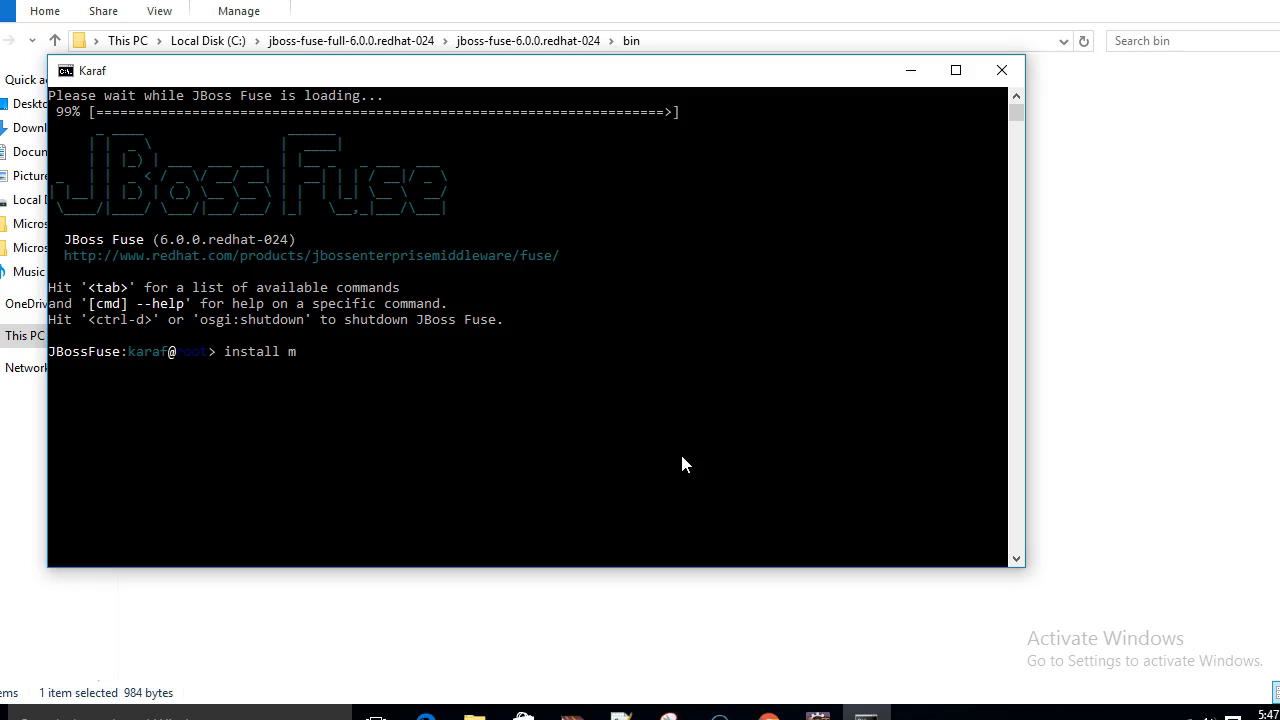
{"action": "type", "text": "vn:"}
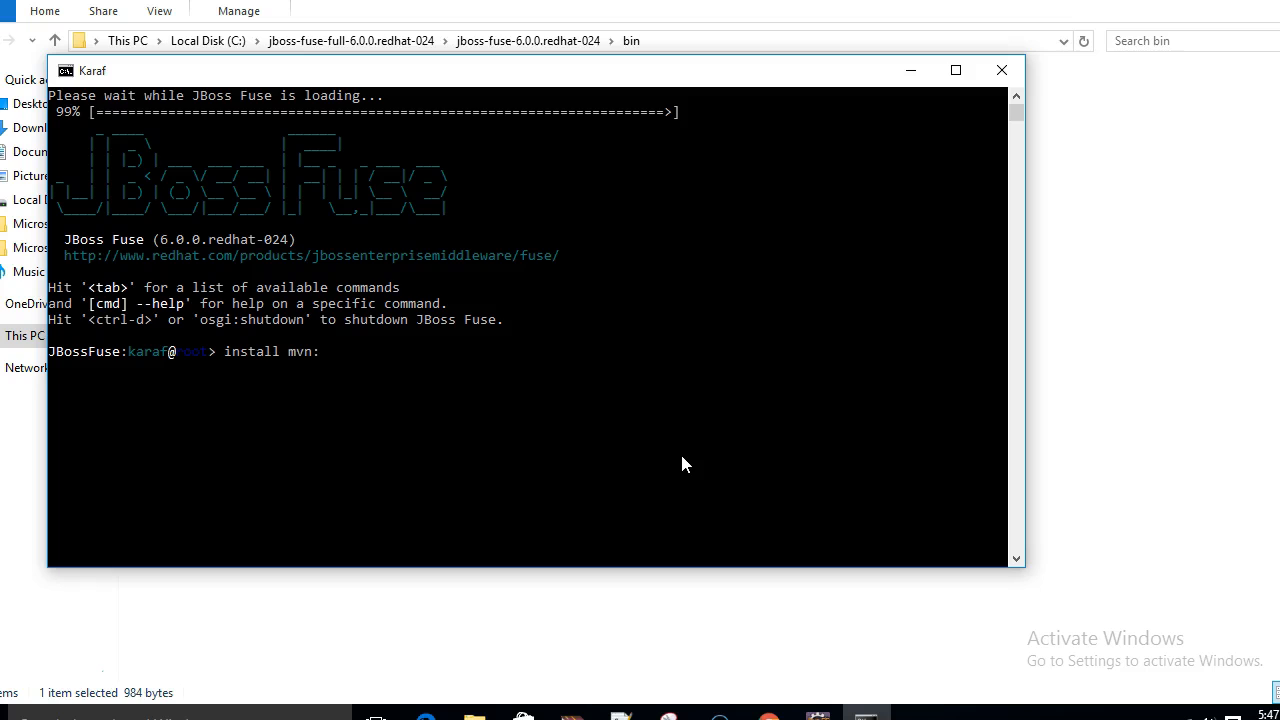
{"action": "type", "text": "com"}
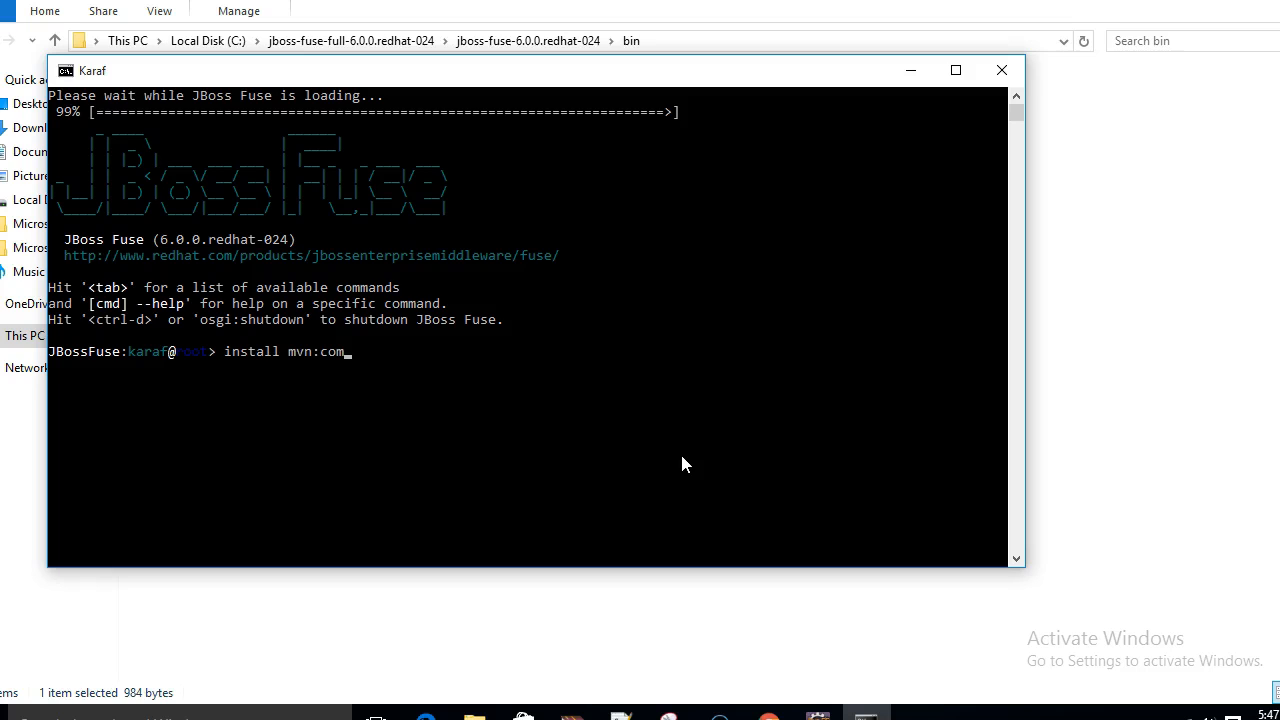
{"action": "type", "text": ".java"}
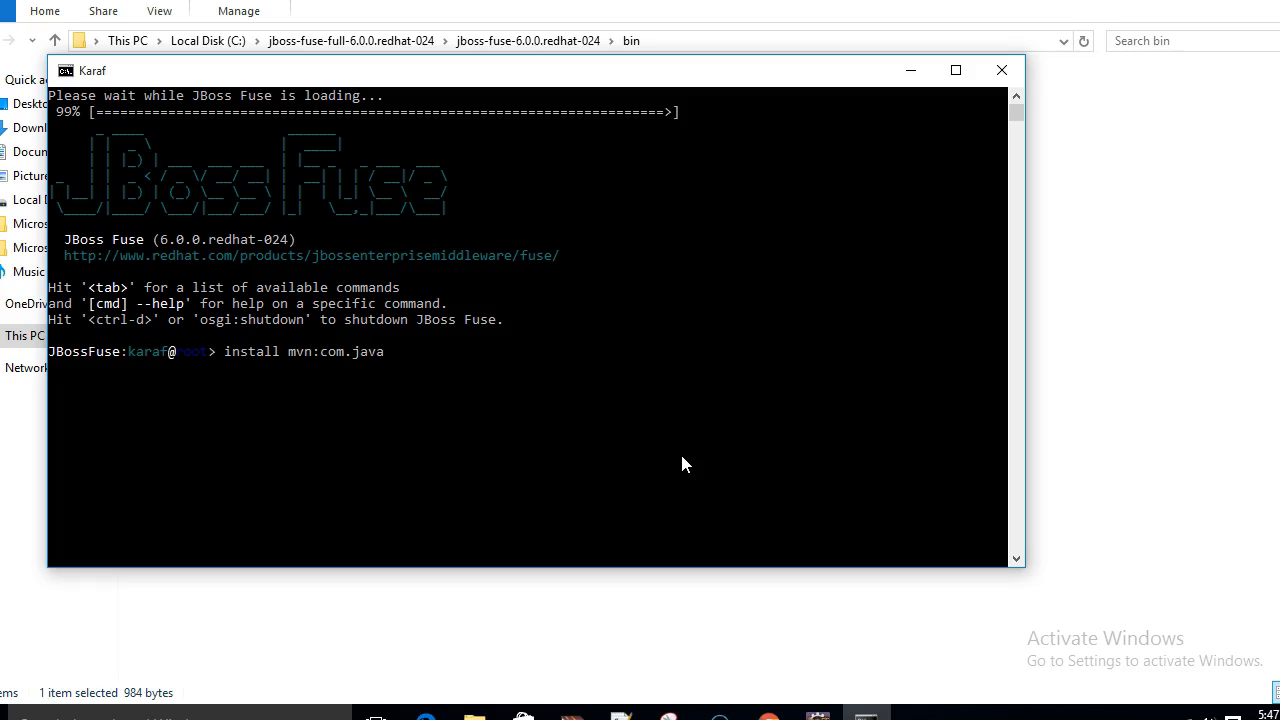
{"action": "type", "text": "inuse/"}
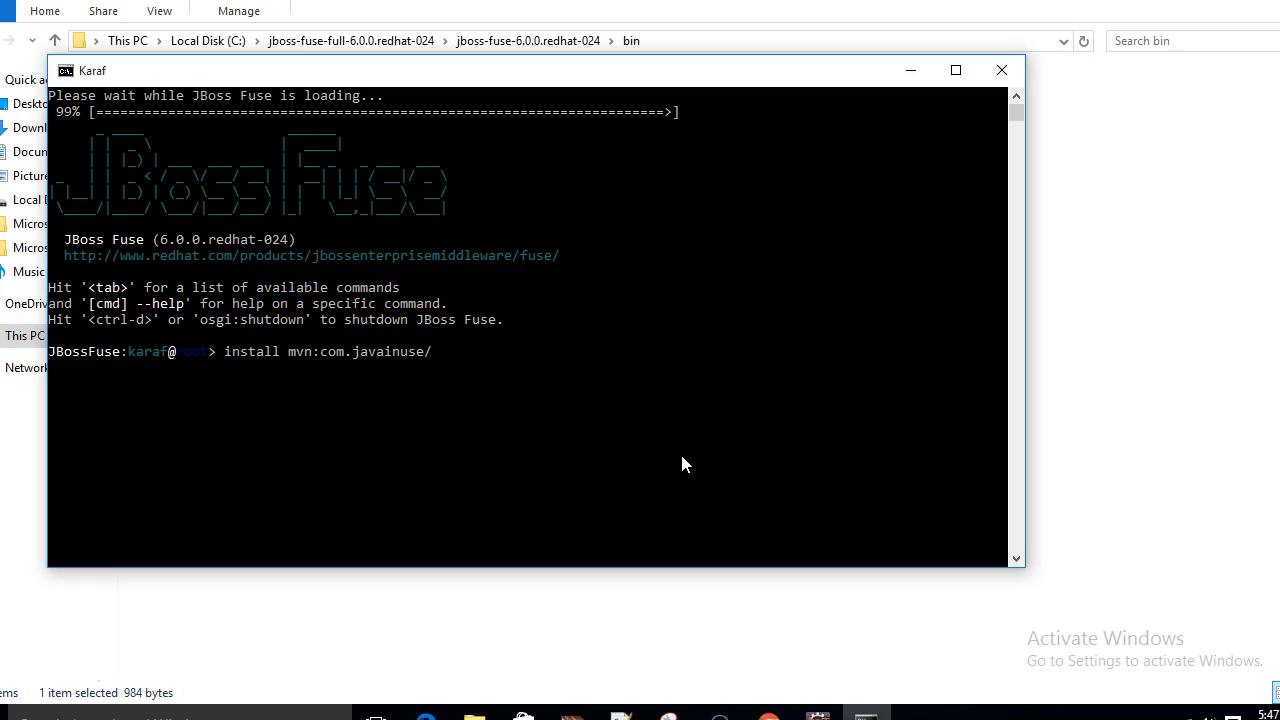
{"action": "type", "text": "camel-he"}
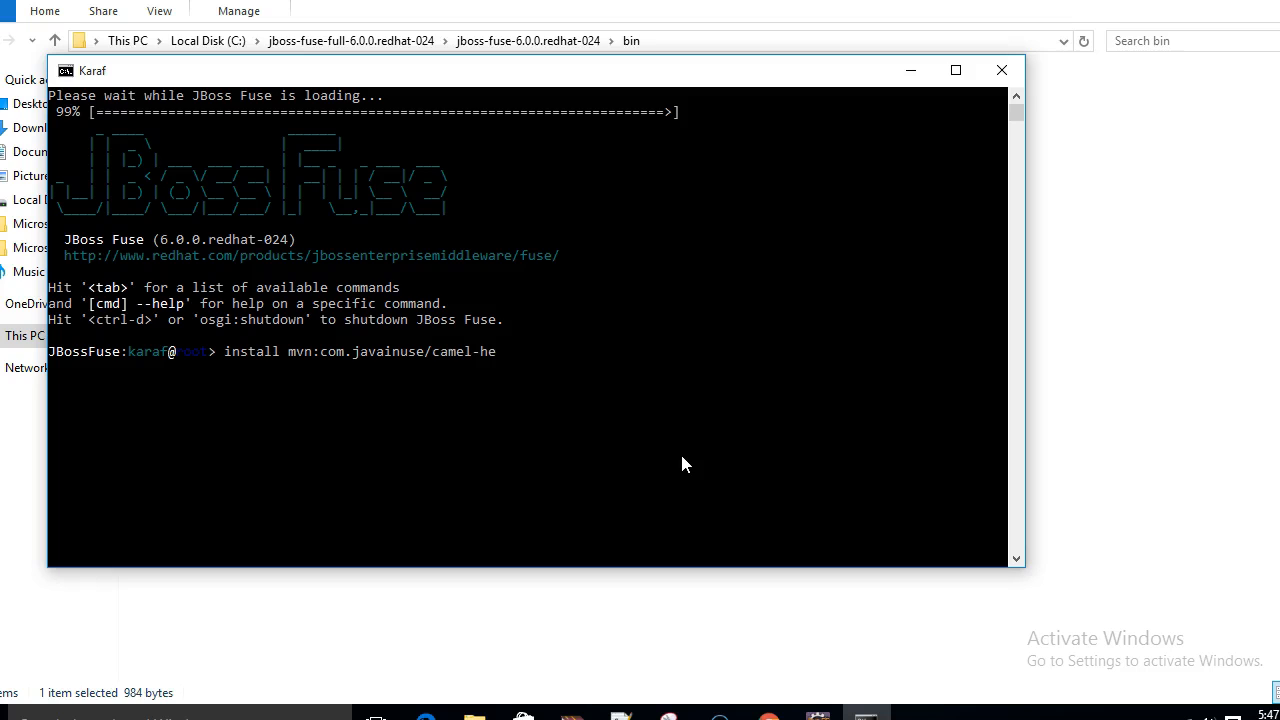
{"action": "type", "text": "llo-w"}
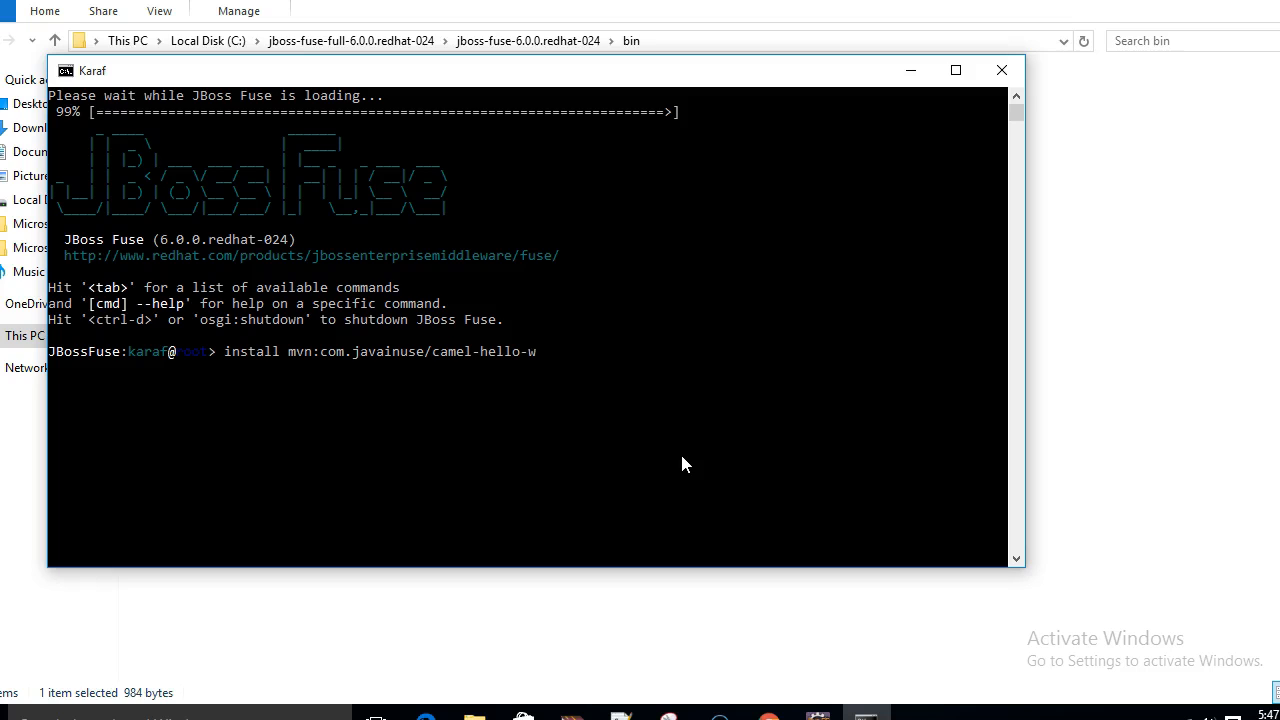
{"action": "type", "text": "orld"}
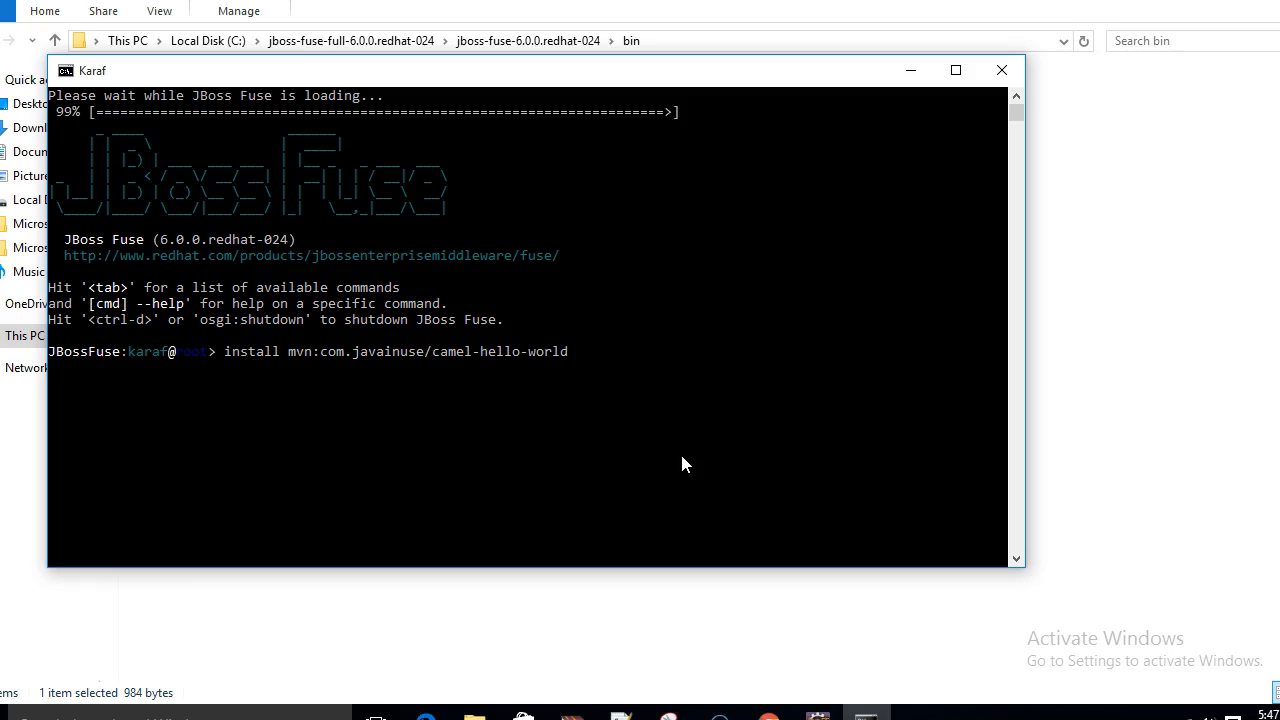
{"action": "type", "text": "/0.0.1-"}
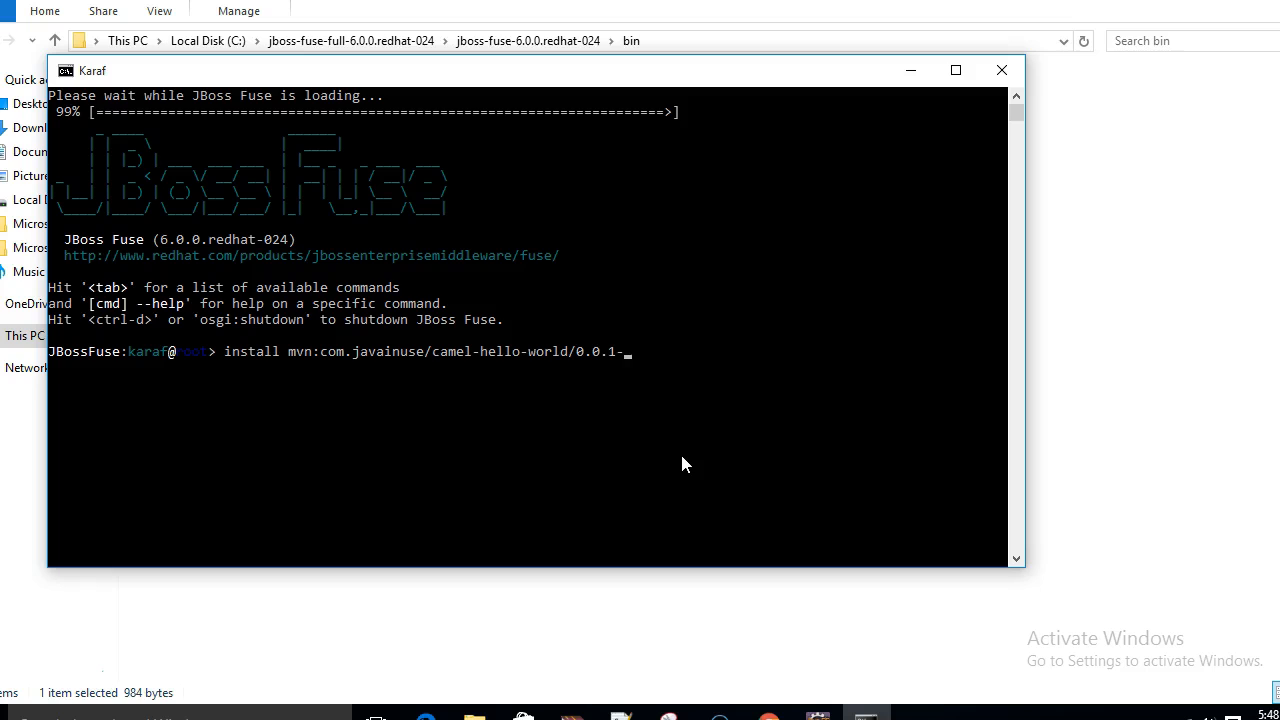
{"action": "type", "text": "SNAPSHOT"}
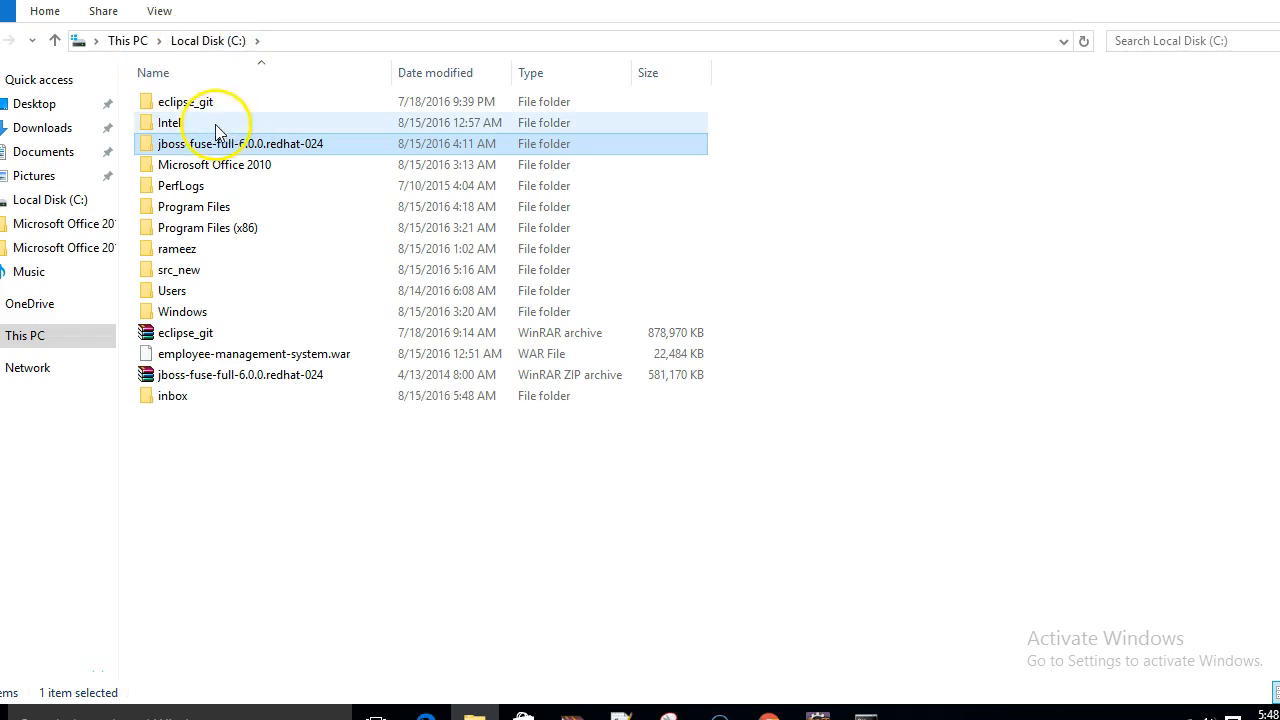
Check the C:\inbox folder, then open C:\src_new to find clientdb.
{"action": "left_click", "coordinate": [210, 470]}
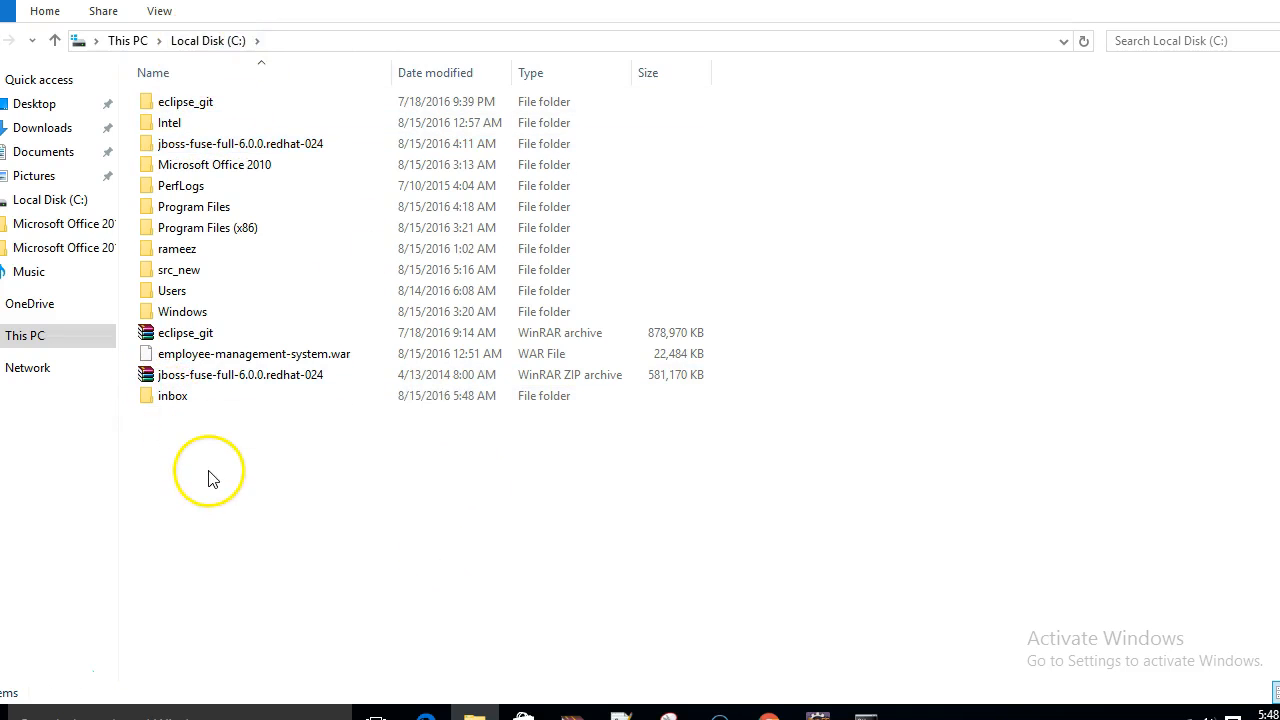
{"action": "double_click", "coordinate": [172, 395]}
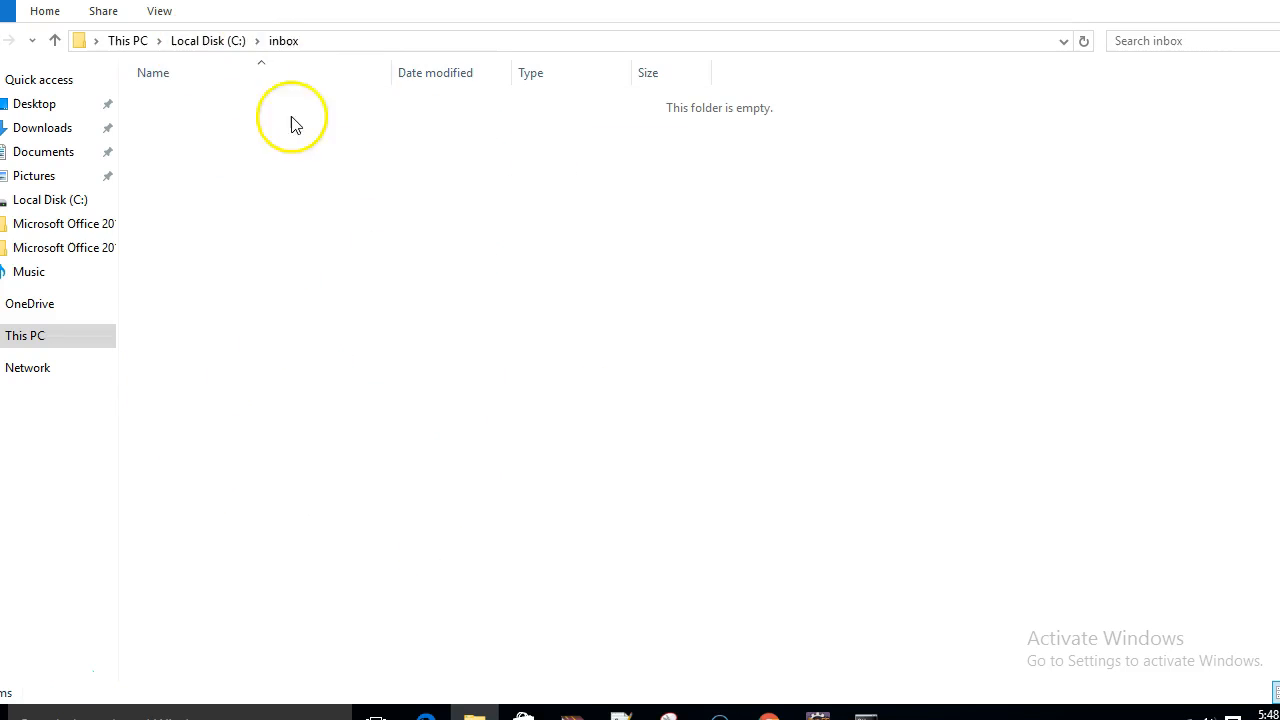
{"action": "left_click", "coordinate": [207, 40]}
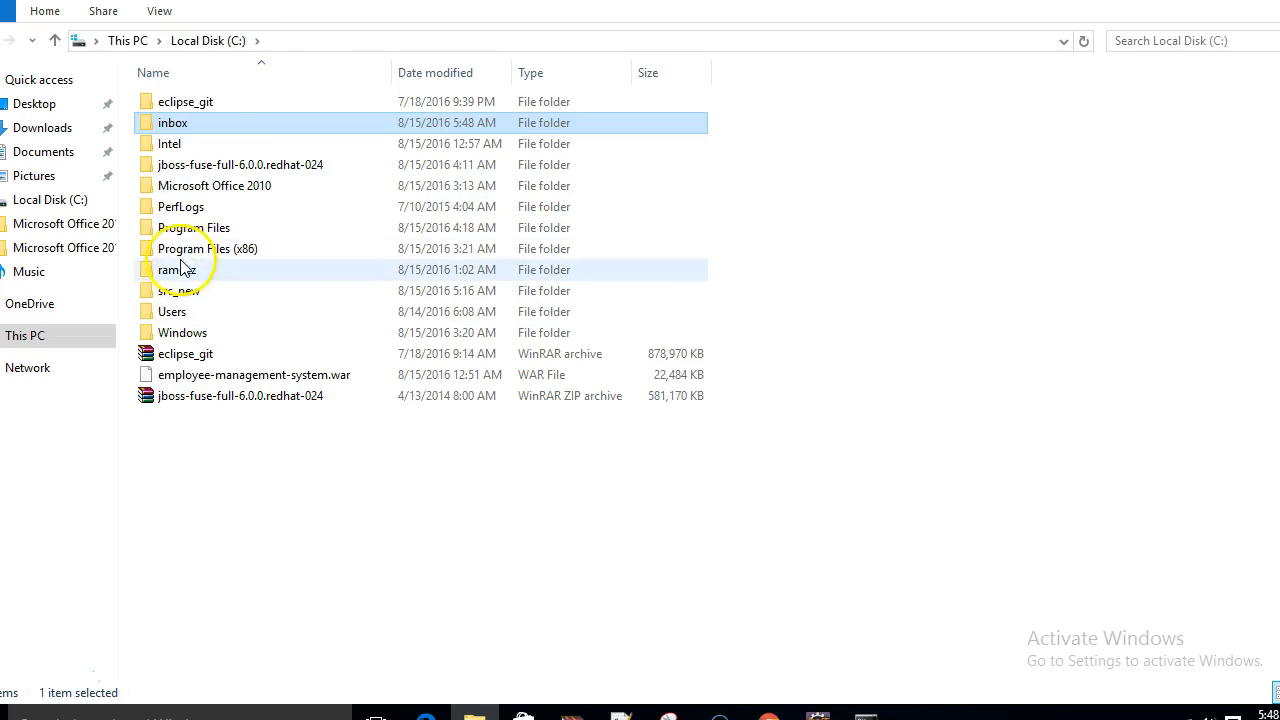
{"action": "double_click", "coordinate": [178, 270]}
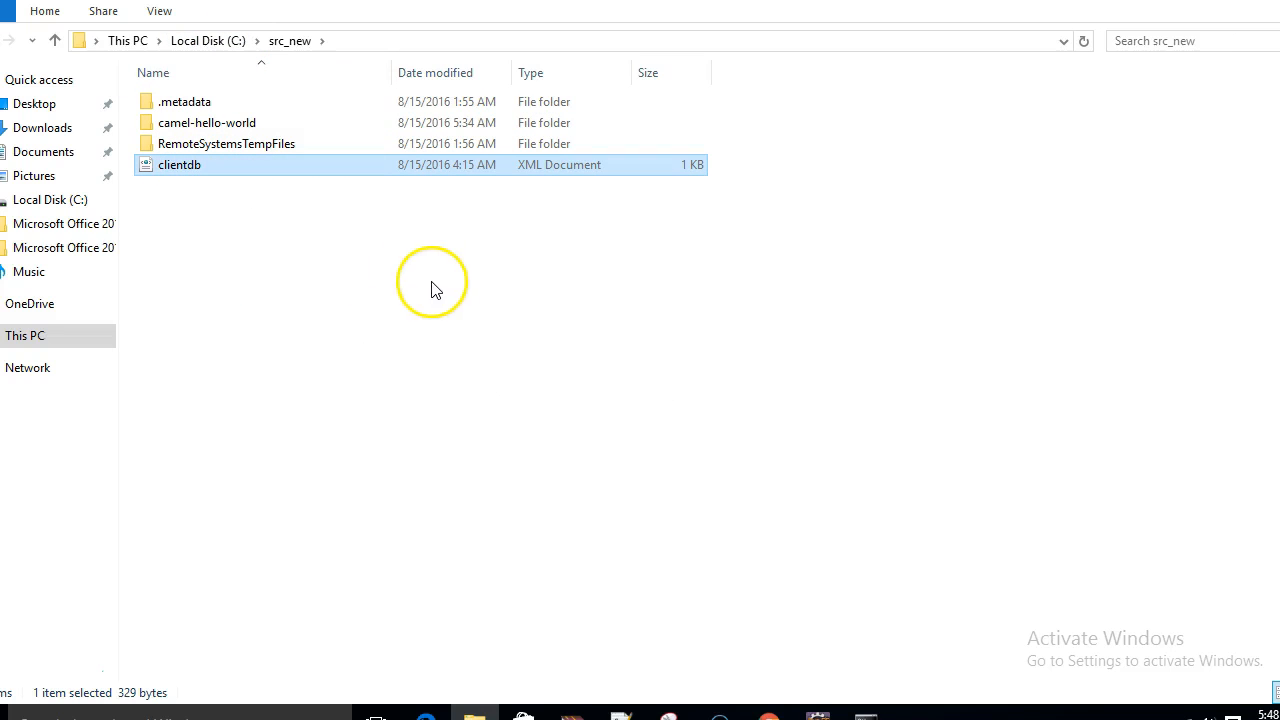
Put the clientdb XML file into C:\inbox and open the new C:\outbox folder.
{"action": "left_click", "coordinate": [207, 40]}
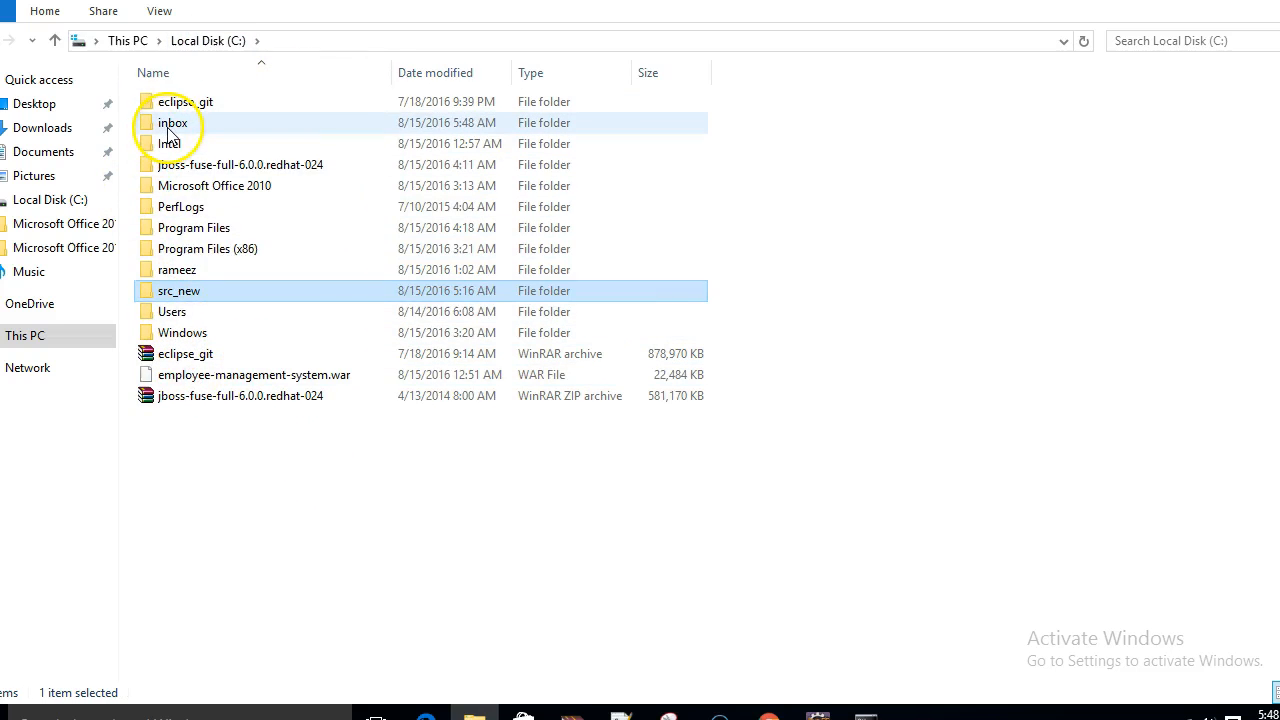
{"action": "double_click", "coordinate": [172, 122]}
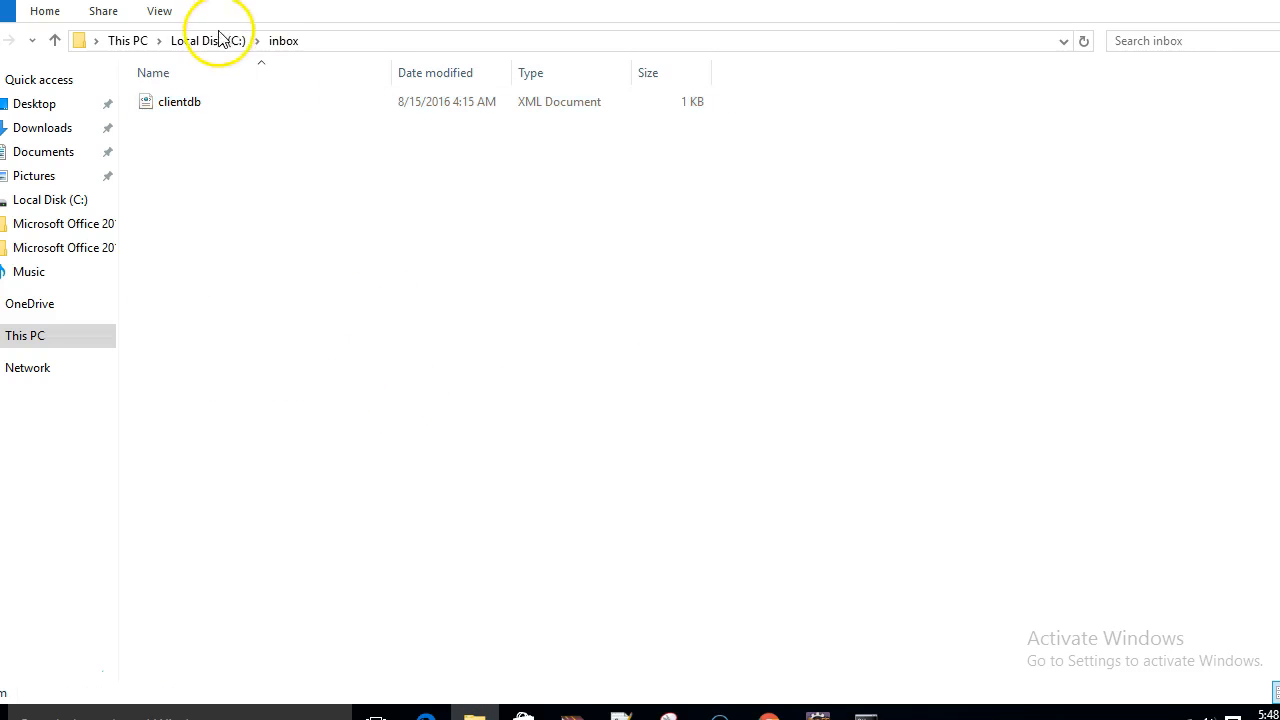
{"action": "left_click", "coordinate": [207, 40]}
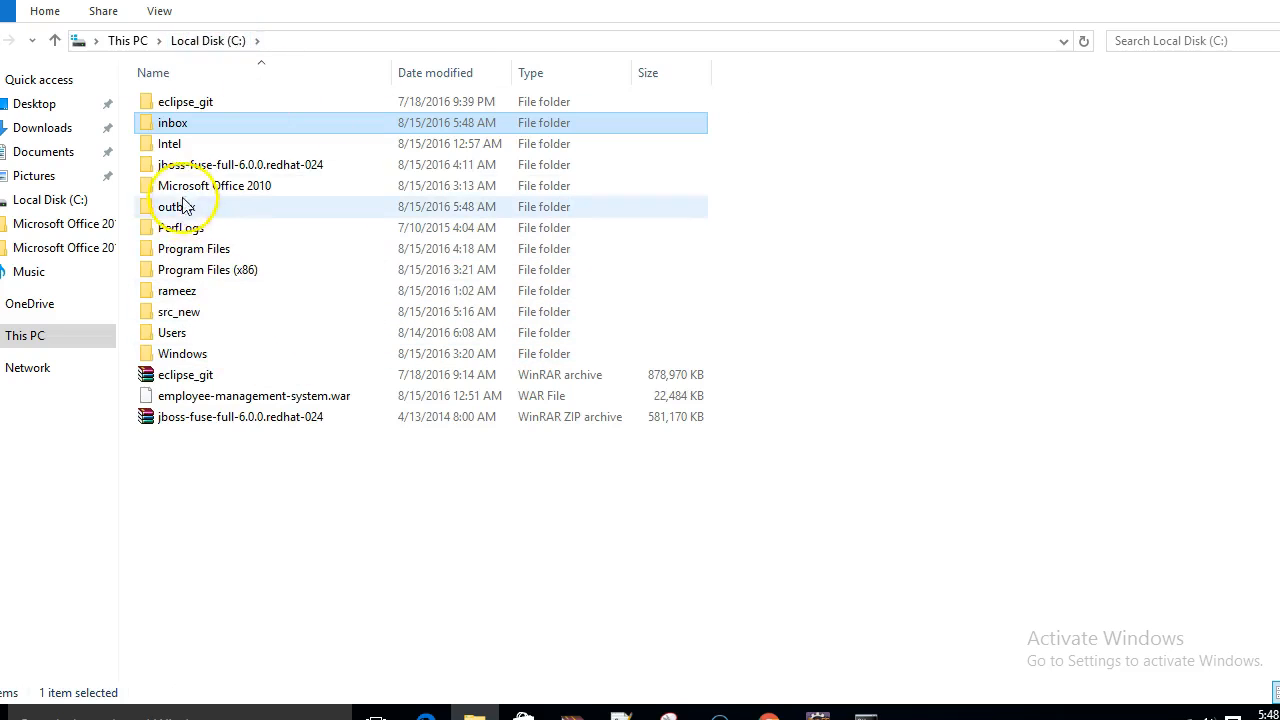
{"action": "double_click", "coordinate": [179, 206]}
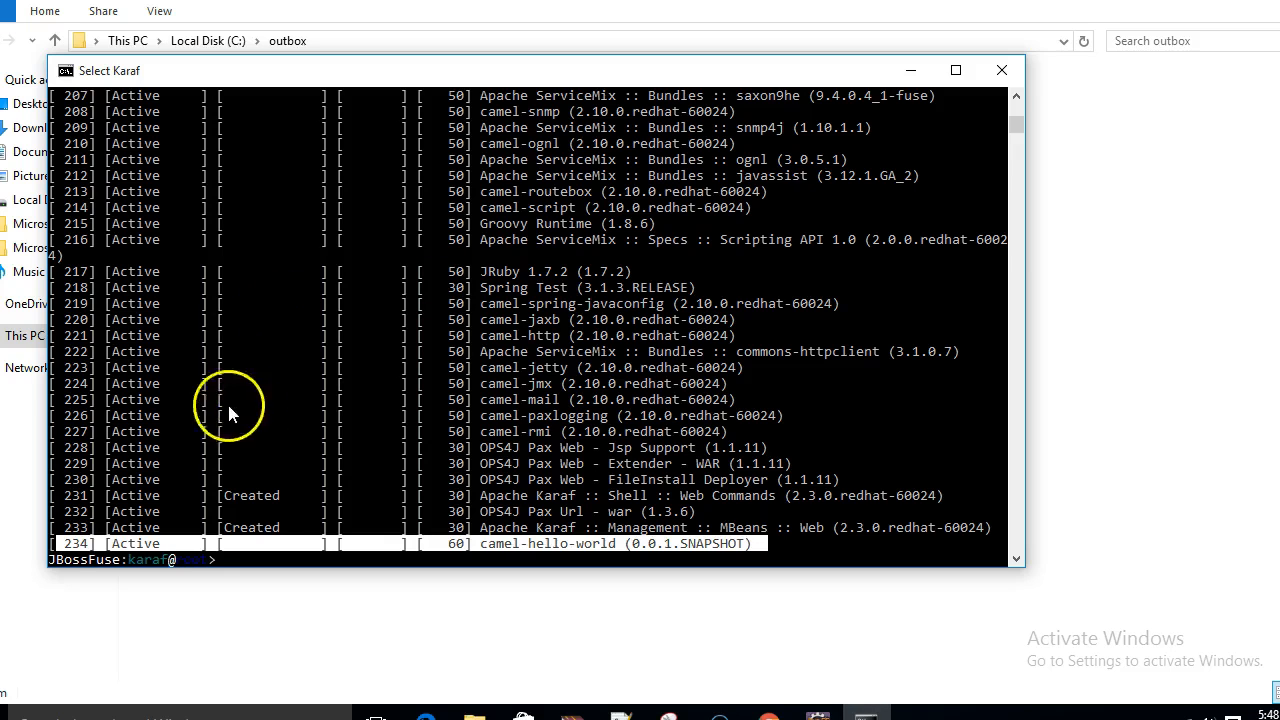
{"action": "mouse_move", "coordinate": [828, 654]}
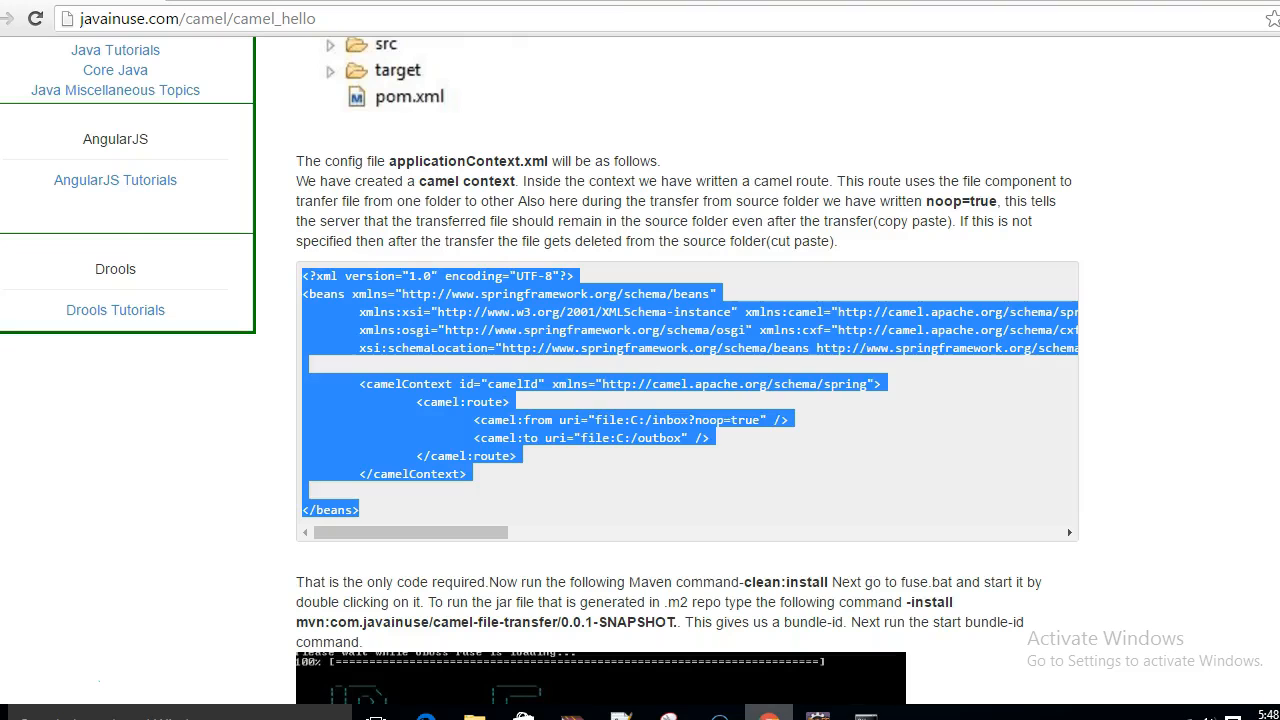
Scroll to Download Source Code and start downloading the Apache Camel Hello World archive.
{"action": "scroll", "scroll_direction": "down", "scroll_amount": 3}
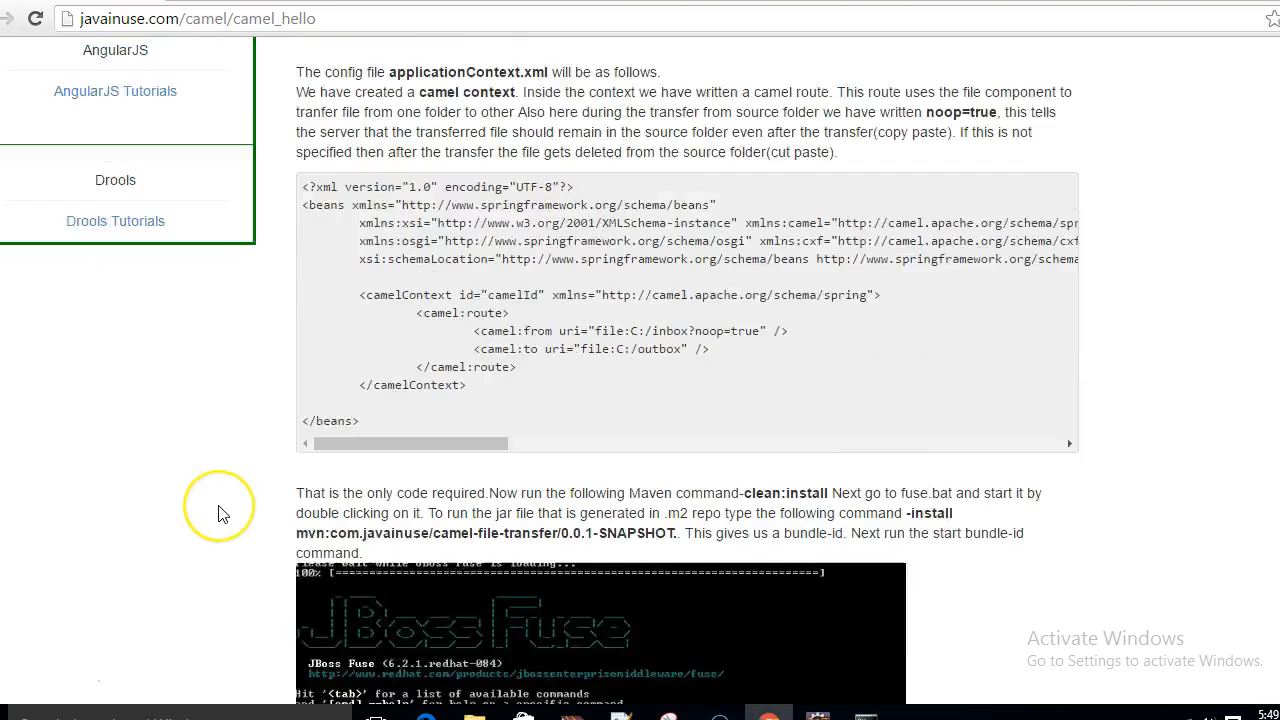
{"action": "scroll", "scroll_direction": "down", "scroll_amount": 3}
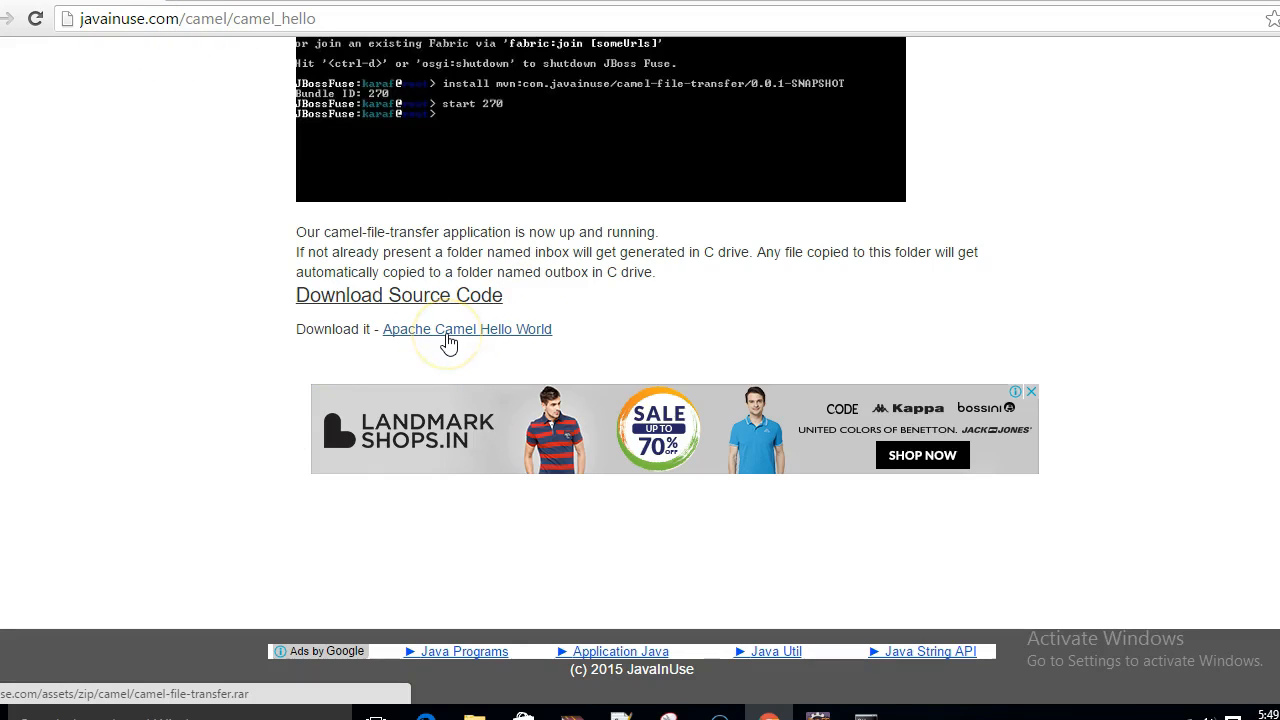
{"action": "left_click", "coordinate": [466, 329]}
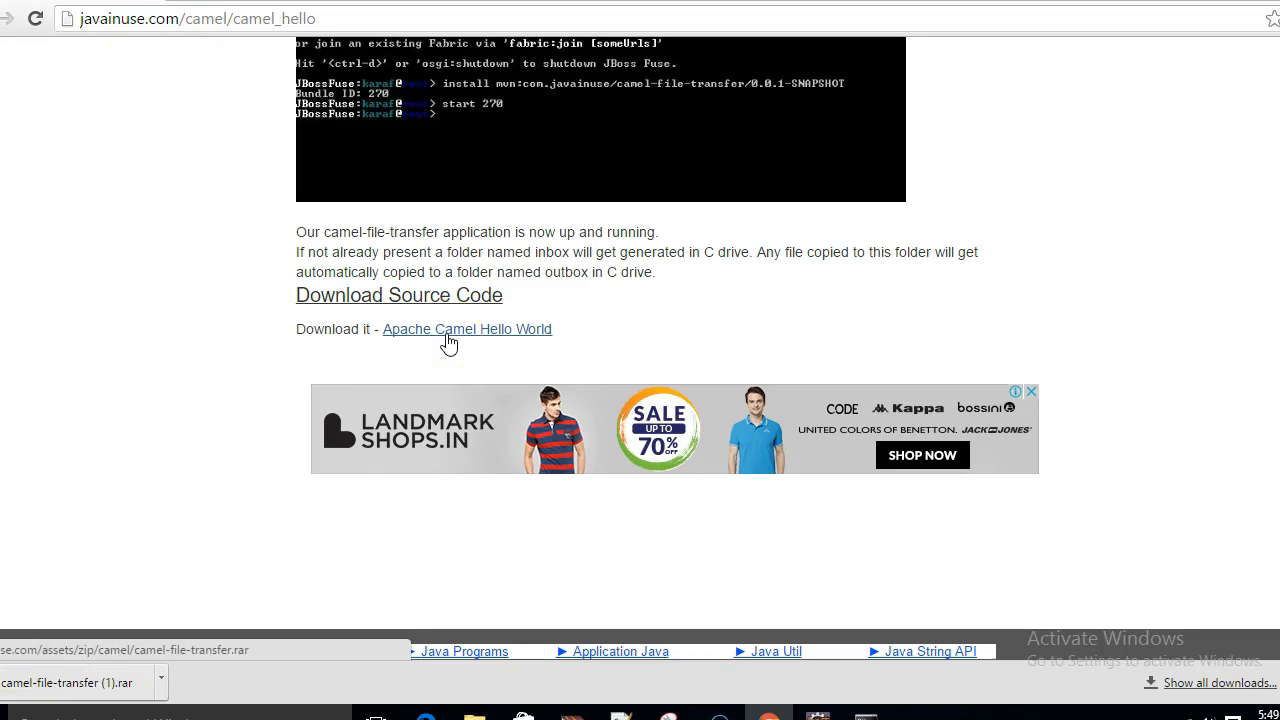